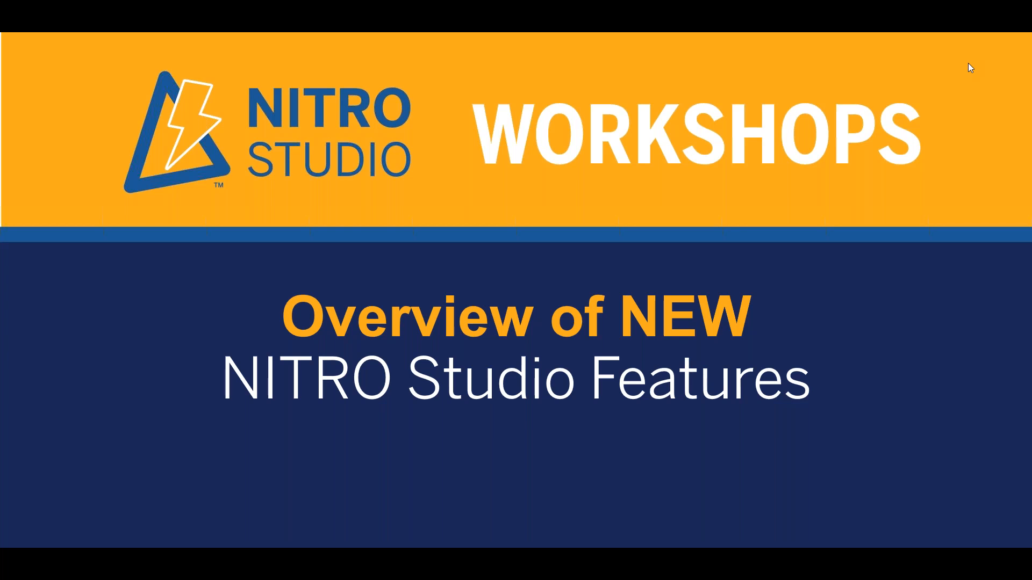
mouse_move(829, 64)
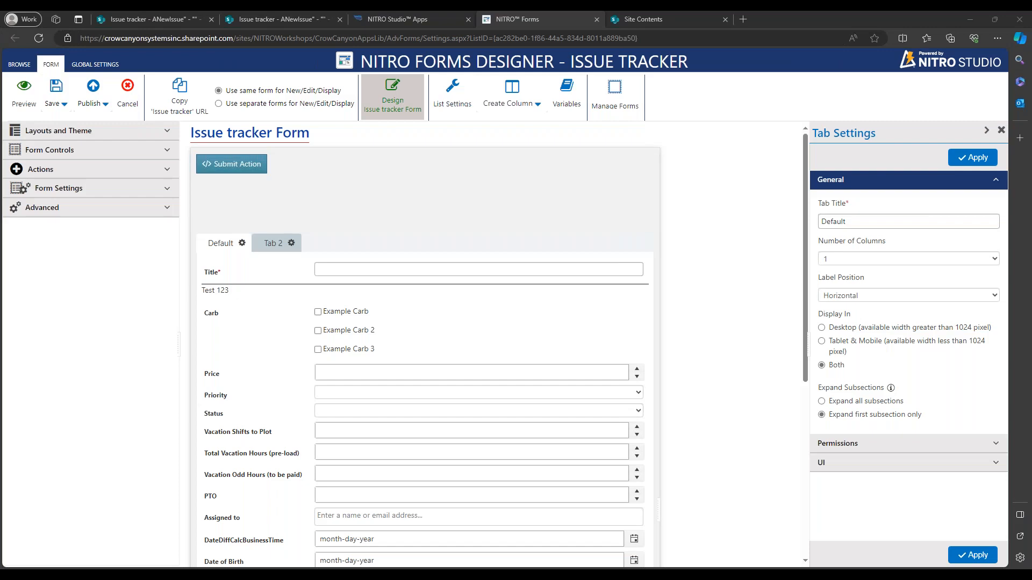
mouse_move(460, 199)
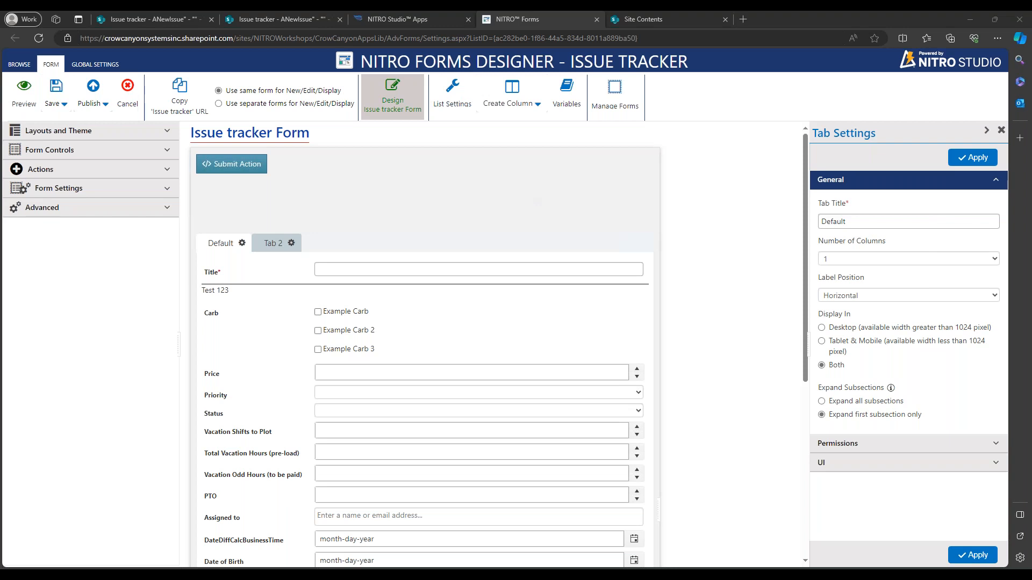
mouse_move(246, 323)
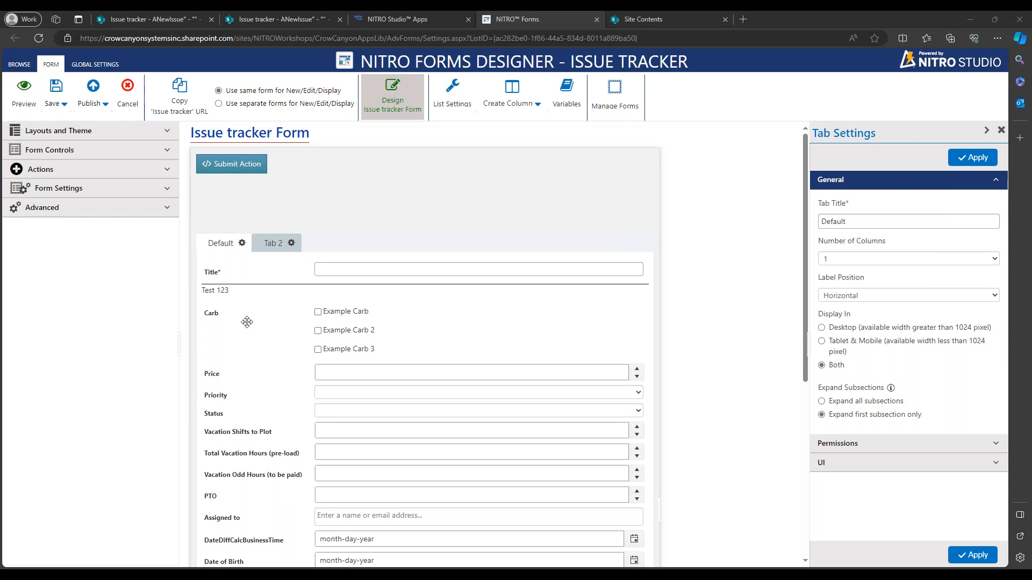
Scroll the Issue tracker form layout down to reveal more of its fields.
scroll("down", 3)
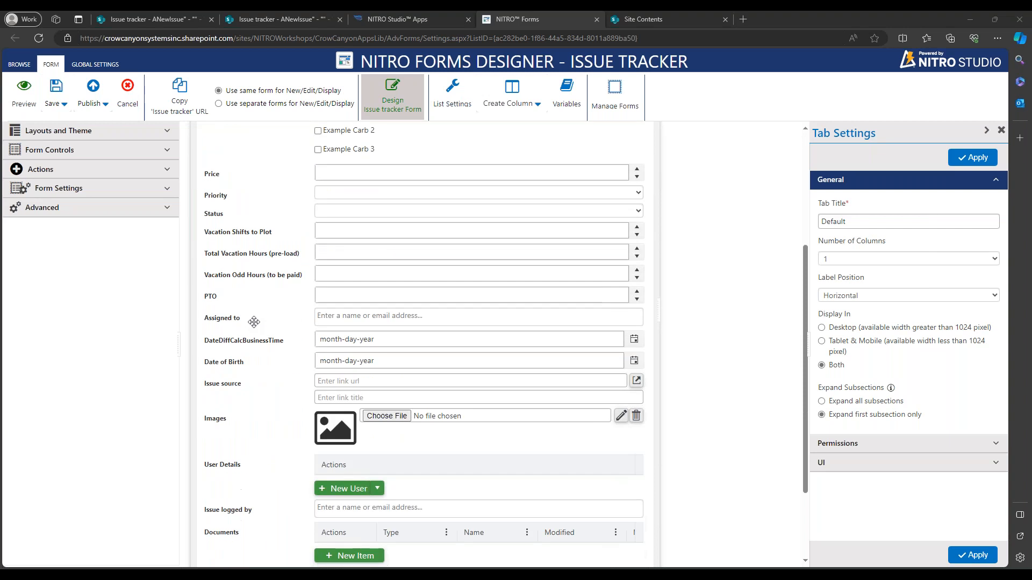
scroll("down", 3)
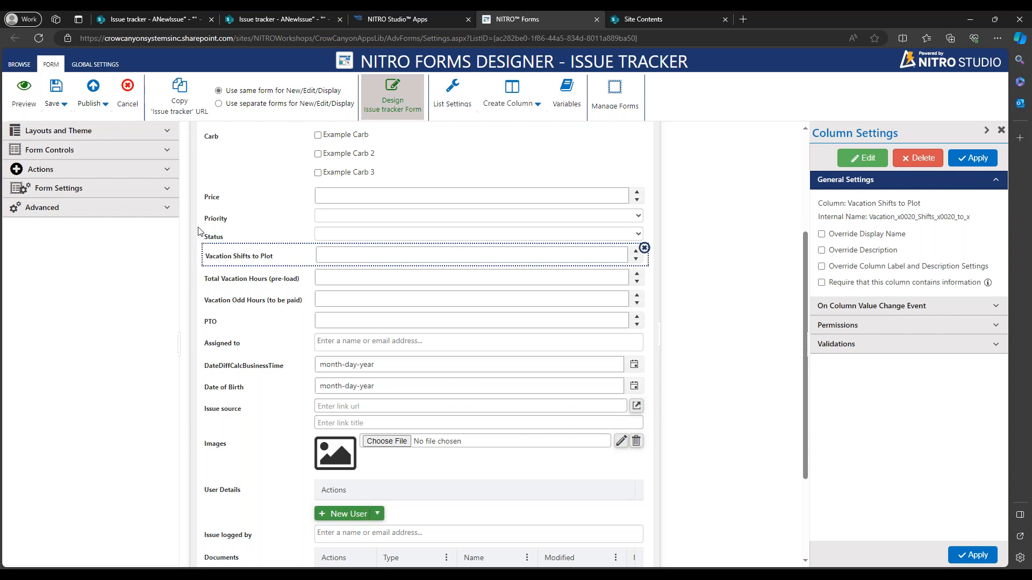
mouse_move(167, 144)
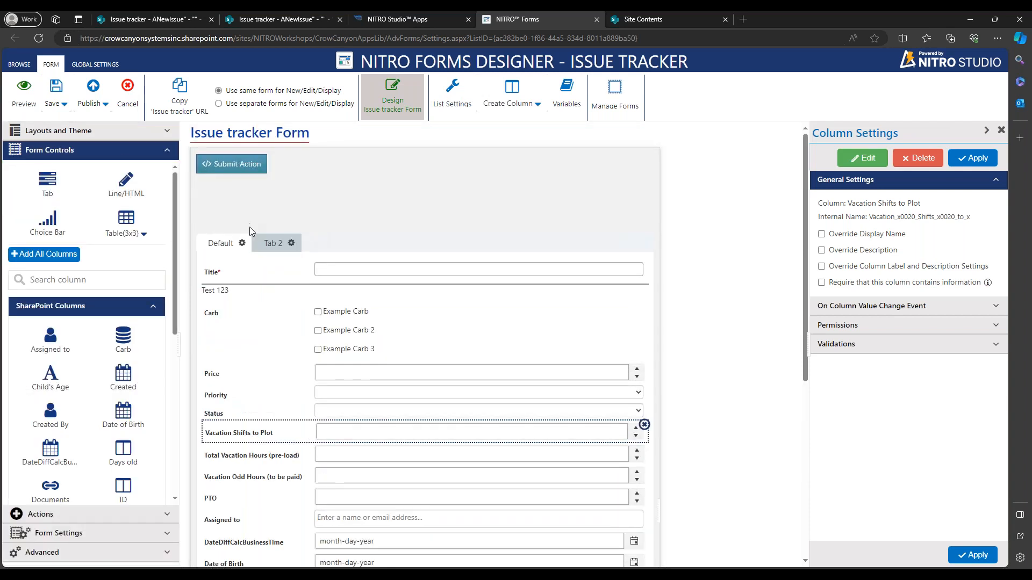
Add a new container section to the Default tab via its gear menu.
left_click(291, 243)
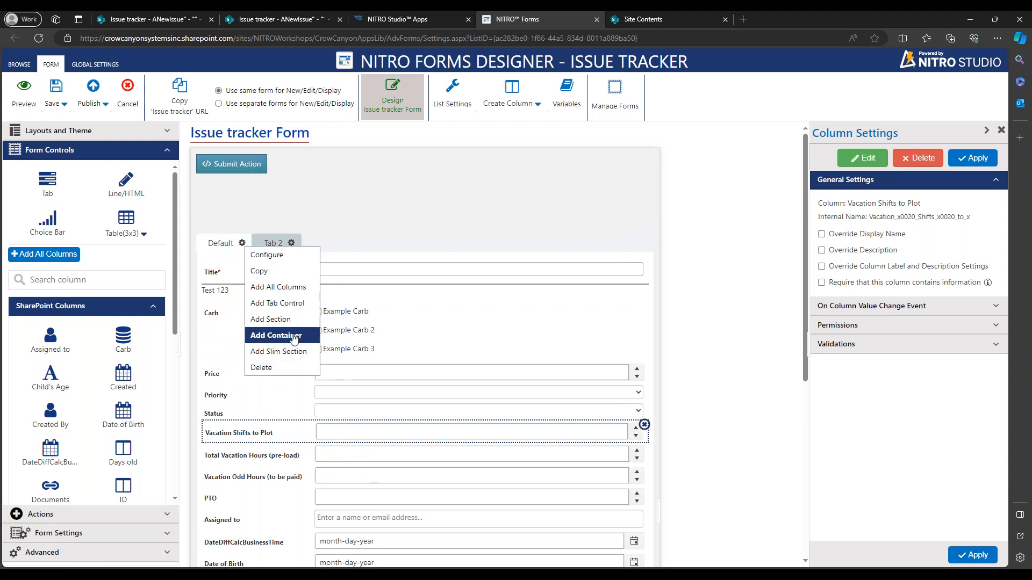
left_click(275, 335)
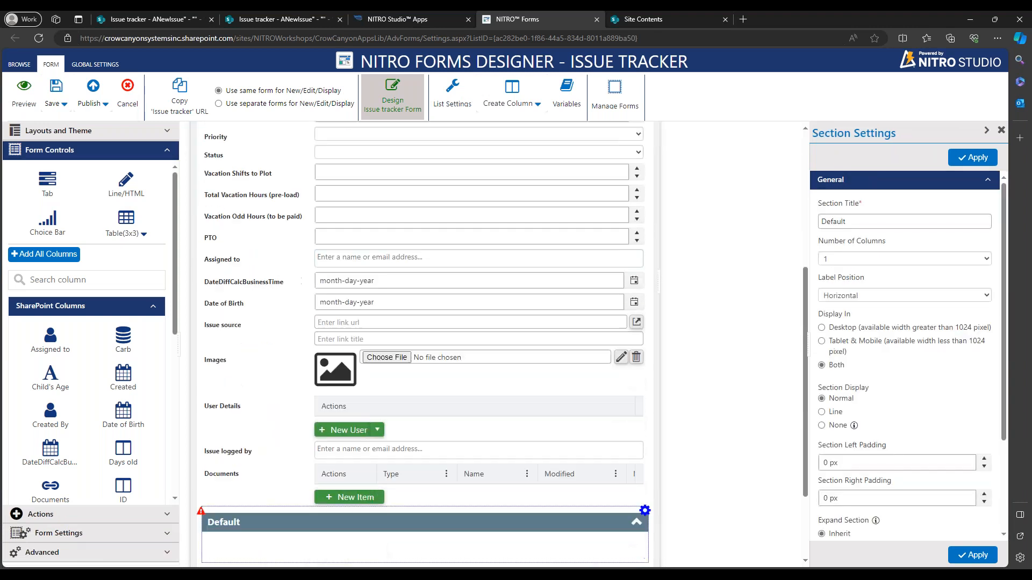
scroll("down", 3)
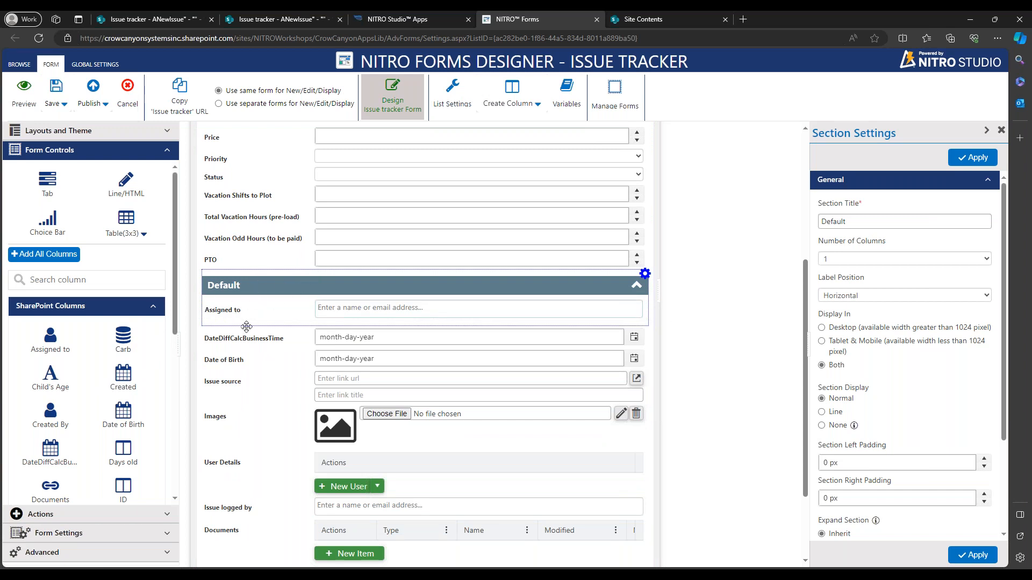
mouse_move(240, 329)
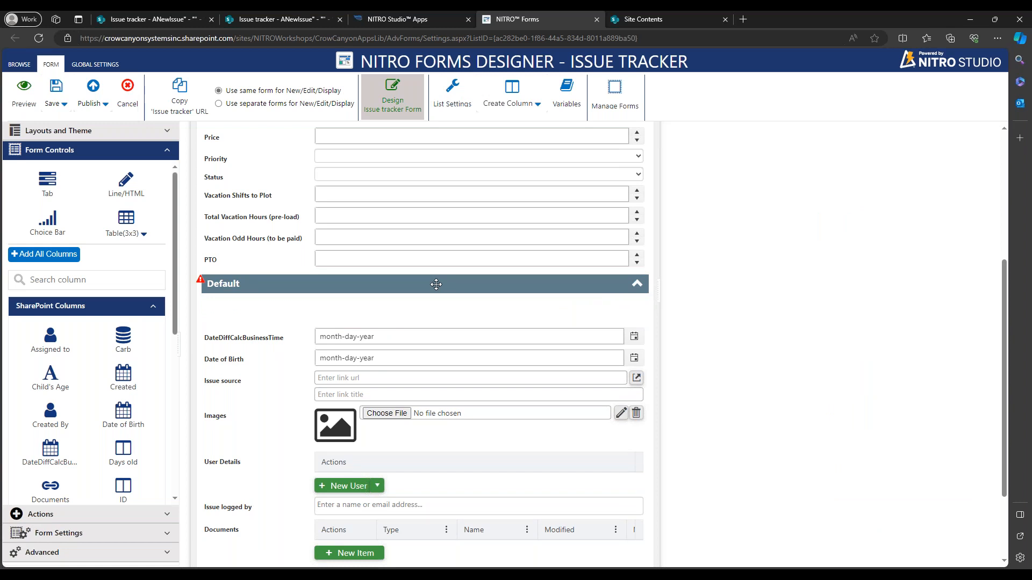
Move Issue source and DateDiffCalcBusinessTime into the new section and remove Created By.
left_click(643, 273)
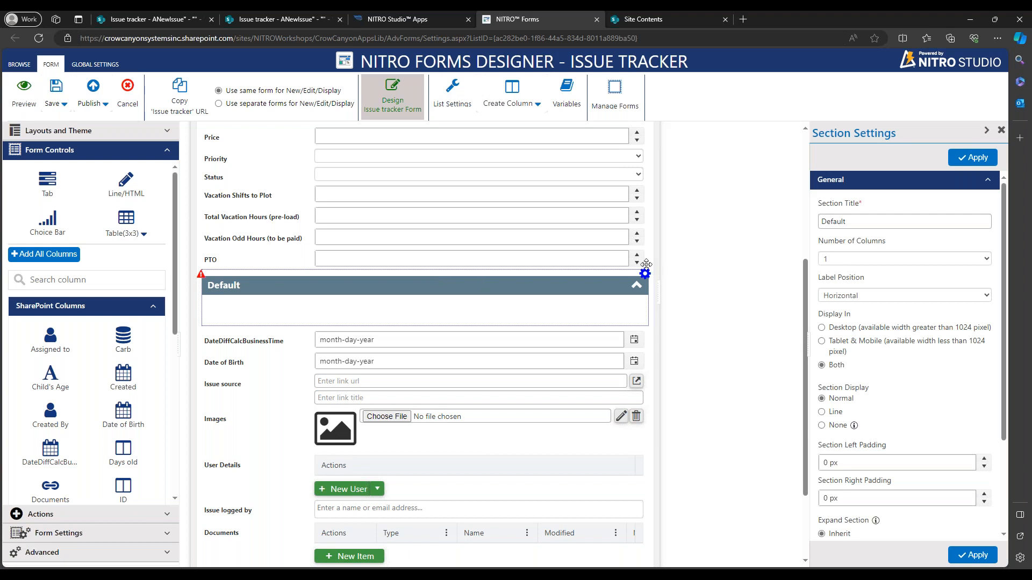
mouse_move(187, 327)
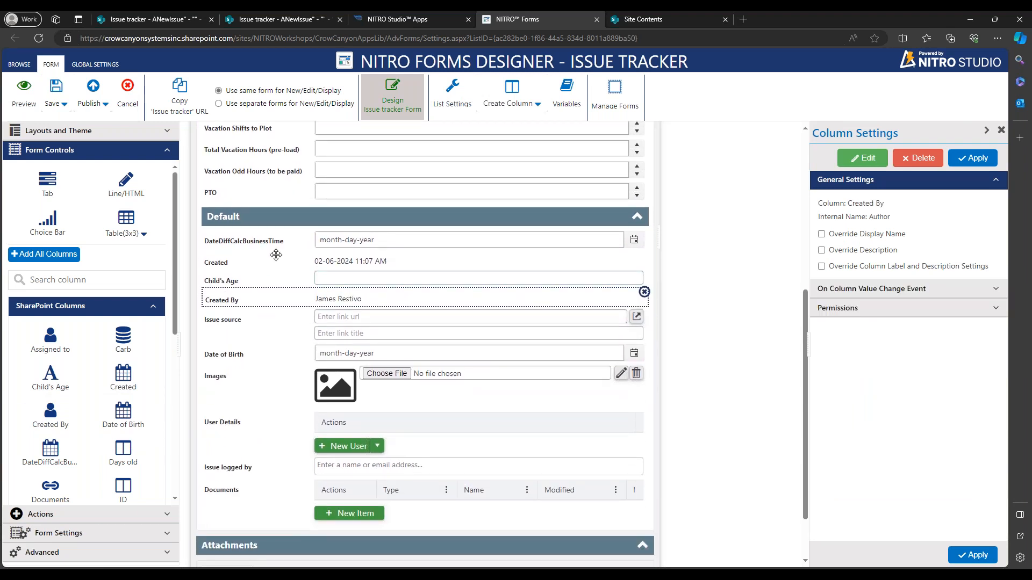
left_click(644, 206)
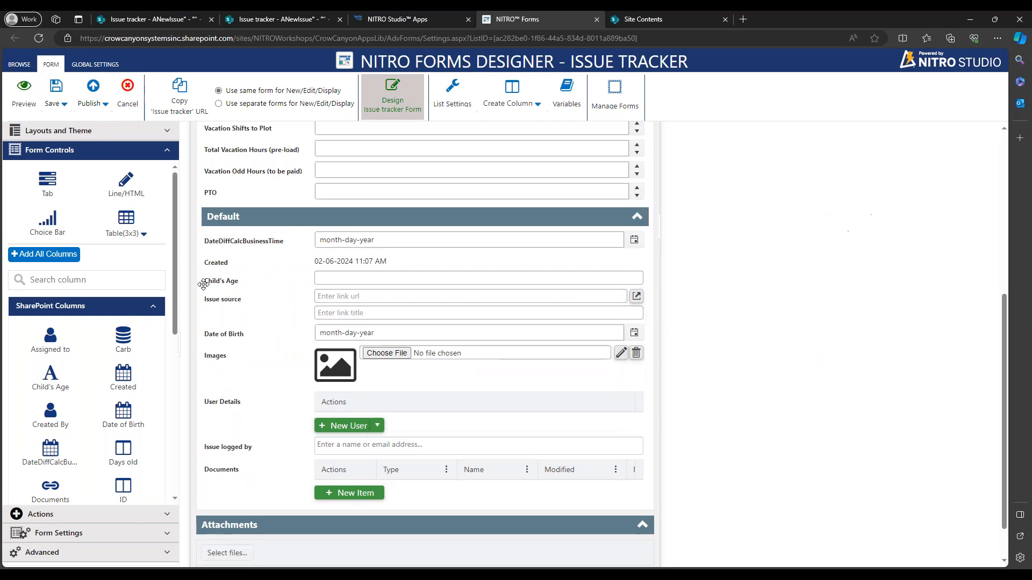
left_click(222, 299)
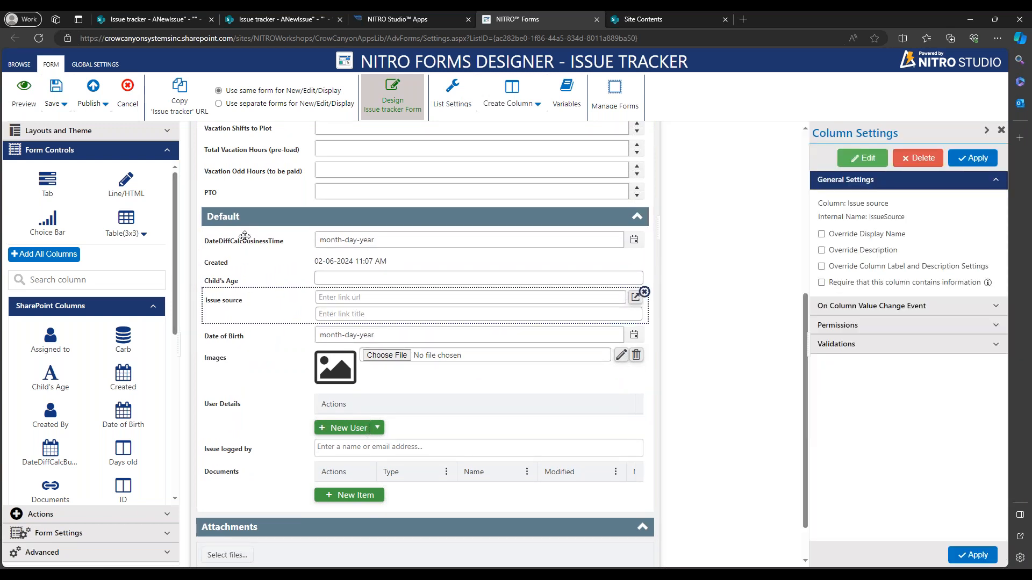
left_click(245, 240)
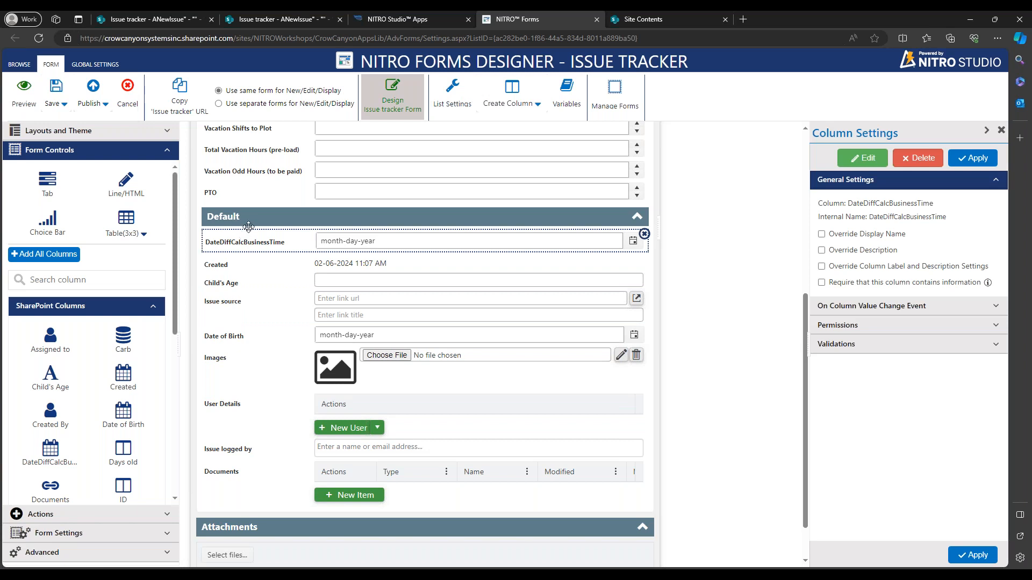
left_click(643, 205)
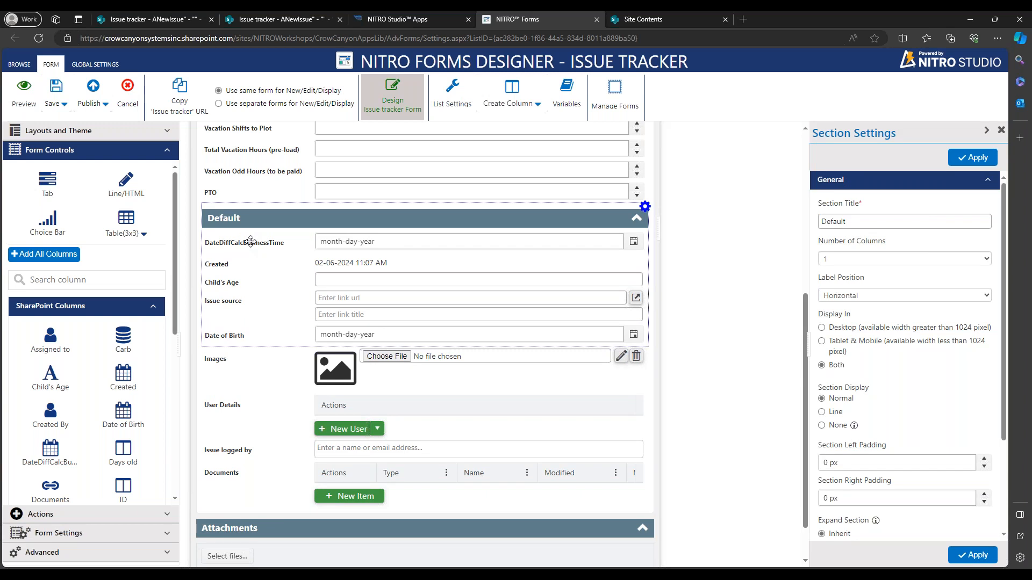
mouse_move(276, 181)
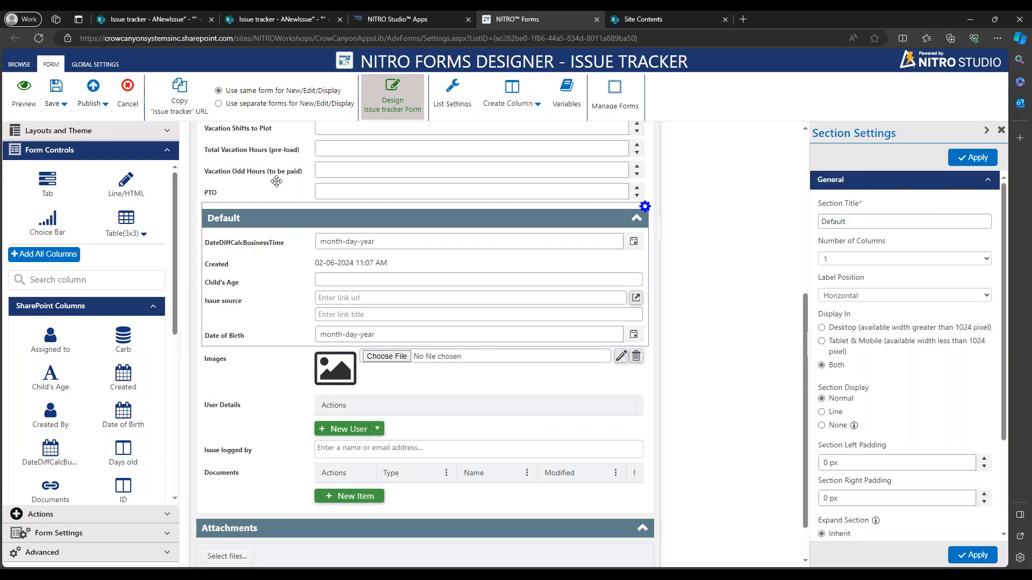
mouse_move(655, 209)
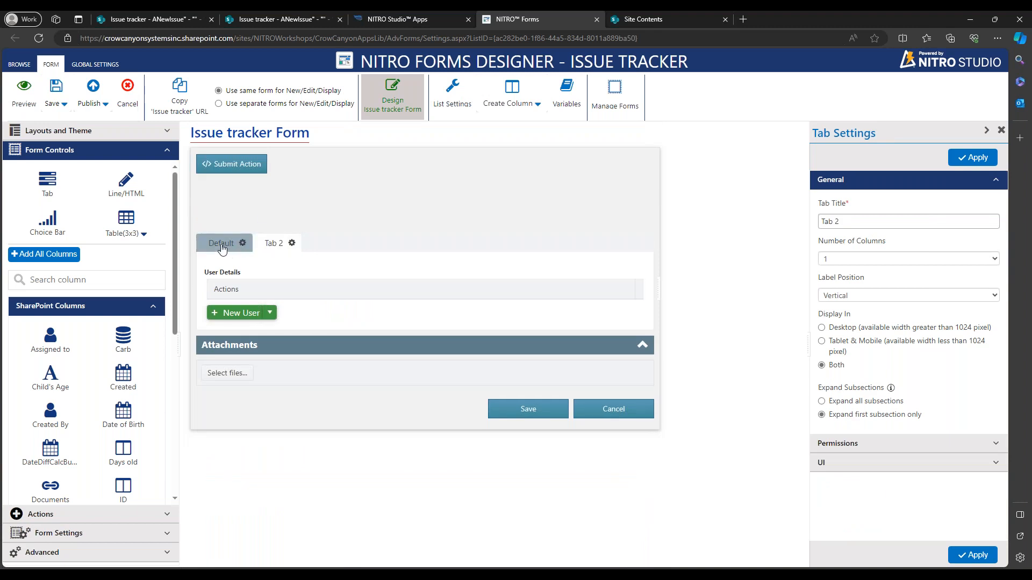
Compare the Default and Tab 2 tabs, ending on Default, and expand Layouts and Theme.
left_click(219, 243)
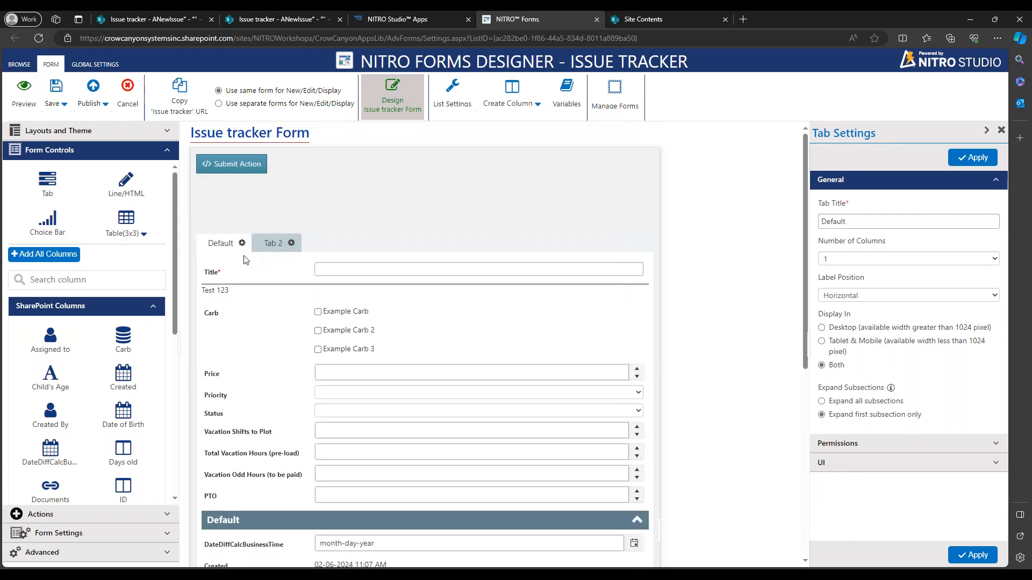
left_click(273, 243)
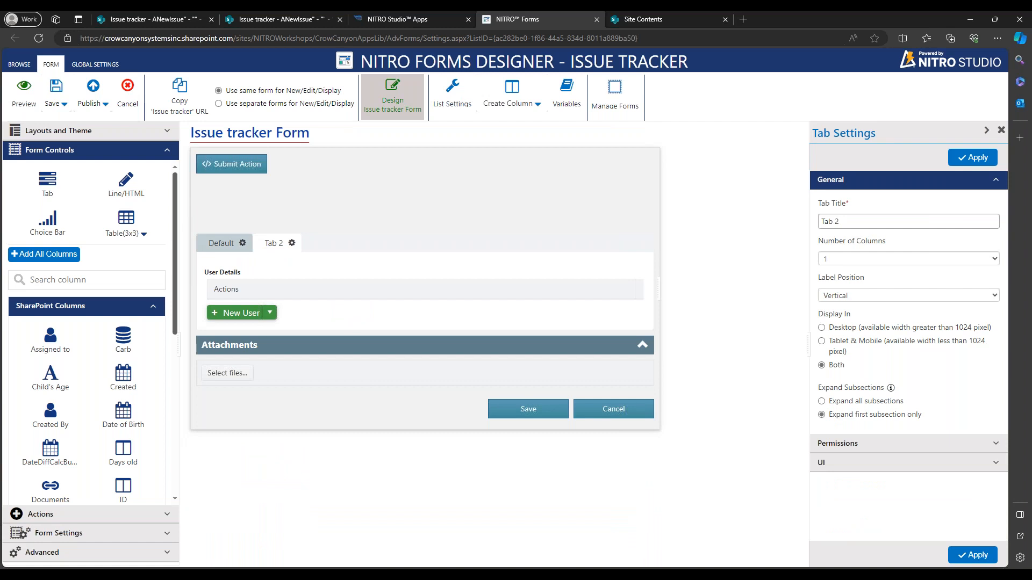
left_click(221, 243)
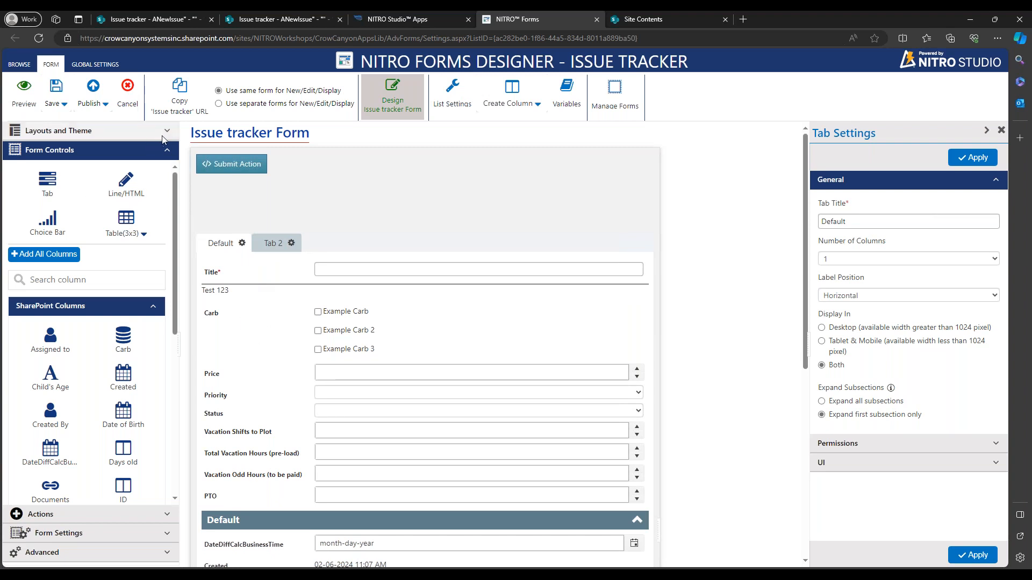
left_click(89, 130)
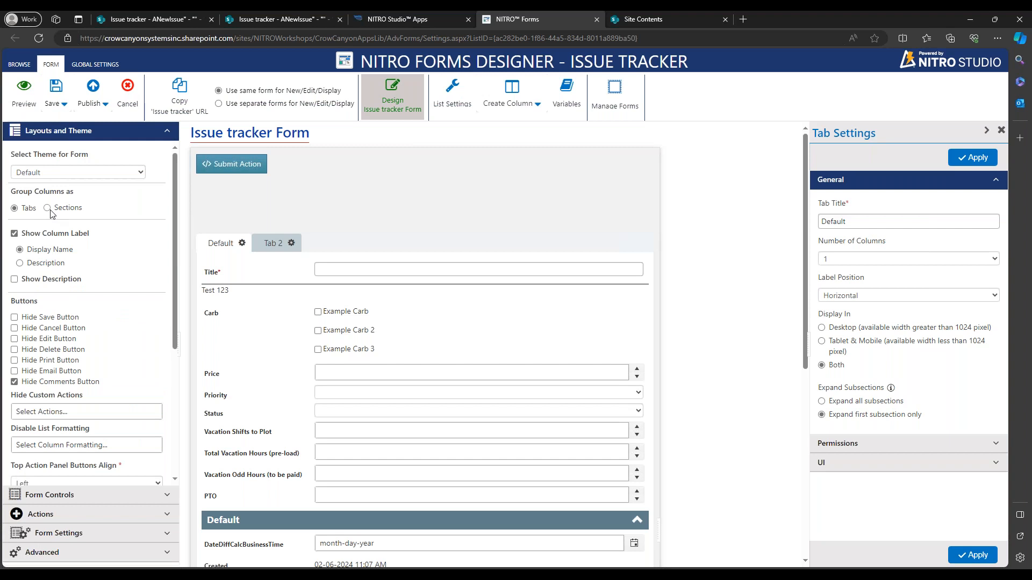
Set Group Columns to tabs and expand the Tab 2 section to view its fields.
left_click(48, 208)
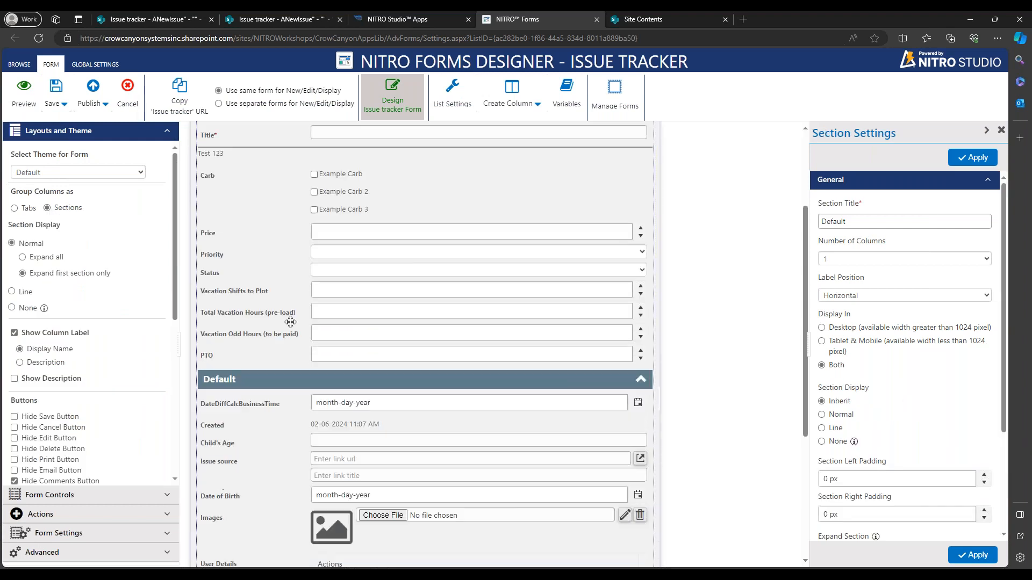
scroll("down", 3)
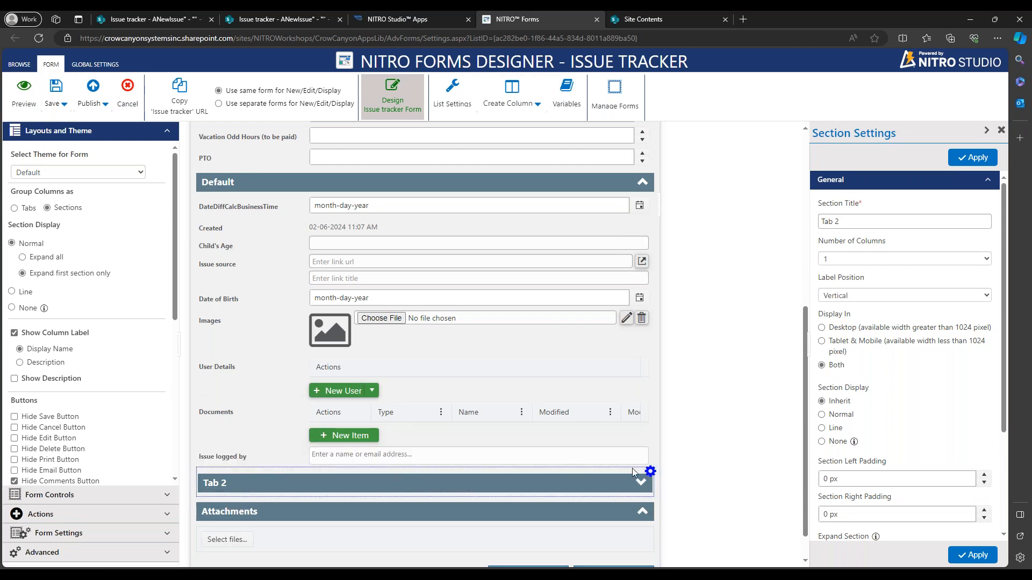
left_click(639, 482)
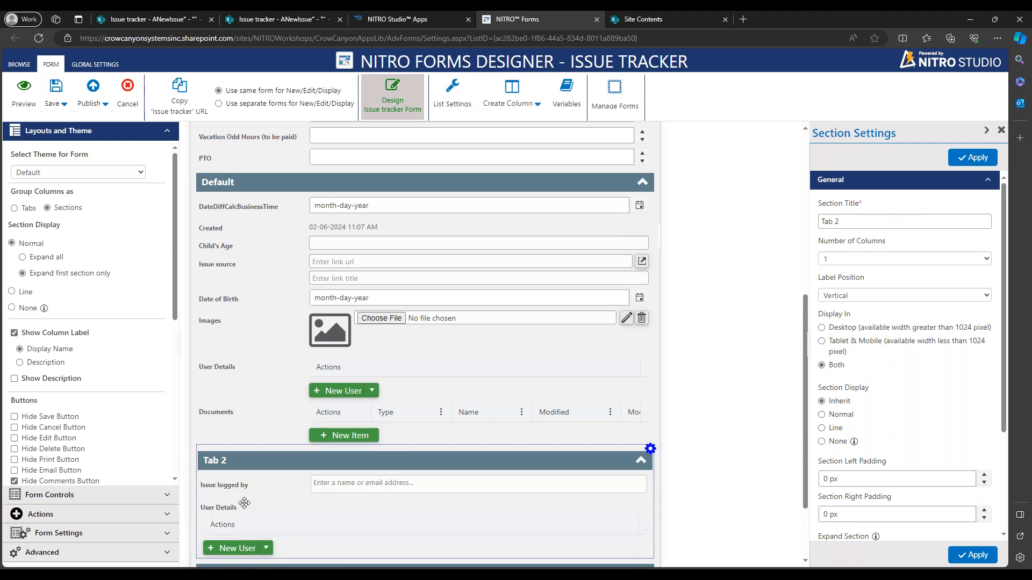
scroll("down", 3)
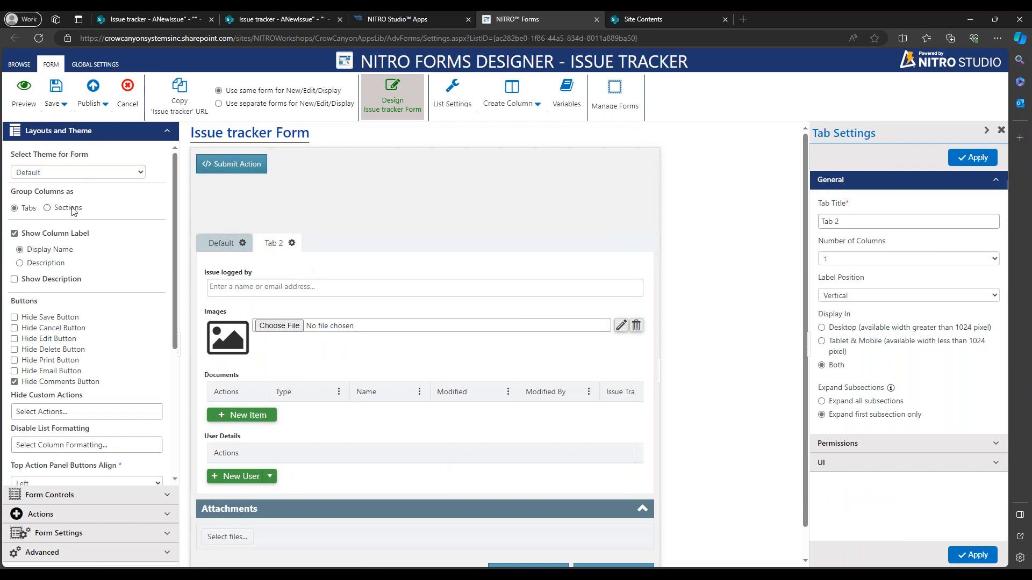
left_click(47, 207)
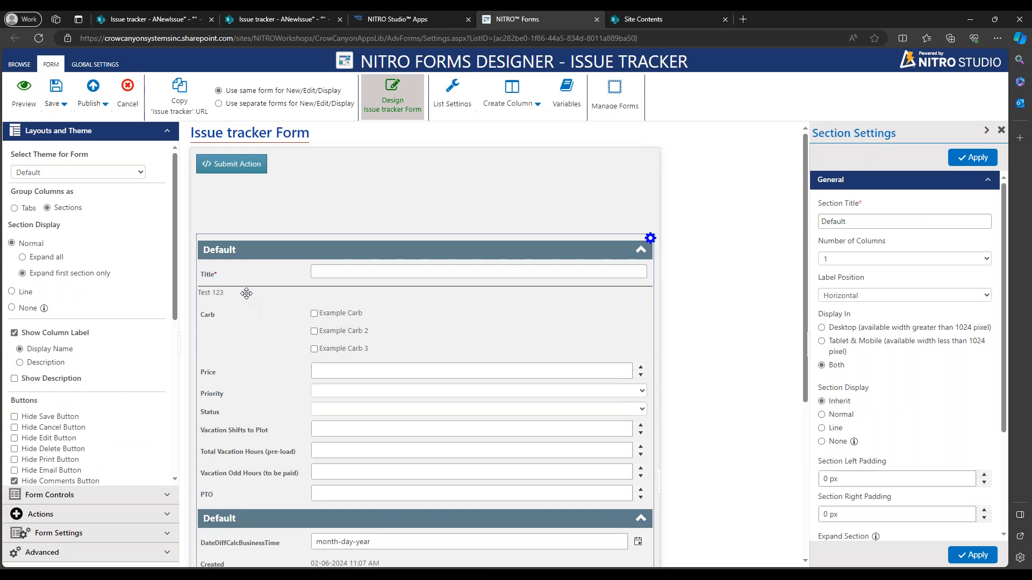
scroll("down", 3)
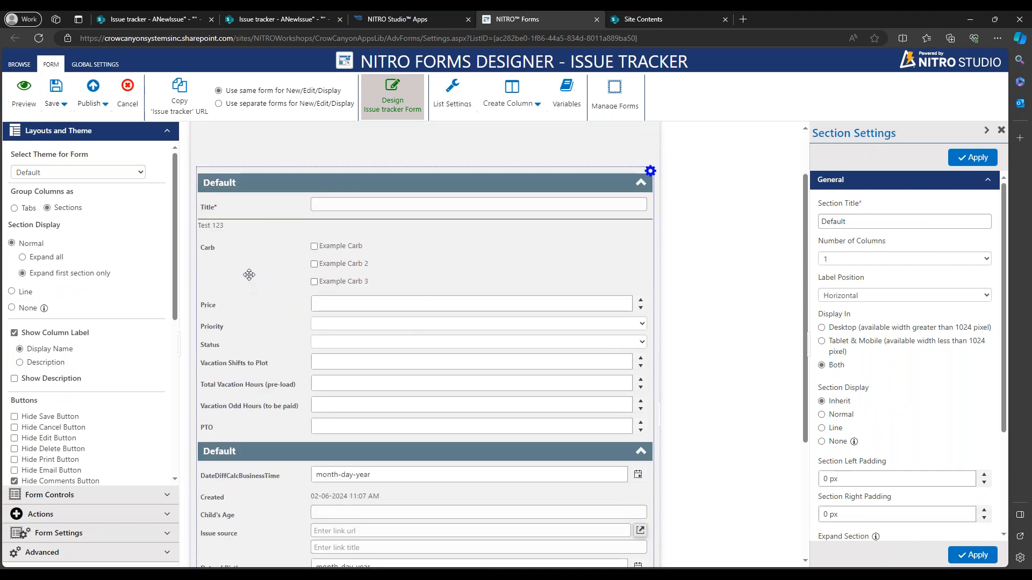
scroll("down", 3)
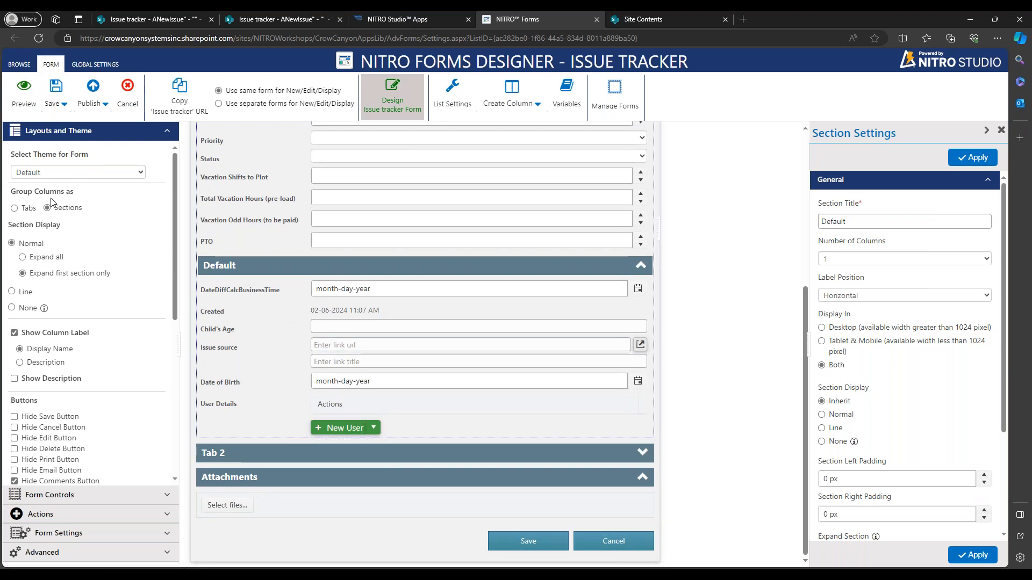
left_click(15, 208)
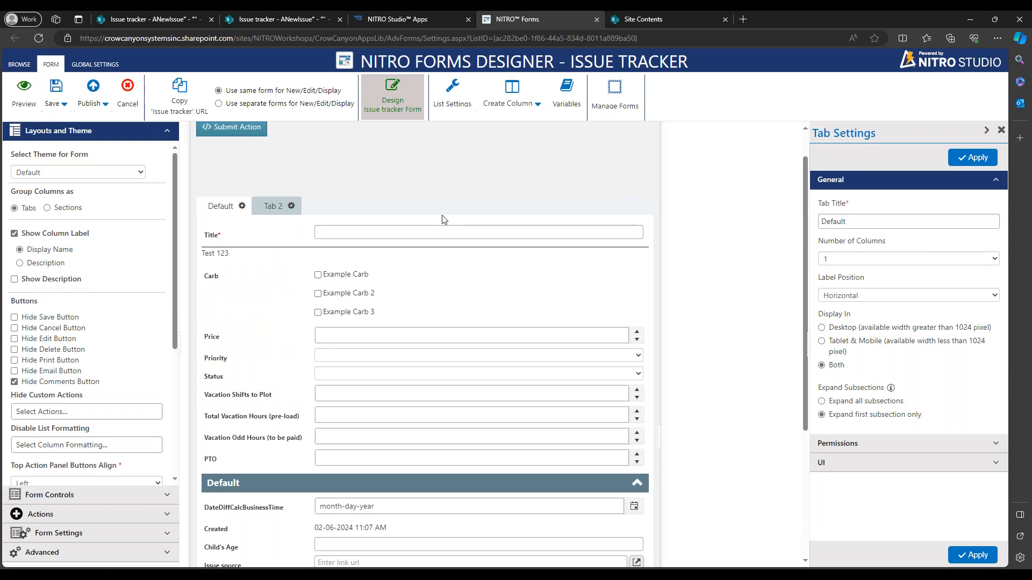
mouse_move(445, 219)
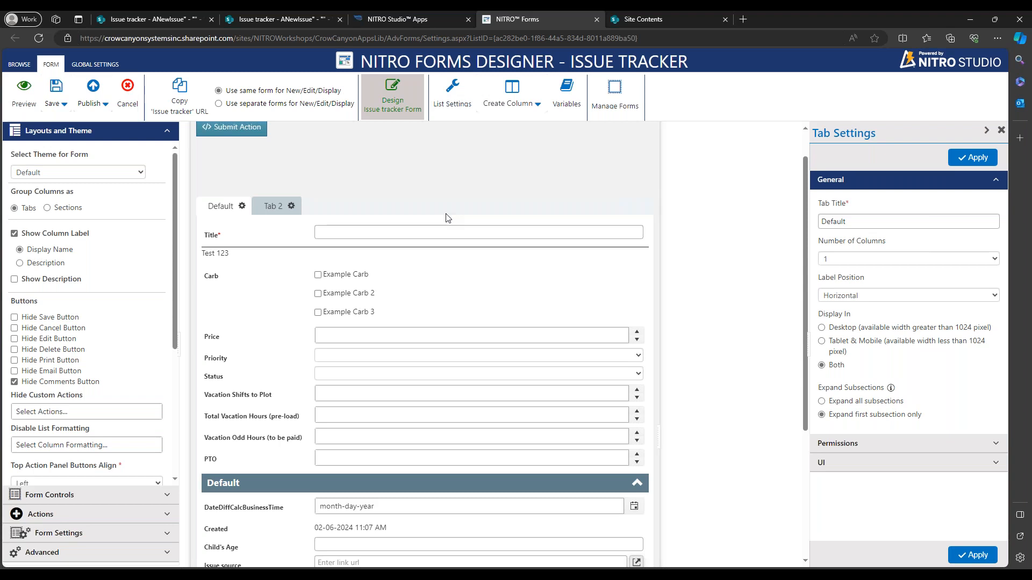
mouse_move(585, 105)
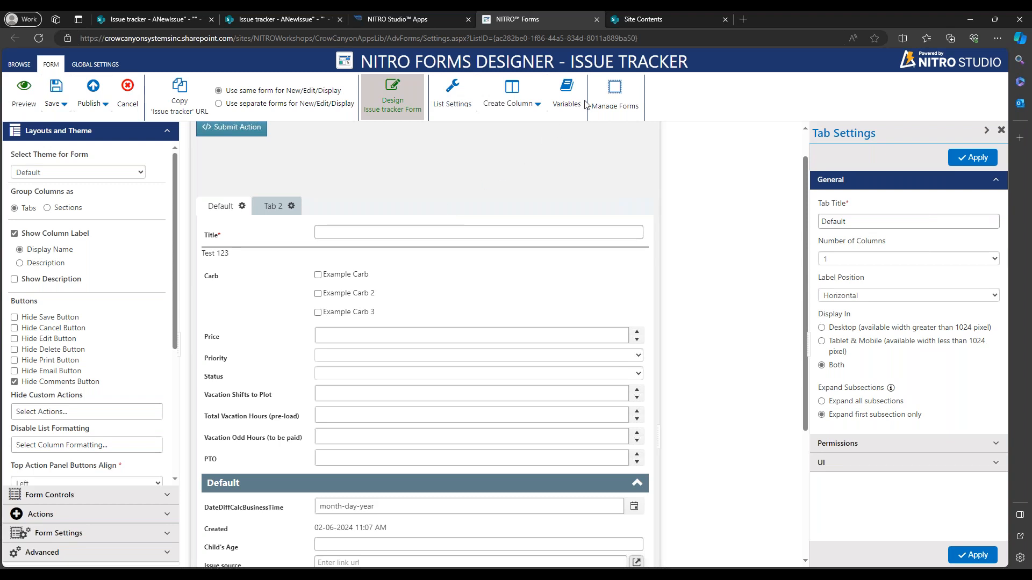
mouse_move(606, 104)
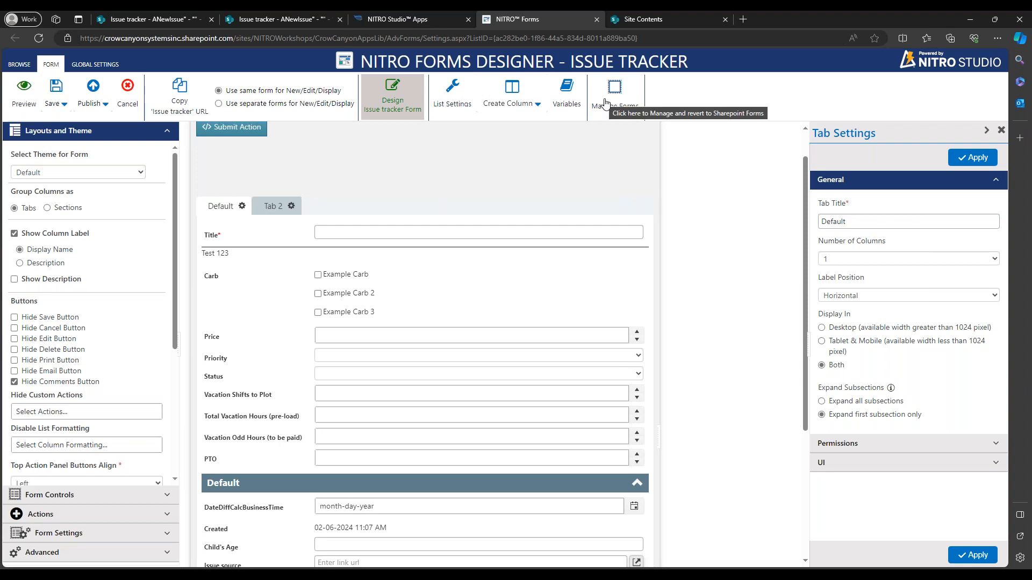
mouse_move(606, 103)
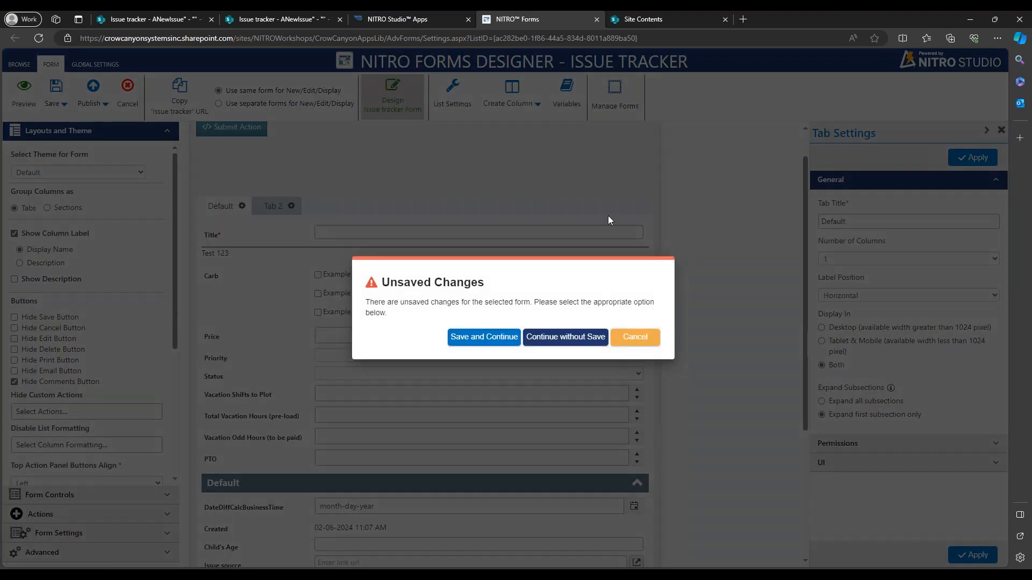
Continue without saving and review the Background Item Update options in Advanced Settings.
left_click(565, 337)
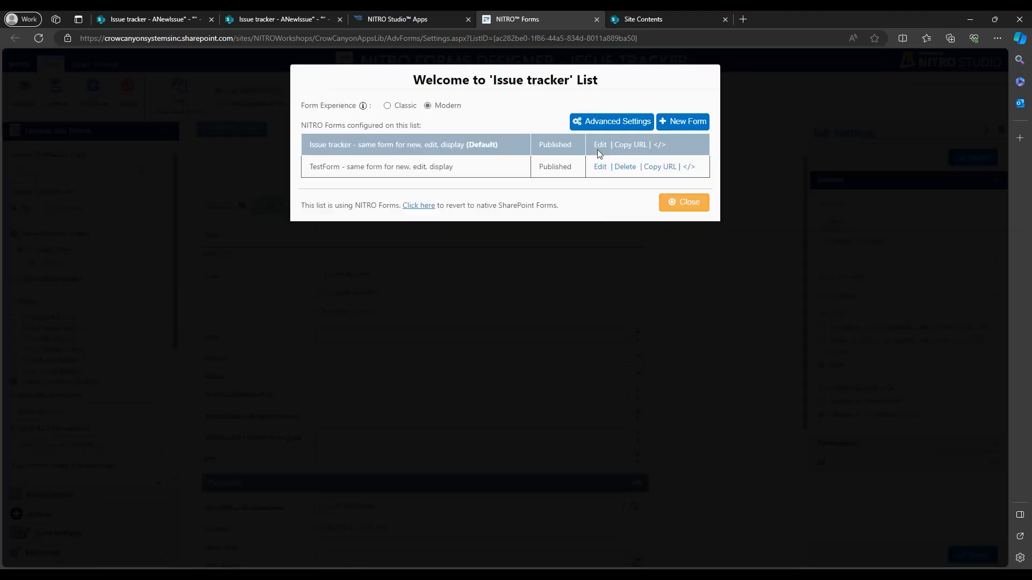
left_click(612, 121)
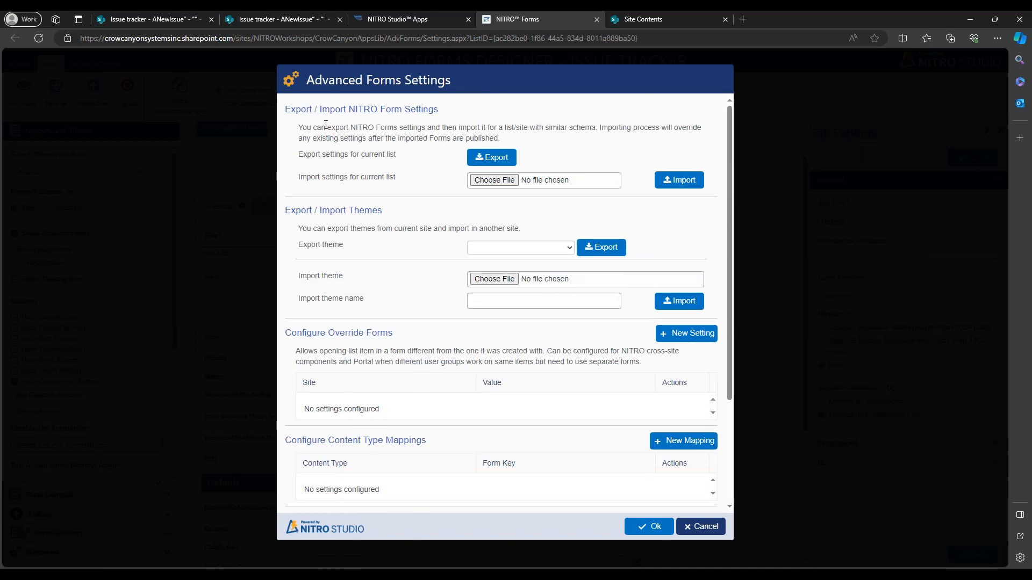
scroll("down", 3)
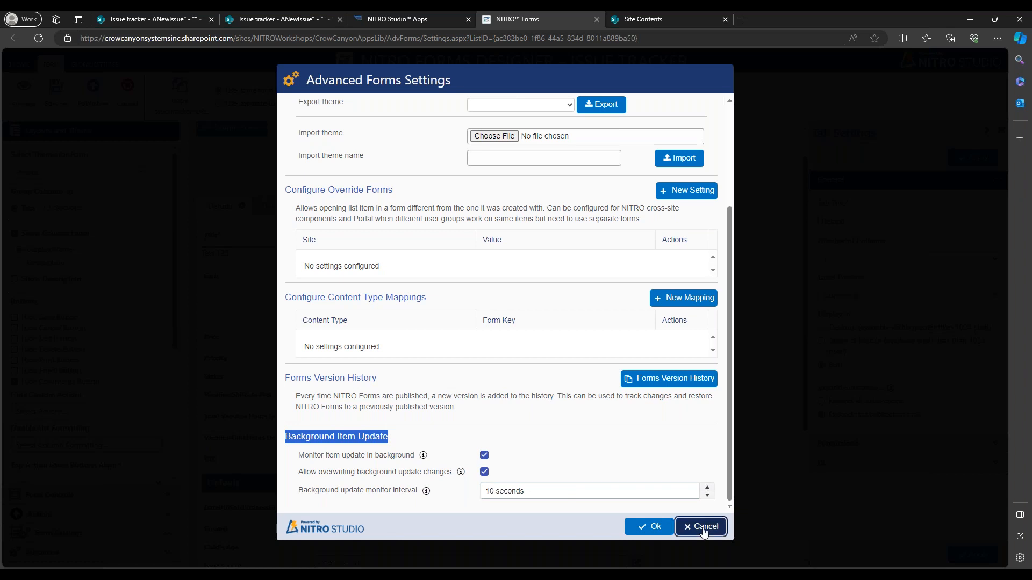
left_click(700, 526)
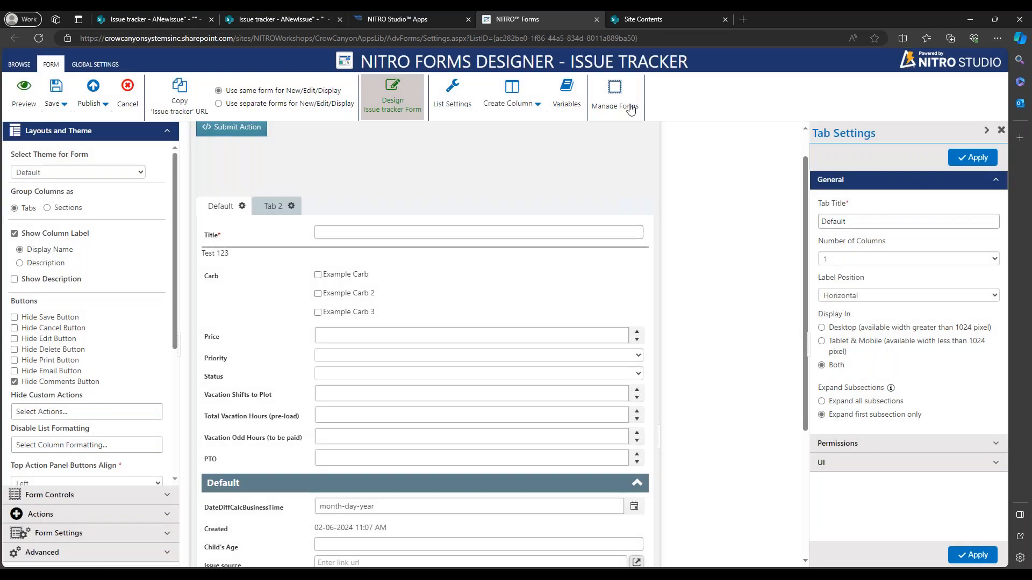
mouse_move(621, 94)
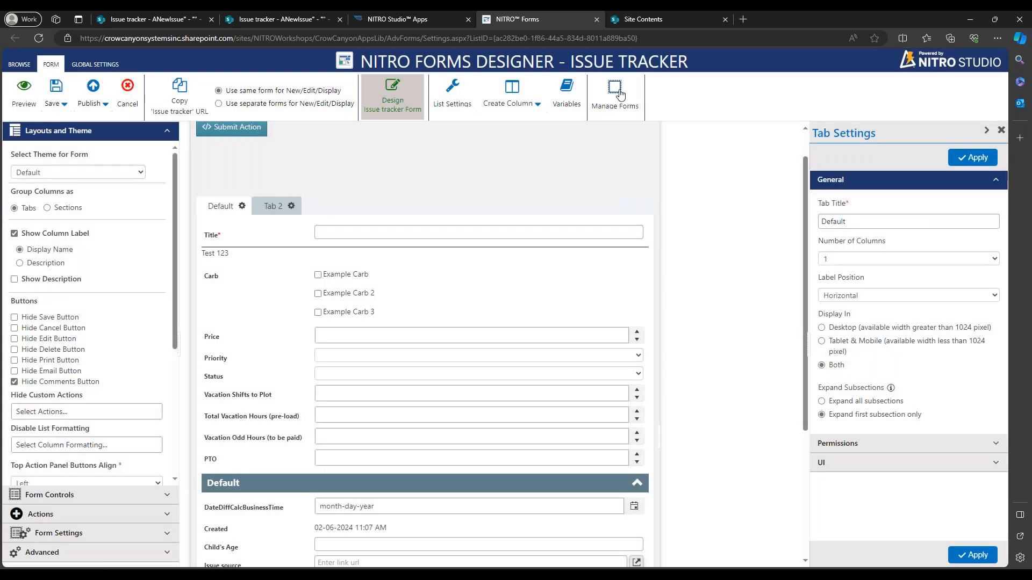
Reopen the list's form management without saving and return to Advanced Settings.
left_click(615, 92)
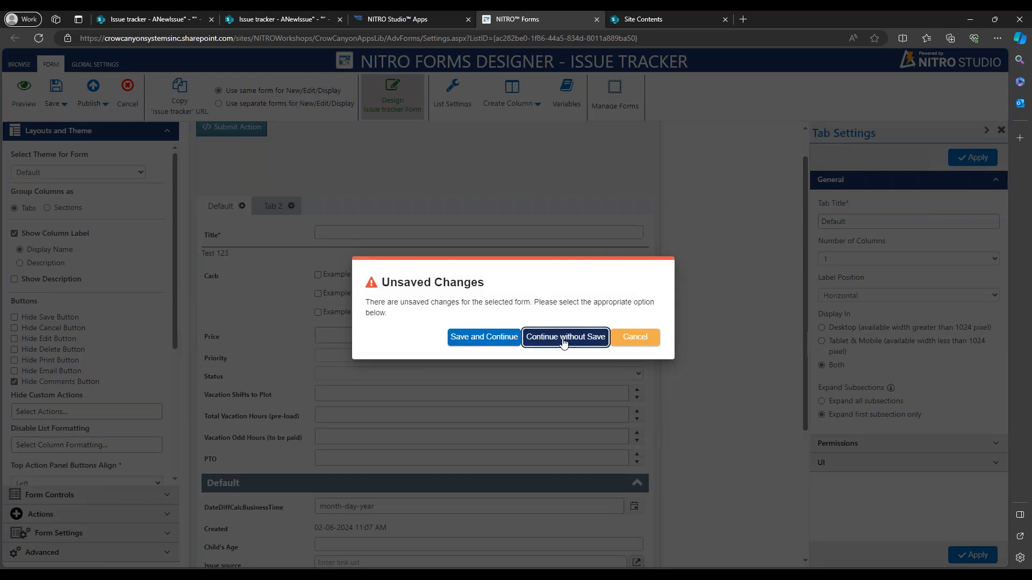
left_click(564, 336)
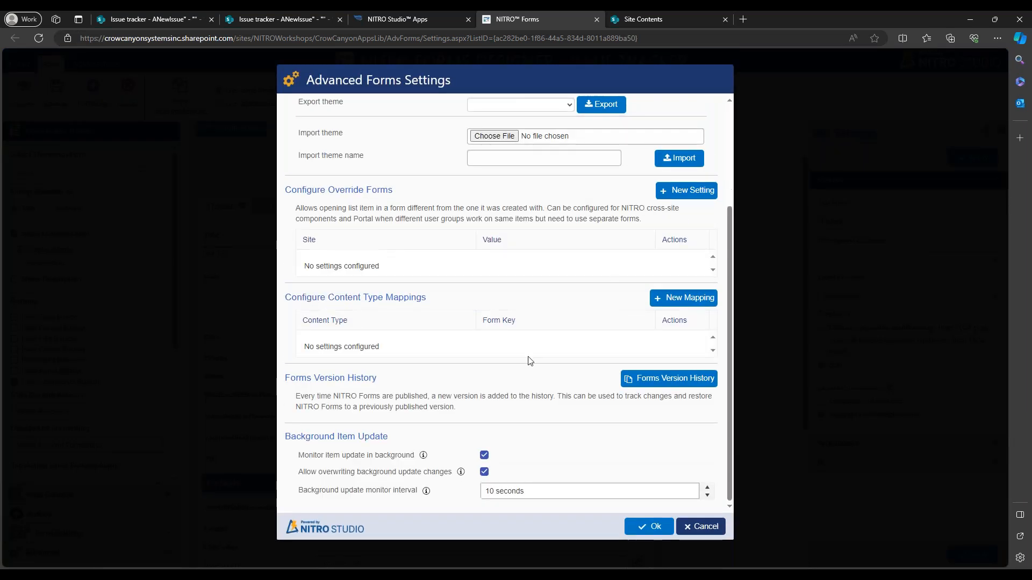
mouse_move(384, 507)
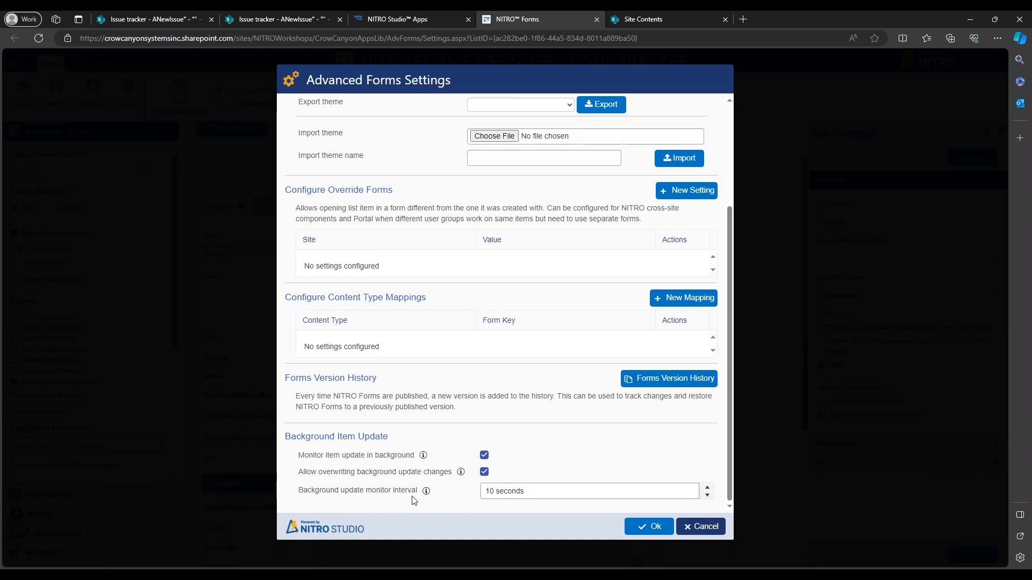
left_click(588, 490)
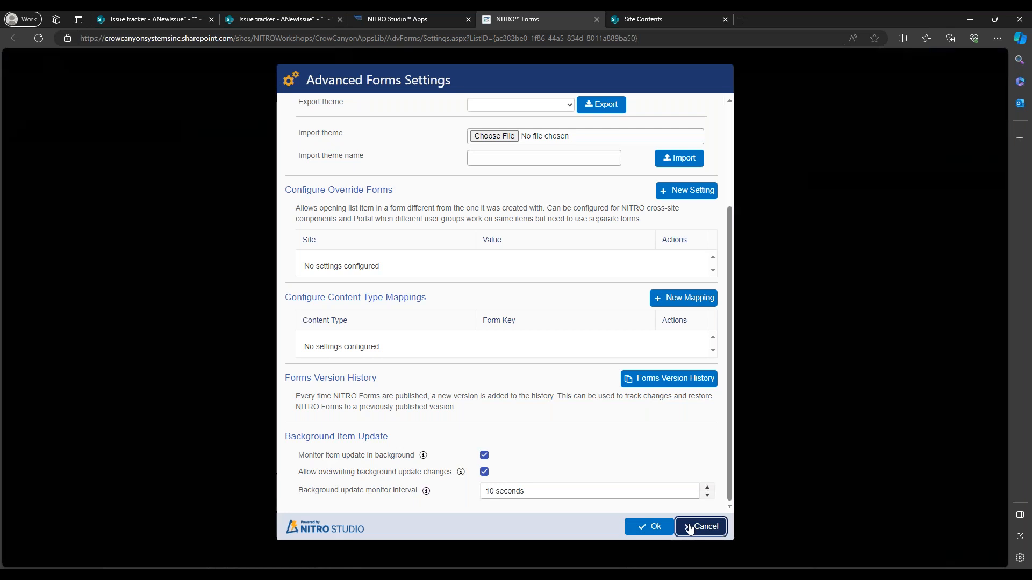
Set the issue's Priority to Critical and save it from the second tab.
left_click(700, 527)
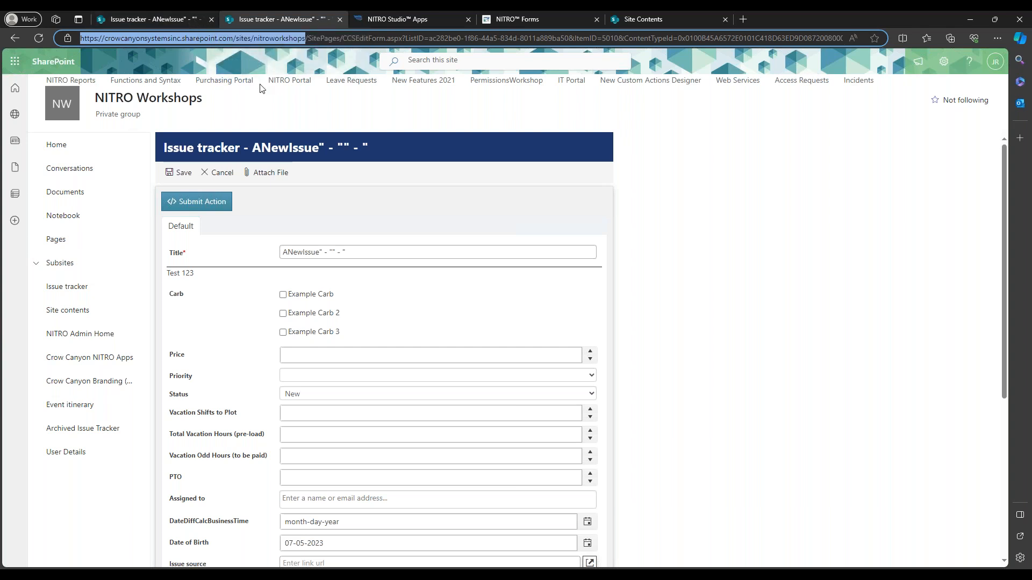
left_click(437, 375)
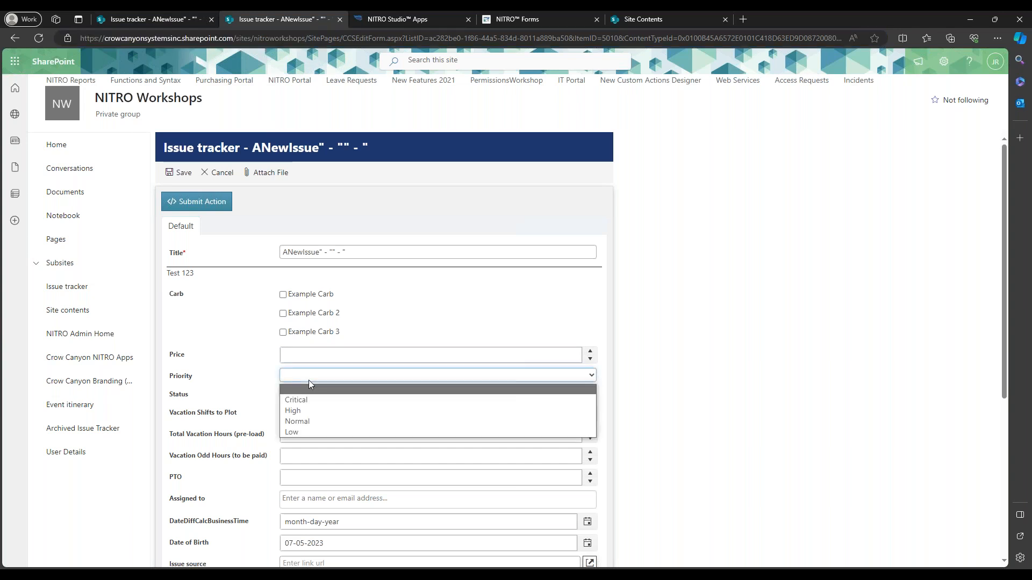
left_click(296, 399)
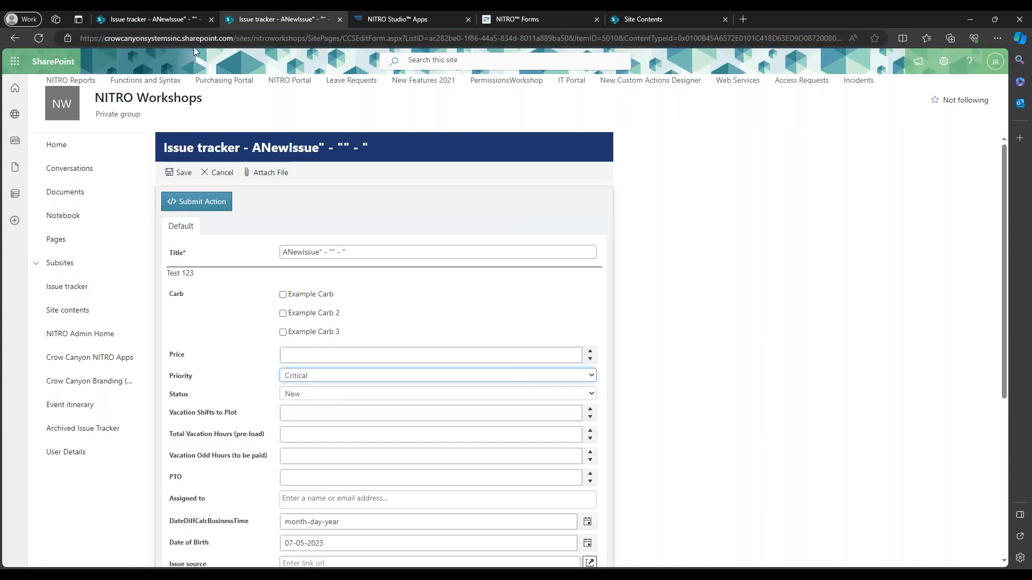
mouse_move(158, 29)
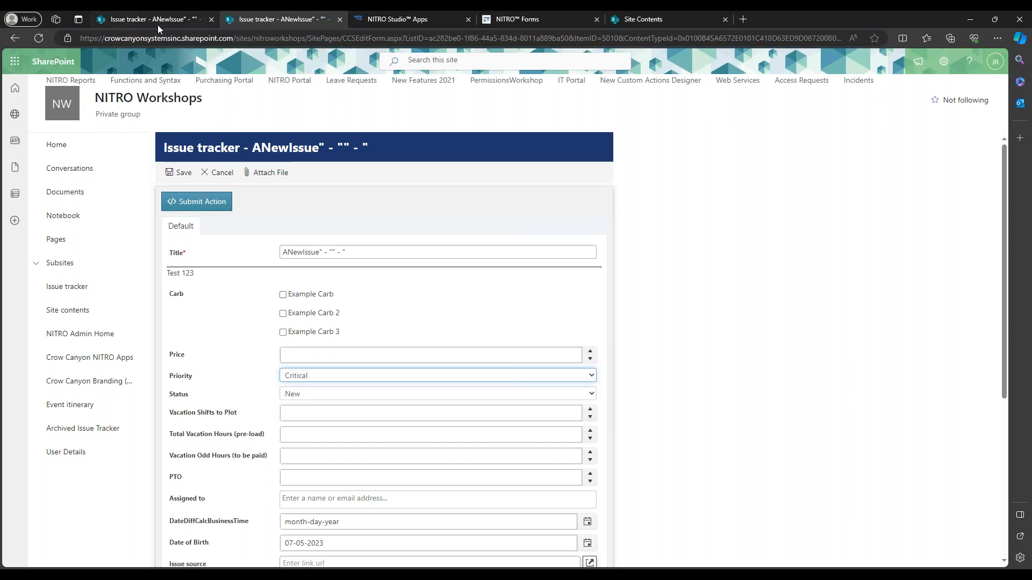
mouse_move(214, 386)
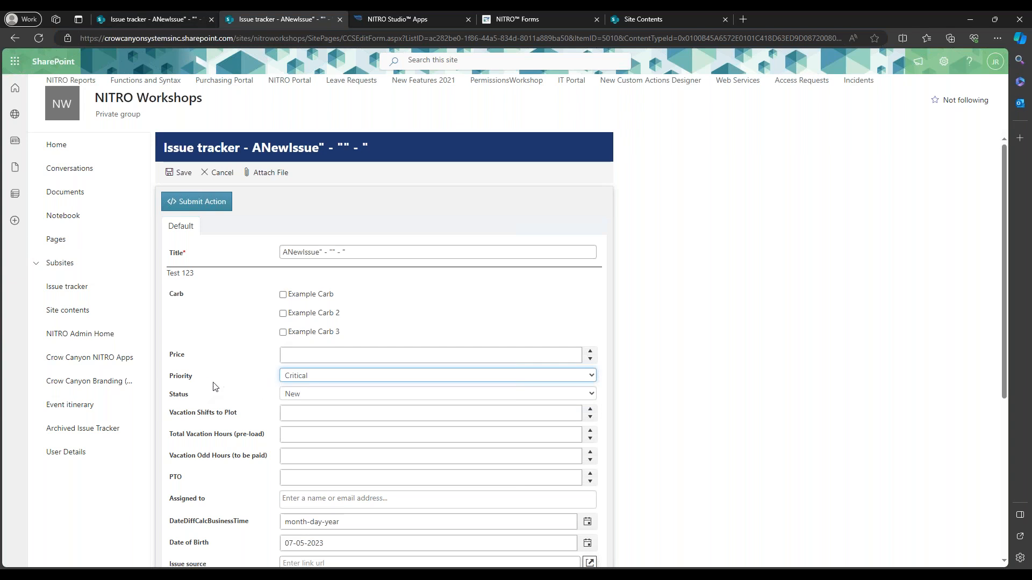
mouse_move(305, 376)
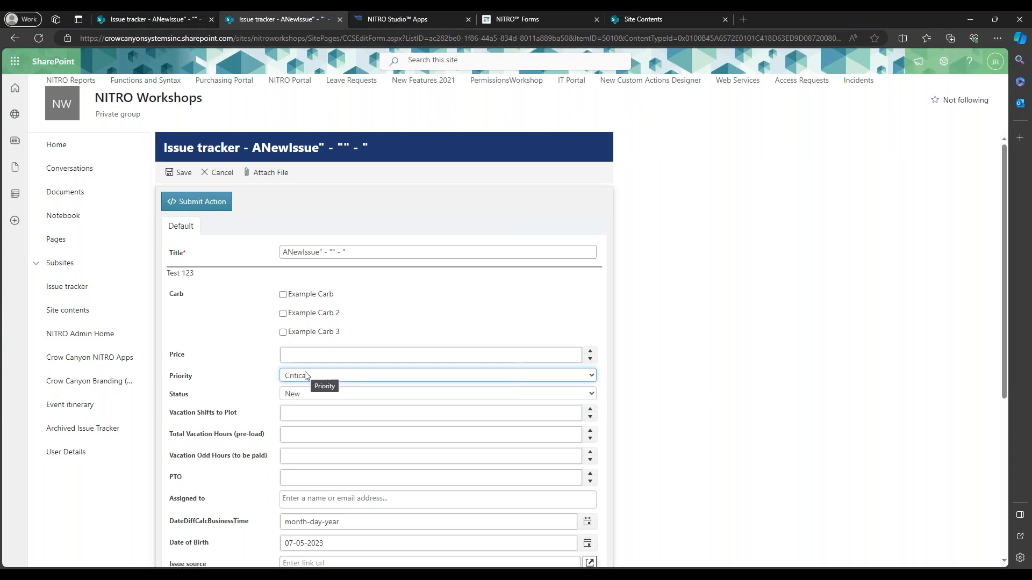
mouse_move(337, 276)
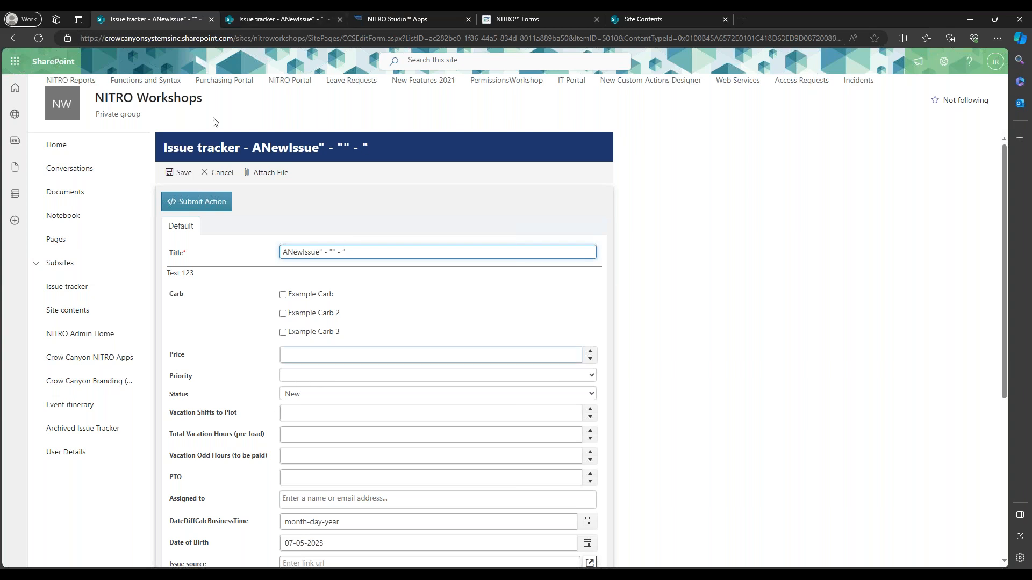
left_click(436, 375)
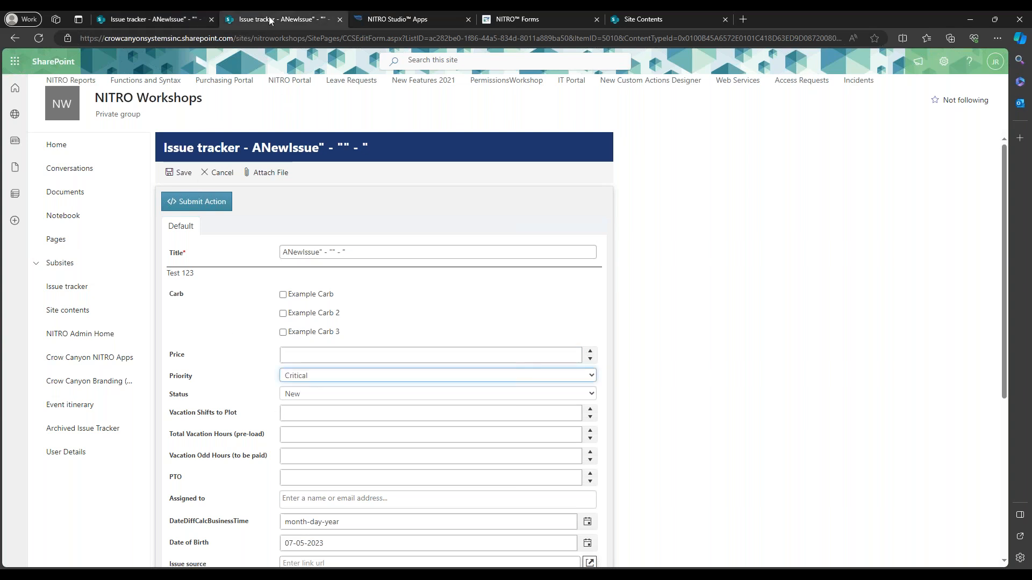
left_click(182, 172)
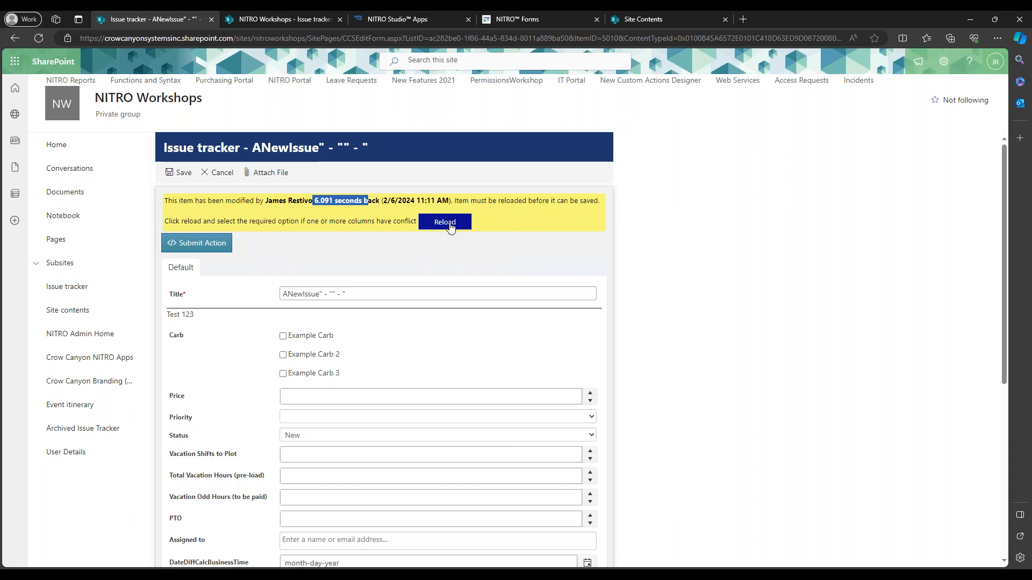
Reload the conflicting form to see the changed-columns panel listing Priority as Critical.
left_click(444, 222)
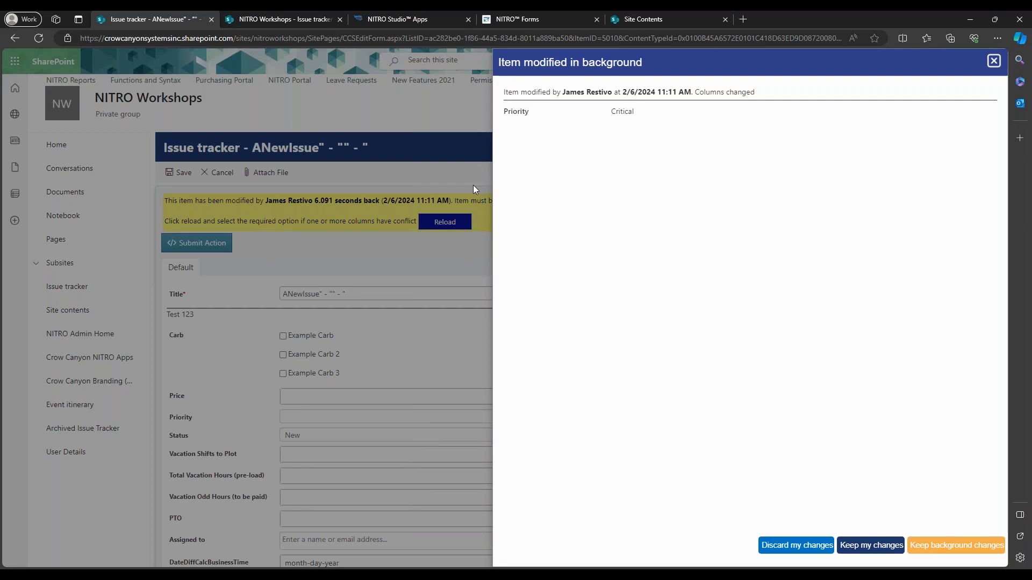
mouse_move(504, 93)
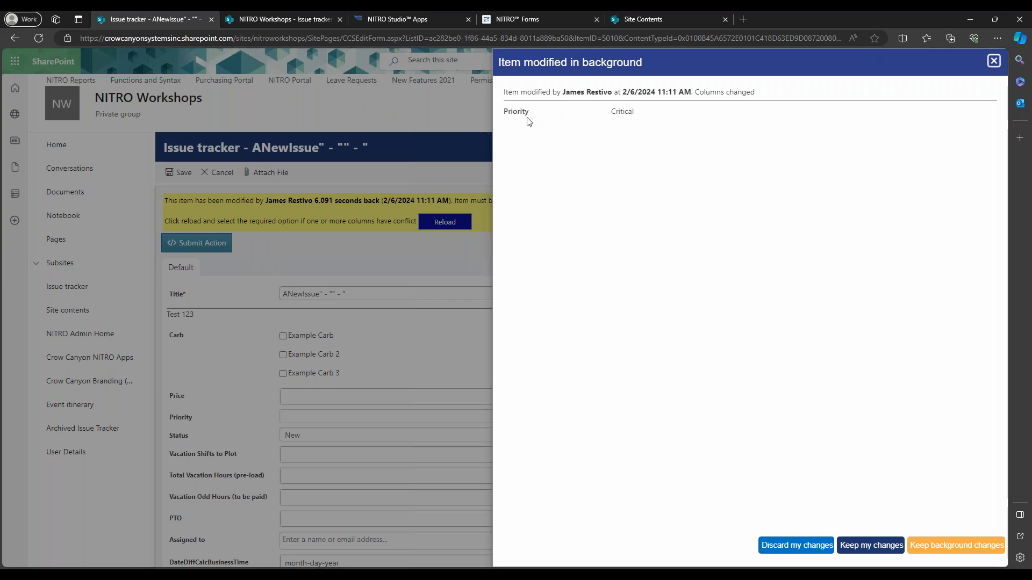
mouse_move(683, 315)
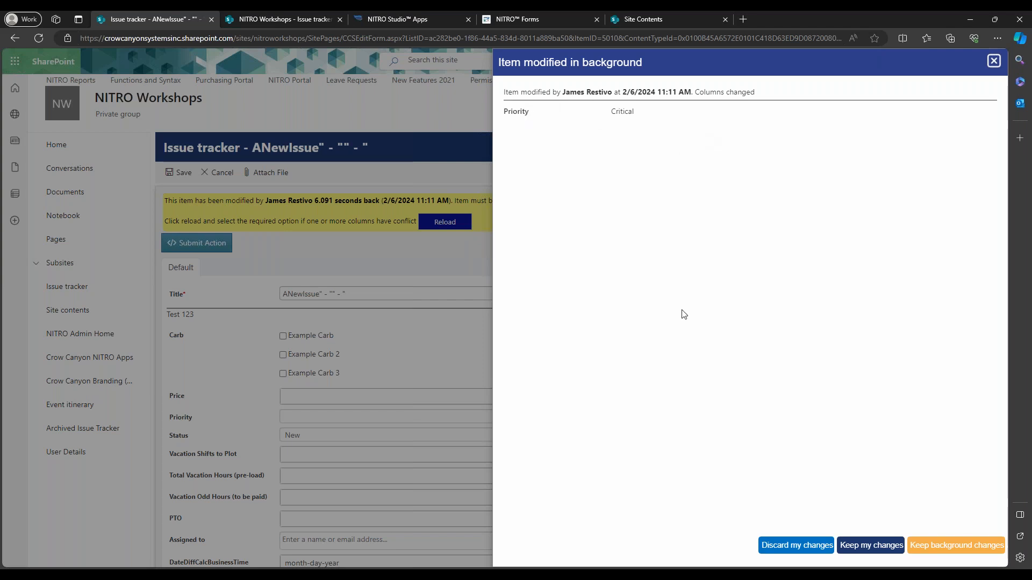
mouse_move(795, 549)
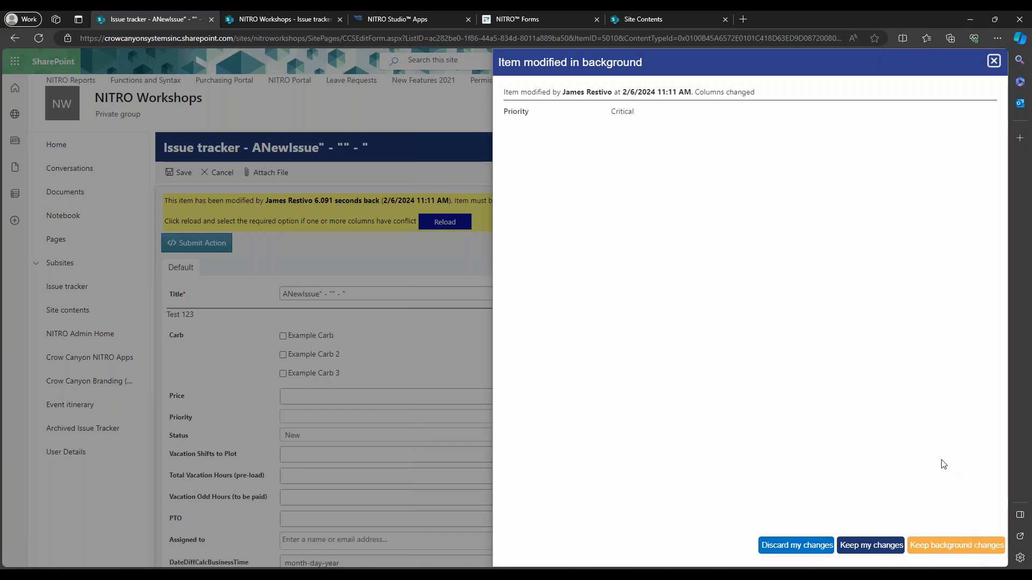
mouse_move(870, 545)
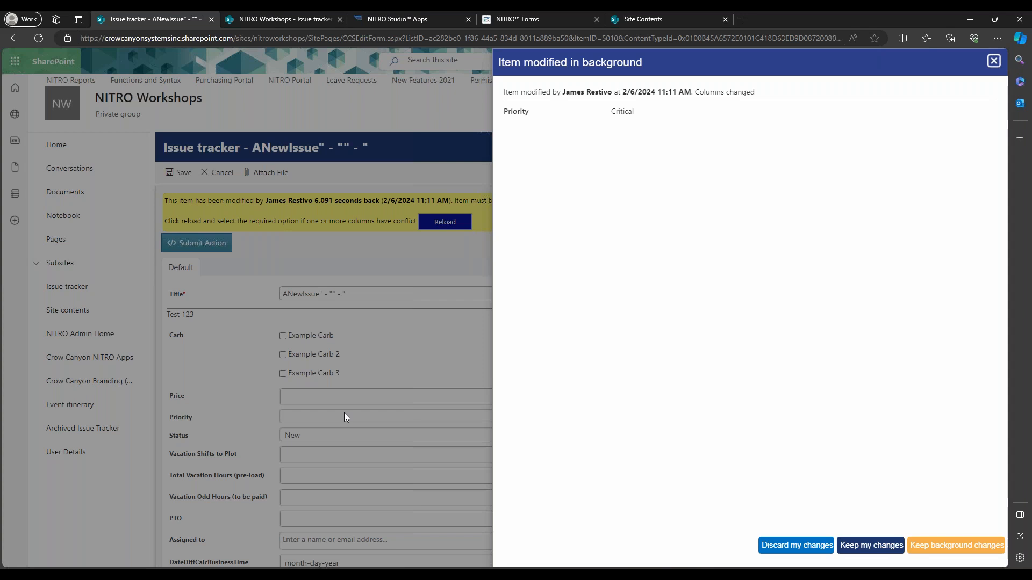
mouse_move(804, 504)
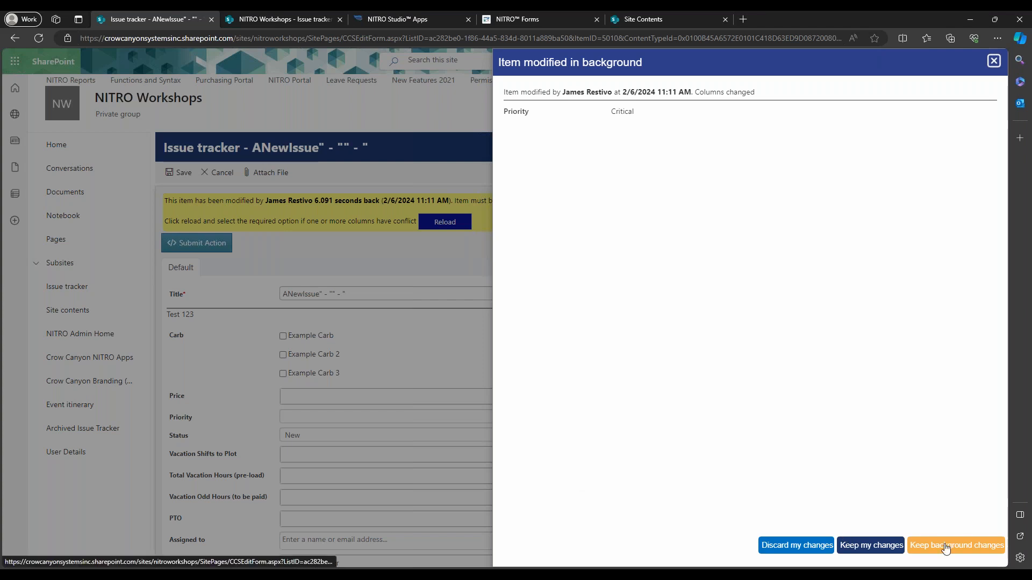
mouse_move(917, 509)
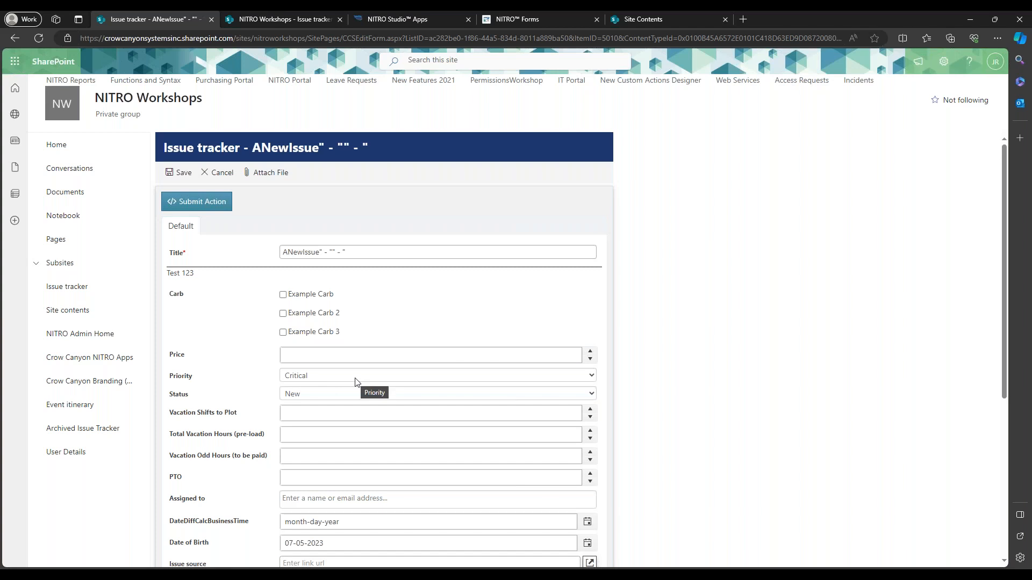
Confirm Priority stays Critical, then edit the ANewIssue item from the list tab.
left_click(436, 375)
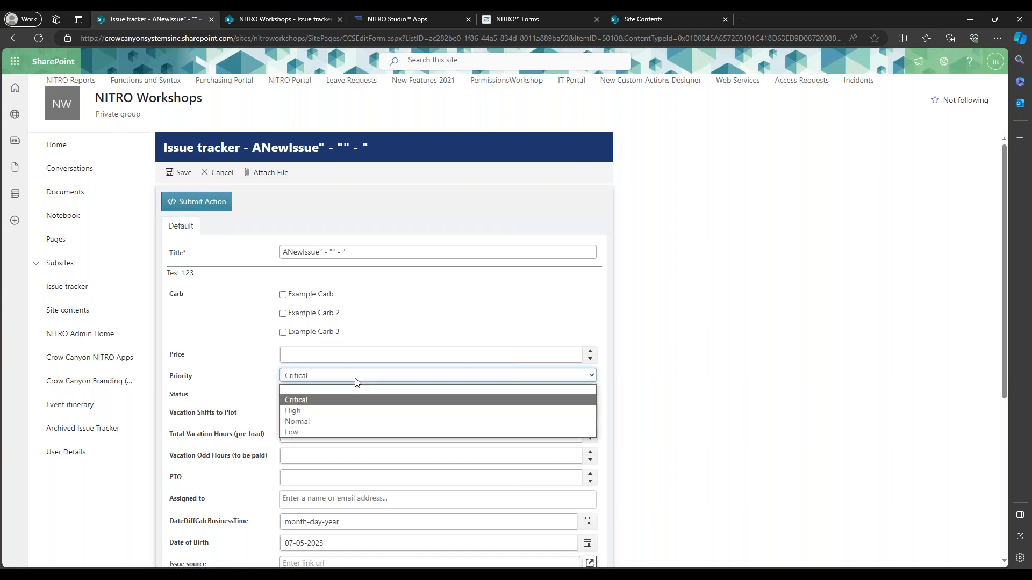
left_click(296, 400)
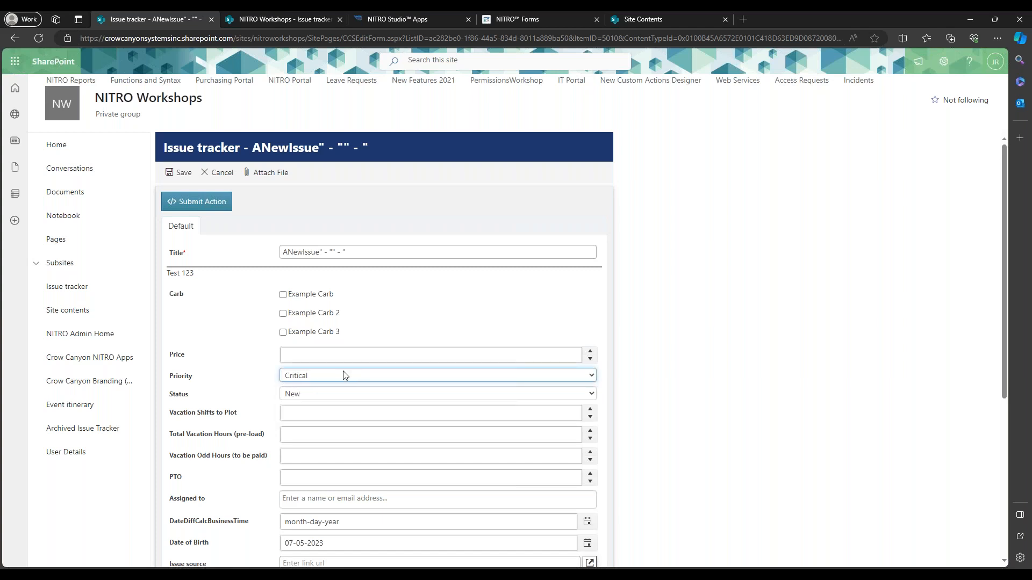
left_click(282, 18)
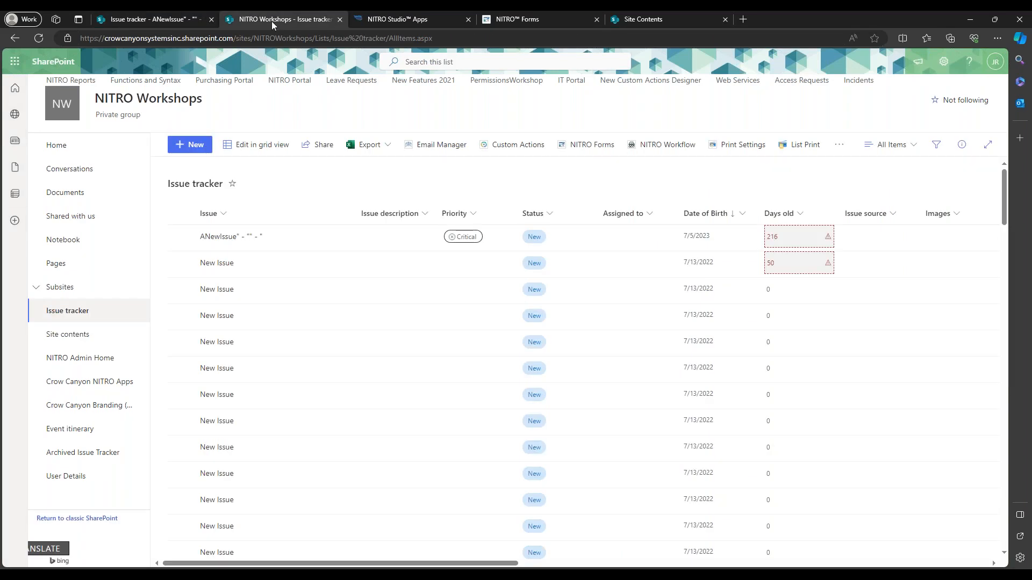
left_click(302, 237)
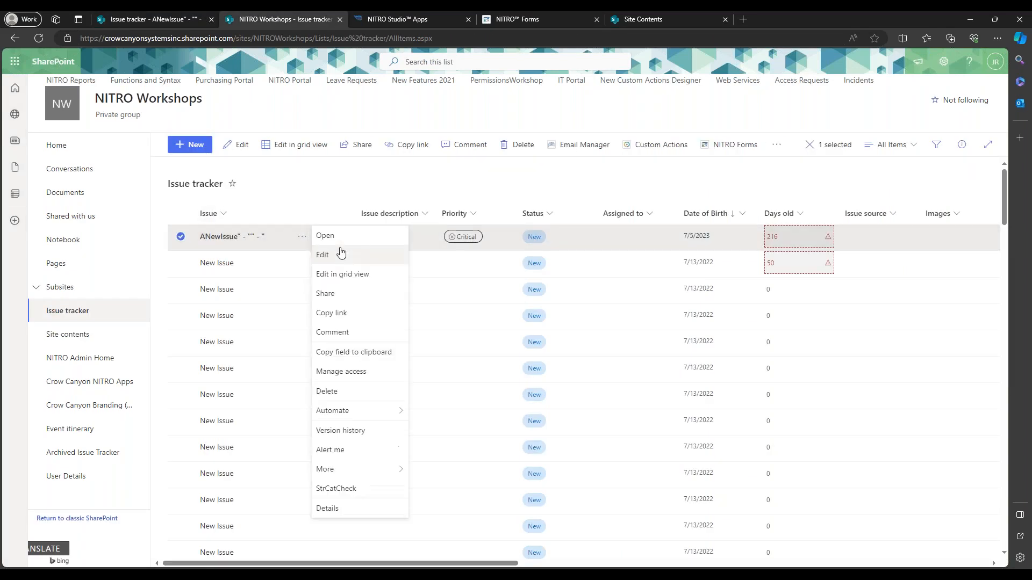
left_click(322, 255)
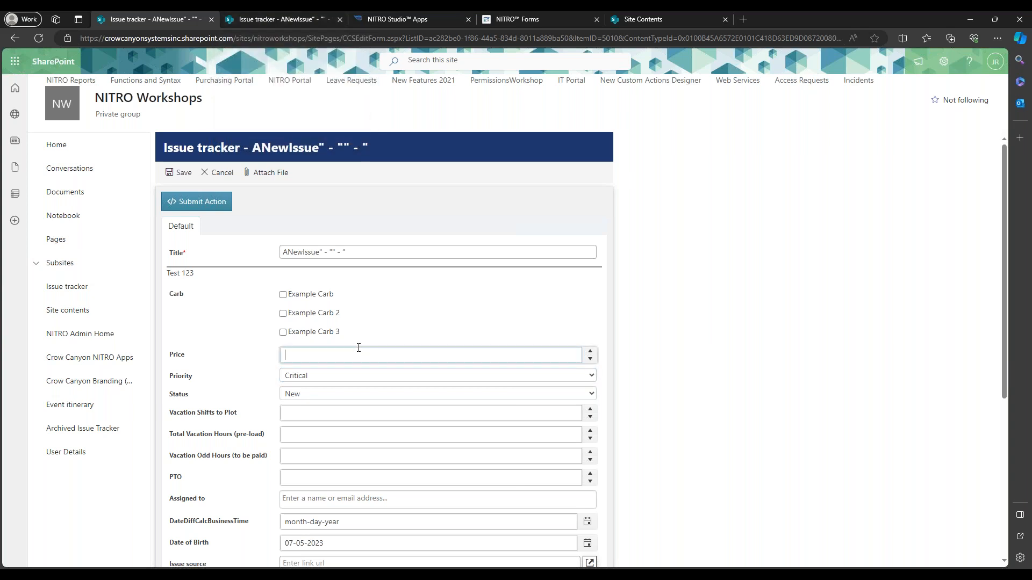
Enter a Price of 1200 on the issue and save it.
type("1200")
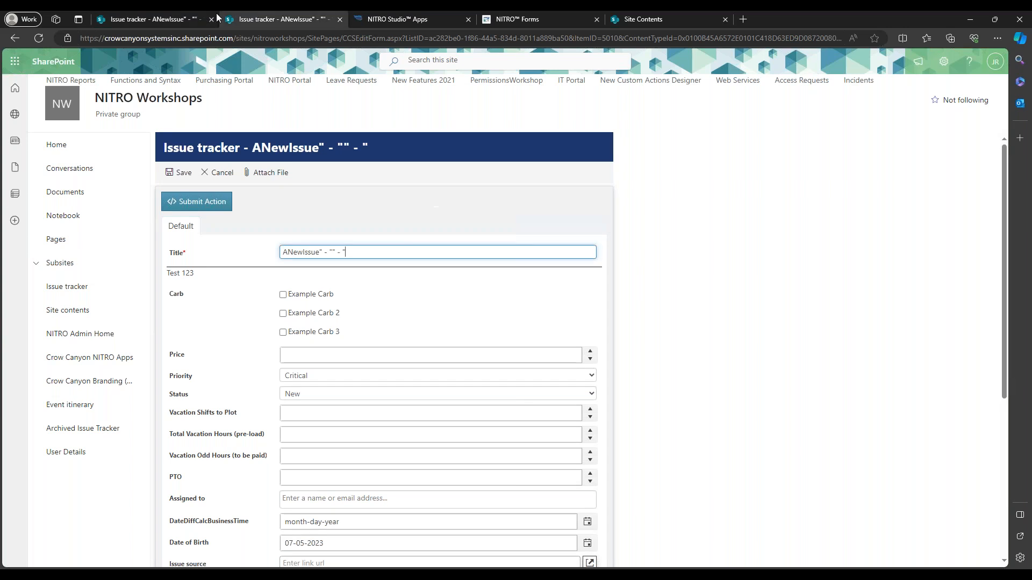
type("1,200.00")
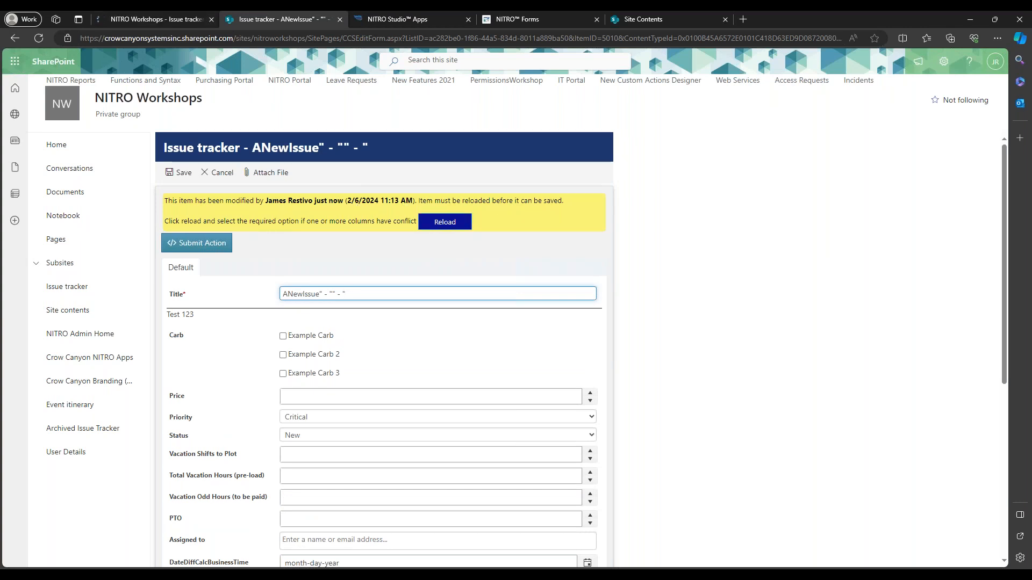
Reload the conflicting issue form keeping my changes, confirming so Price shows 1,200.00 with Critical priority.
left_click(444, 222)
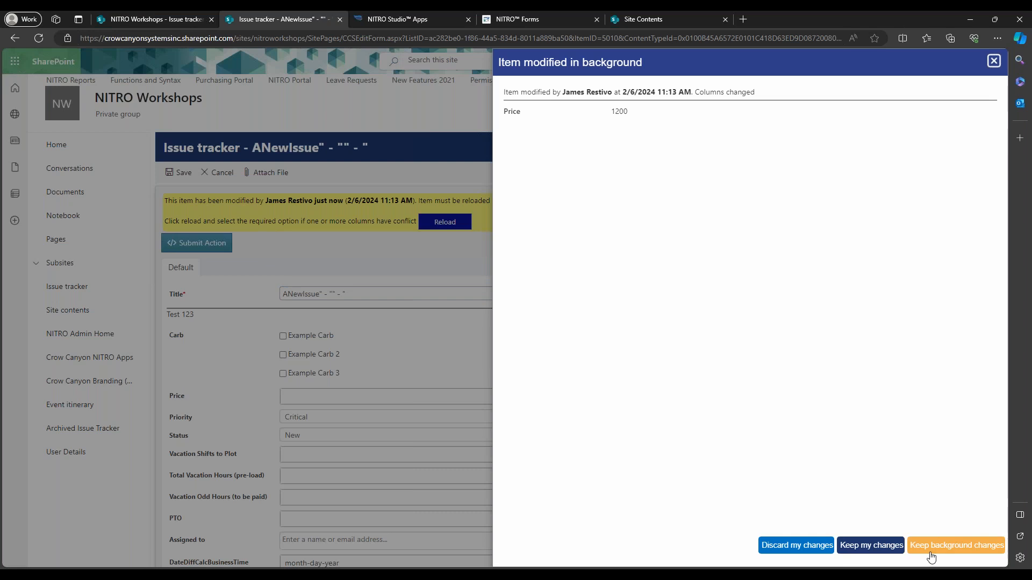
mouse_move(869, 545)
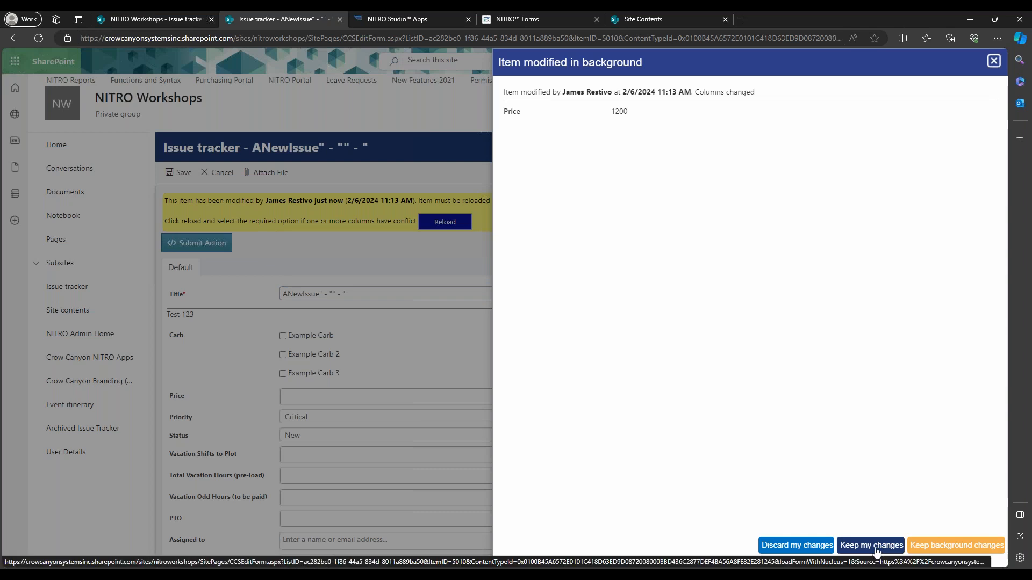
left_click(870, 544)
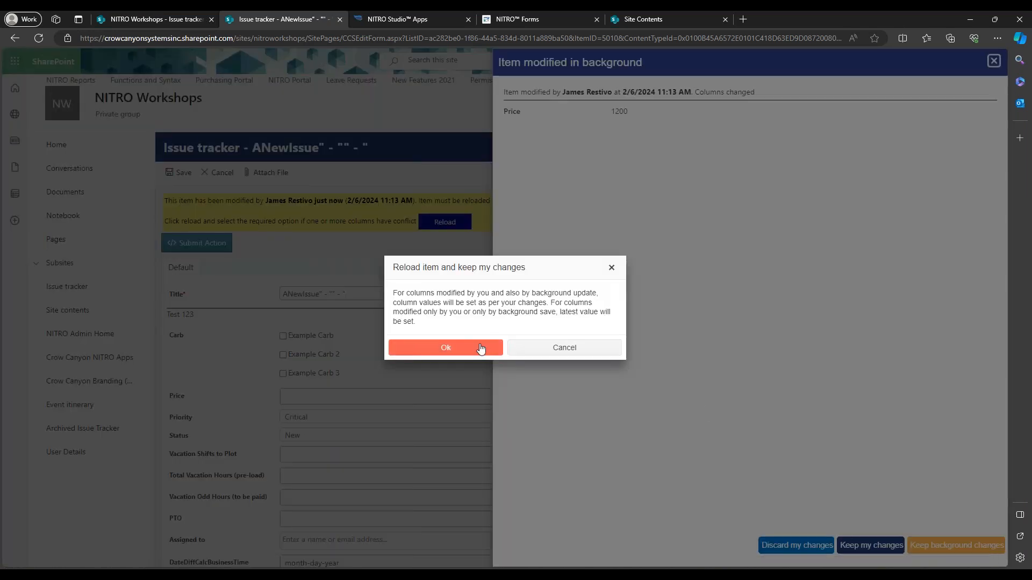
left_click(446, 347)
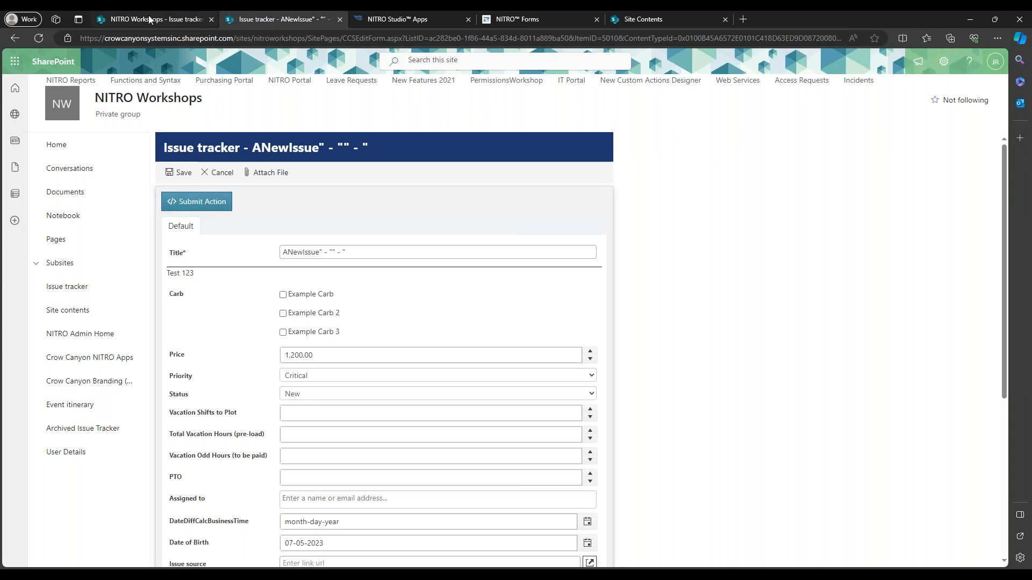
left_click(152, 19)
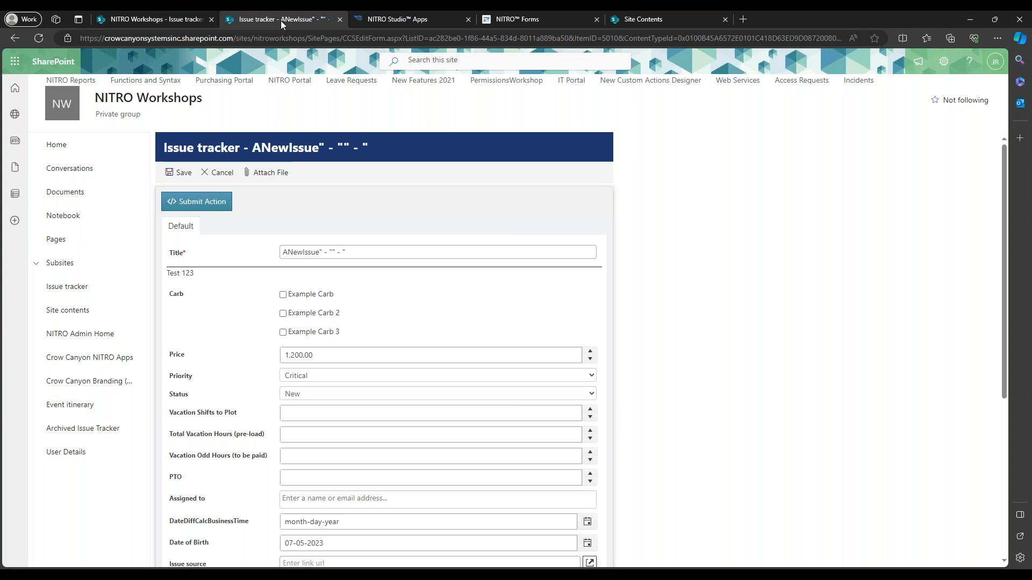
mouse_move(333, 124)
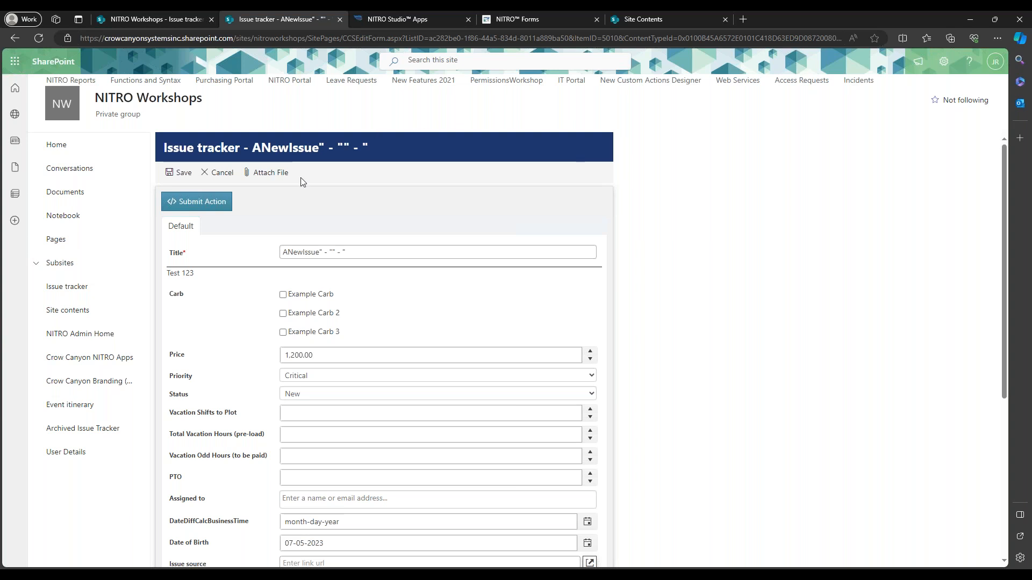
mouse_move(267, 199)
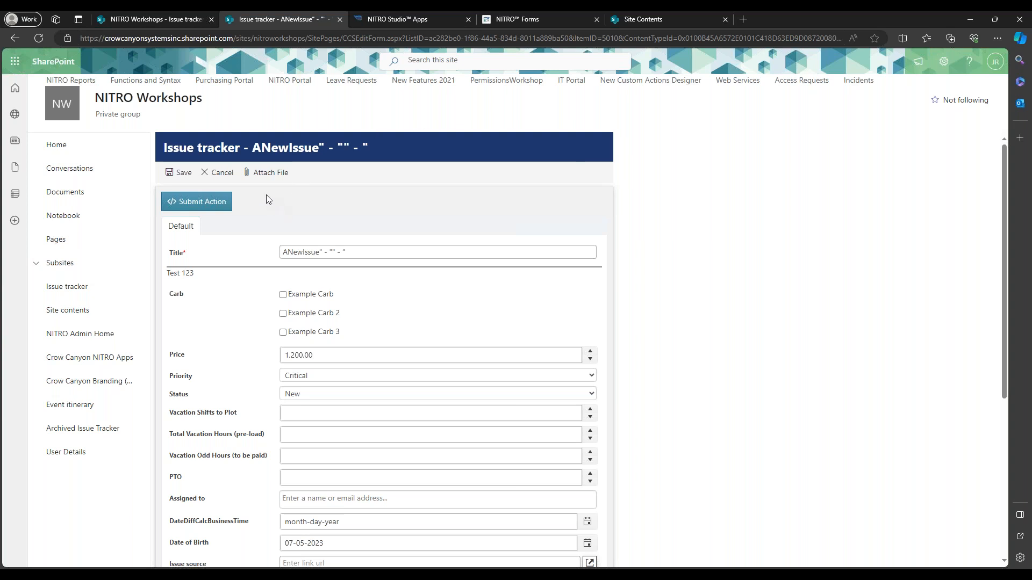
mouse_move(221, 172)
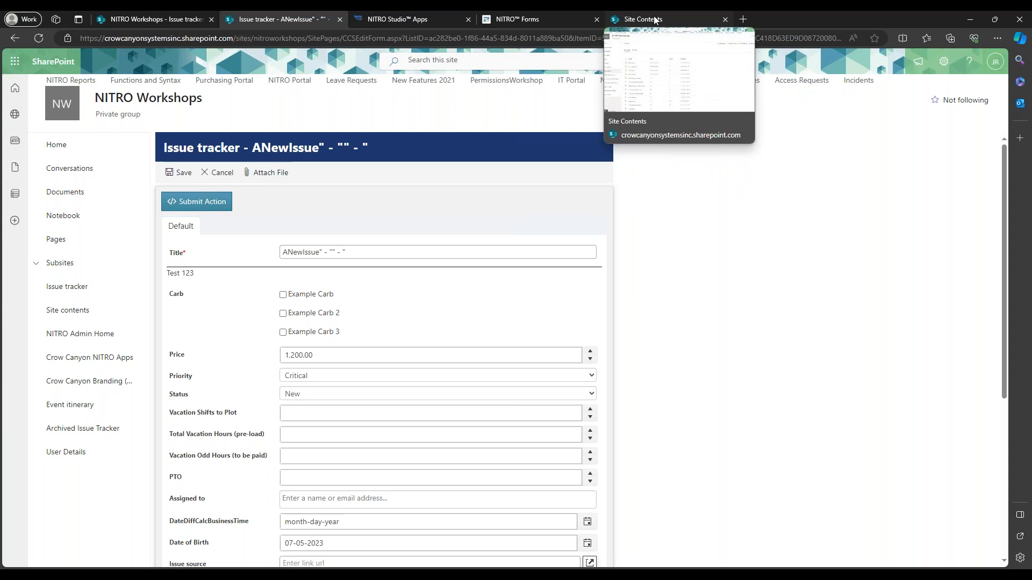
mouse_move(395, 19)
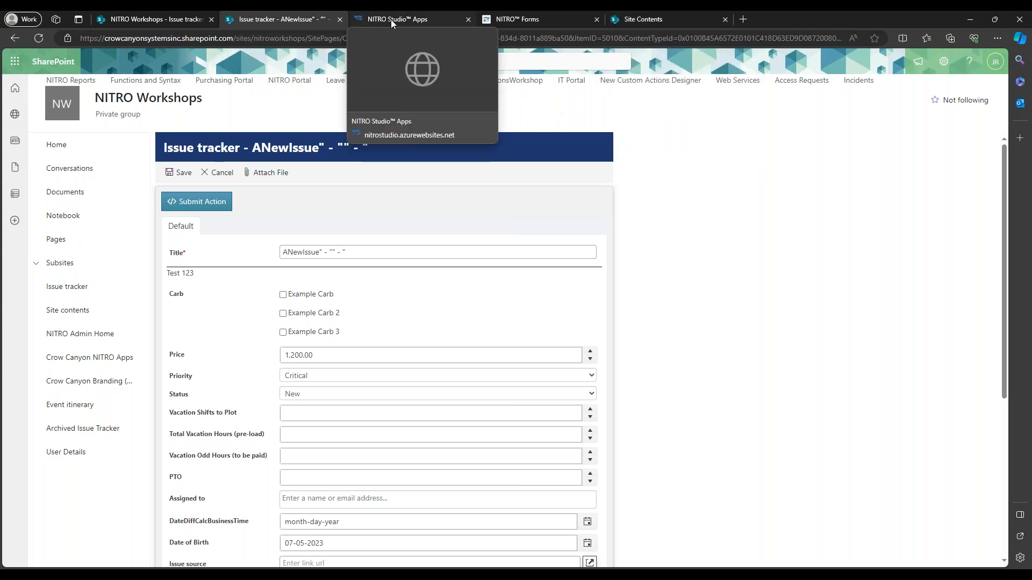
Open the List Rollup app from NITRO Studio Apps, showing the Issue Tracker Items rollup.
left_click(396, 19)
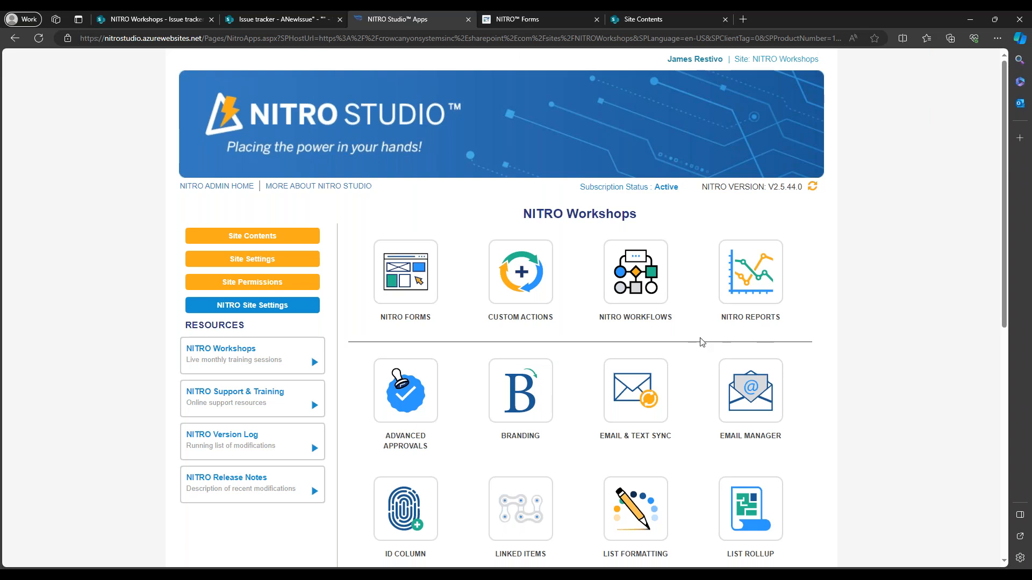
scroll("down", 3)
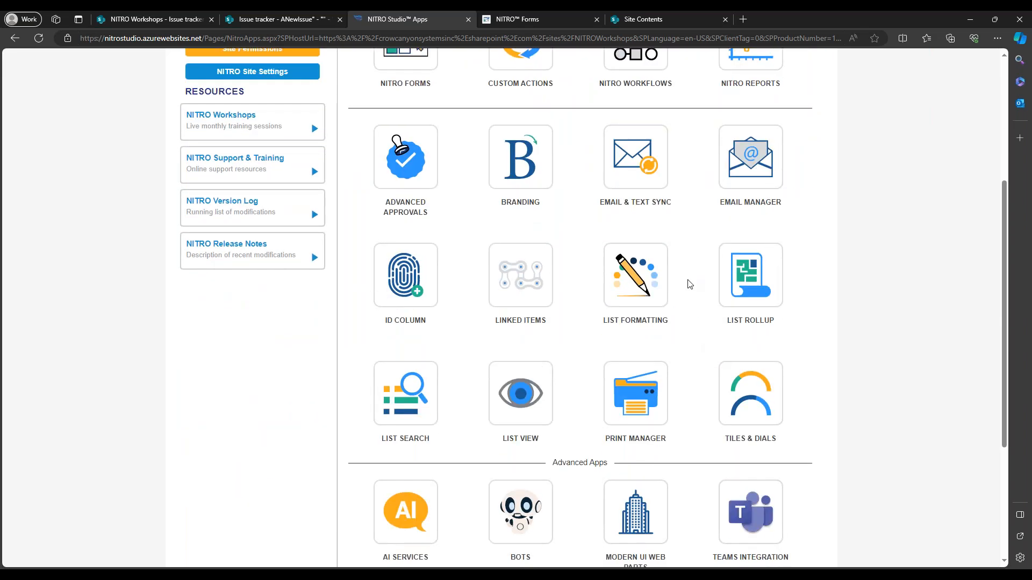
mouse_move(701, 255)
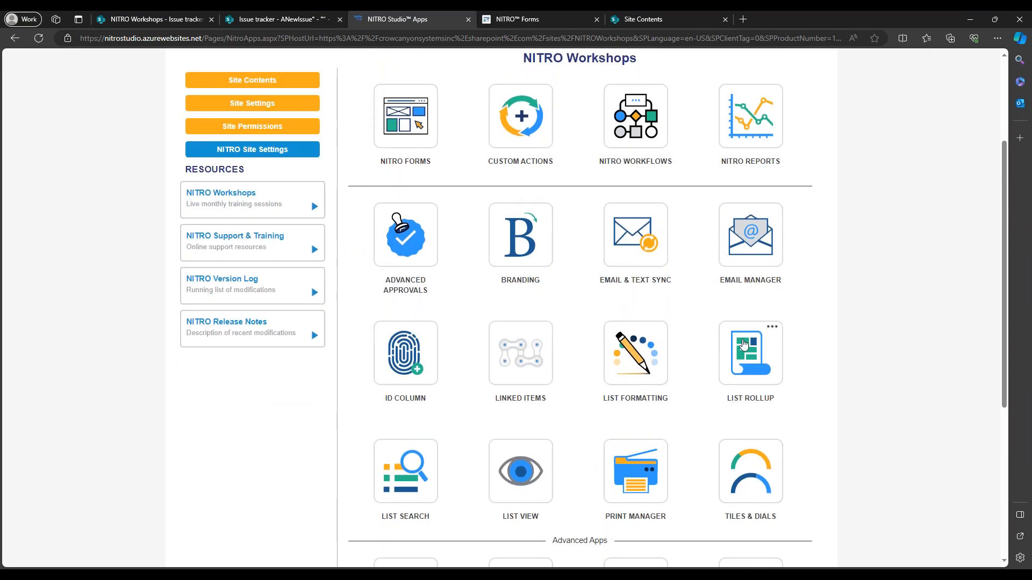
left_click(749, 354)
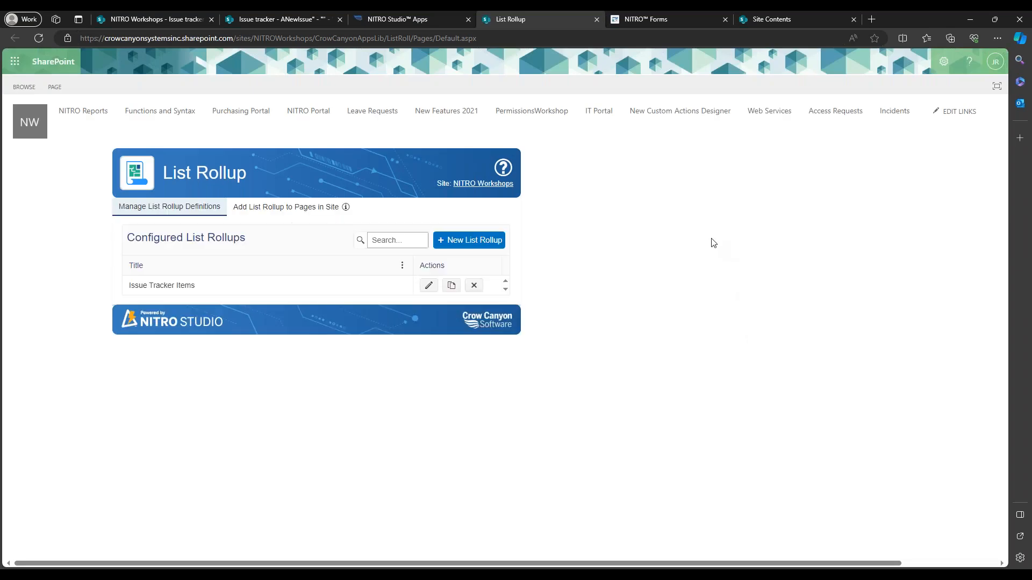
mouse_move(451, 285)
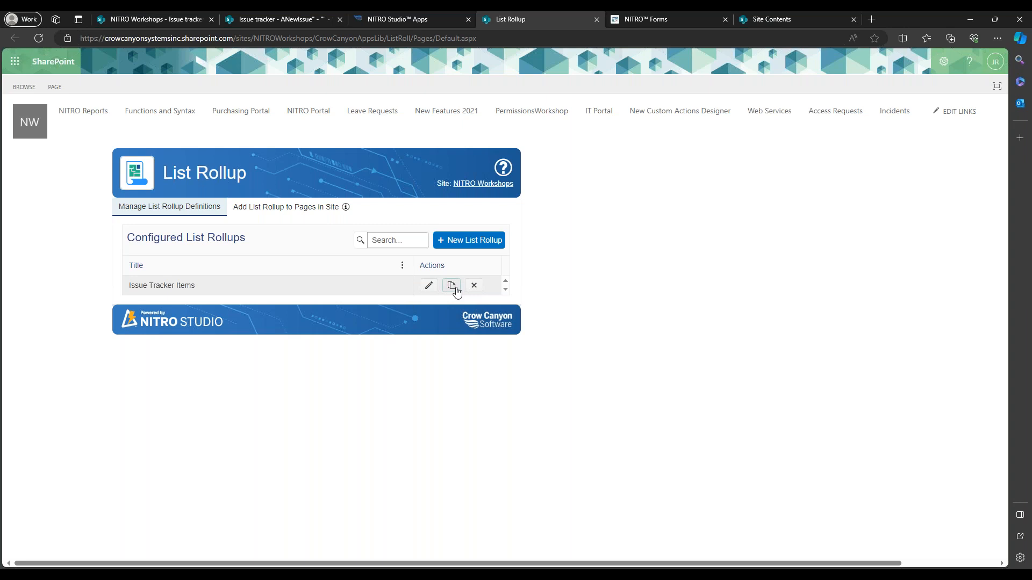
mouse_move(452, 285)
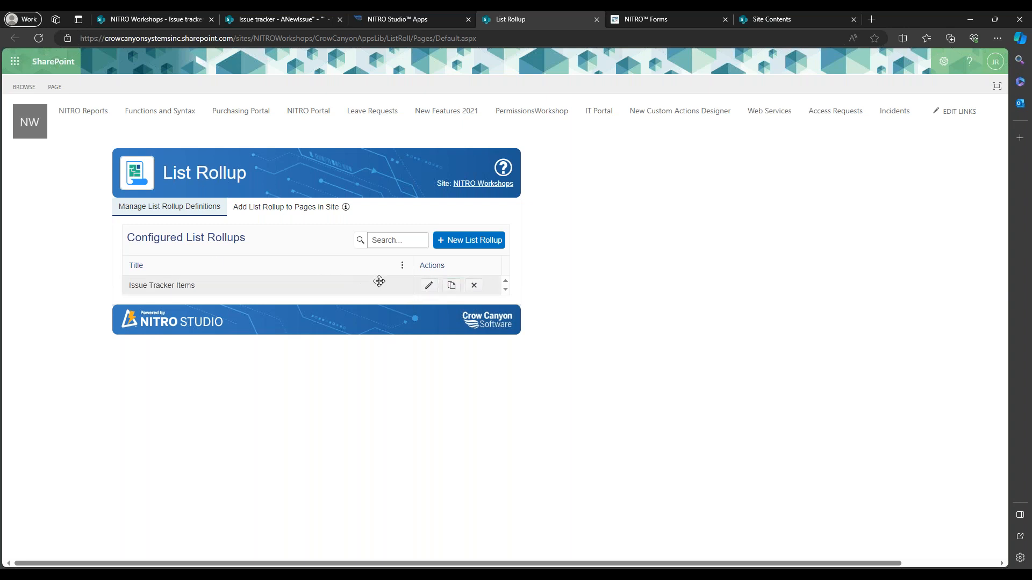
mouse_move(451, 285)
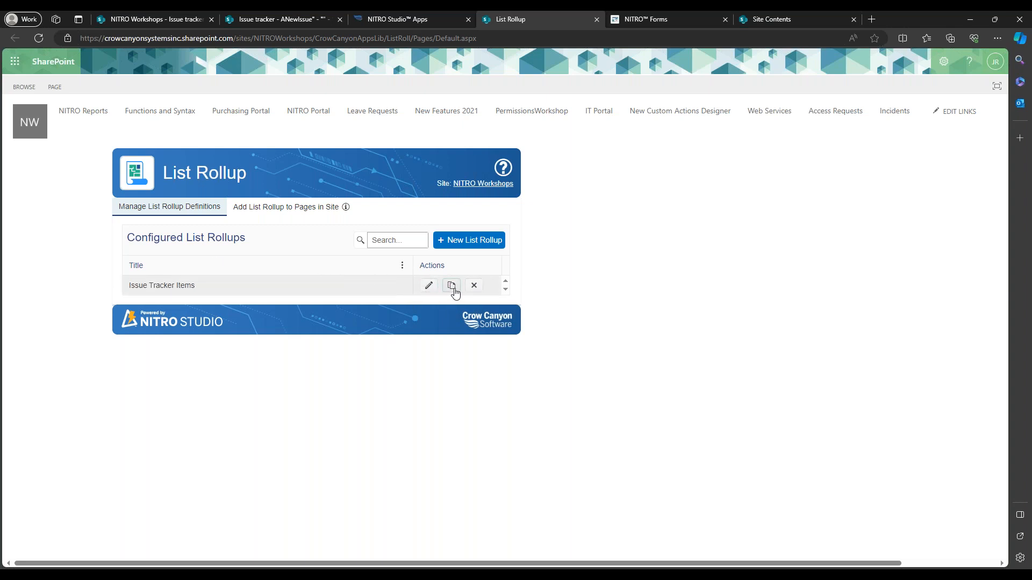
Start a copy of the Issue Tracker Items rollup from its Actions column.
left_click(451, 285)
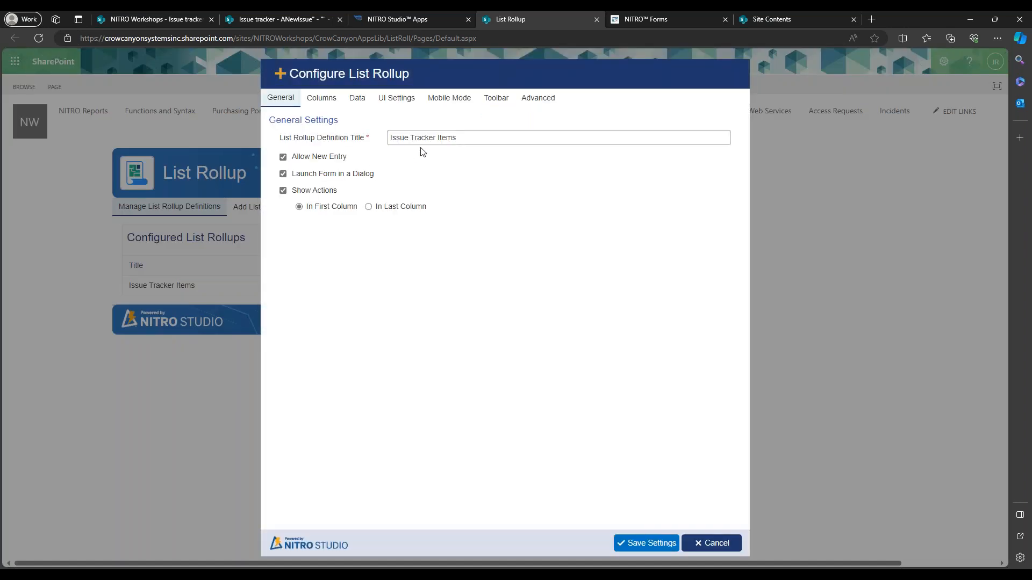
Review the copied rollup's definition title, columns, source lists and grid UI settings.
left_click(558, 137)
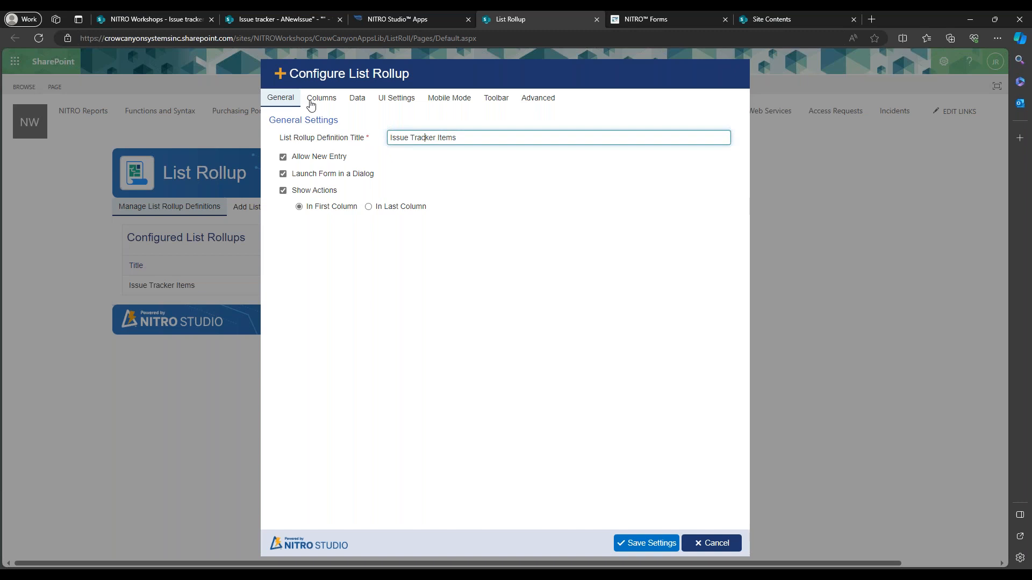
left_click(322, 97)
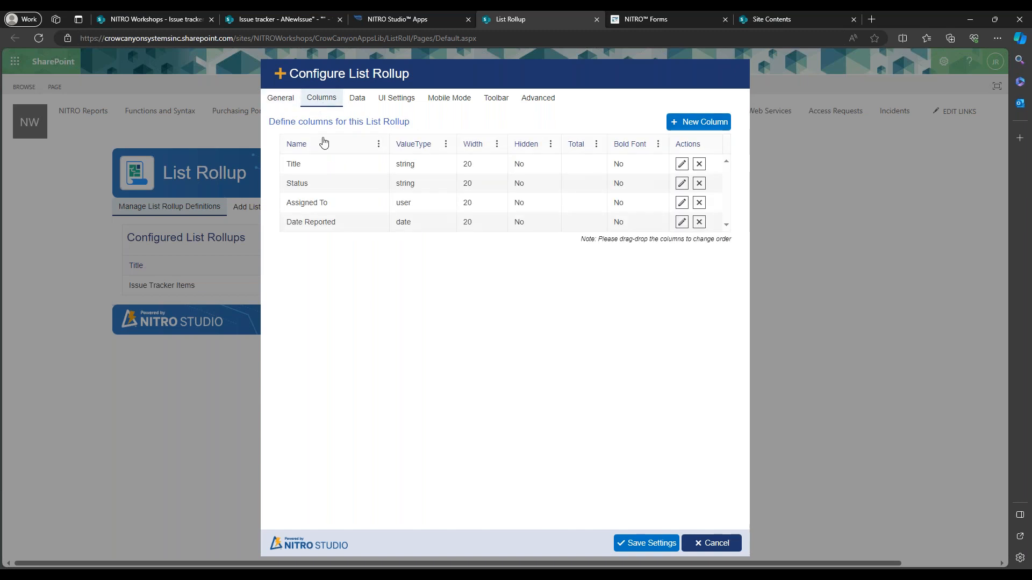
mouse_move(195, 289)
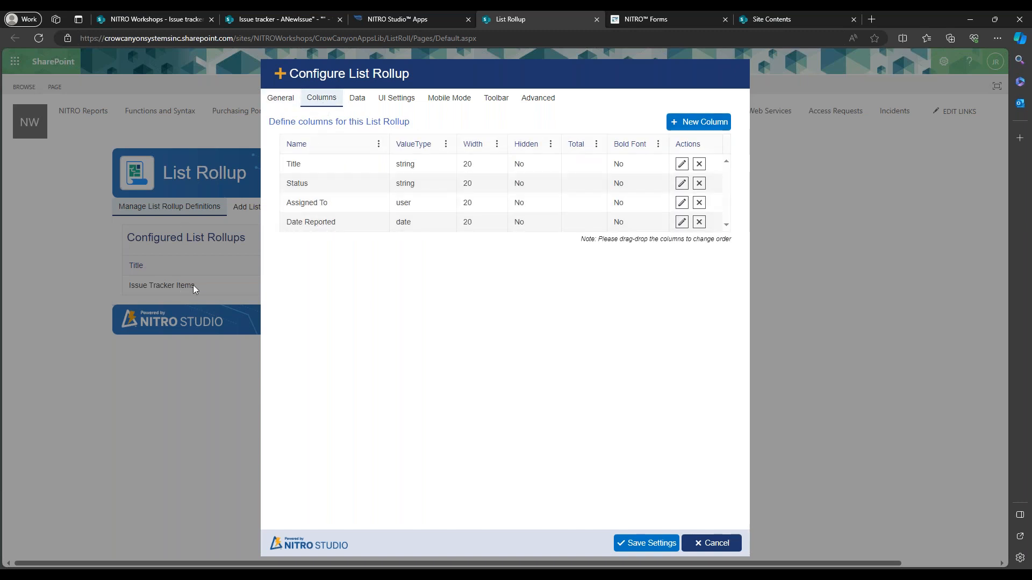
left_click(357, 97)
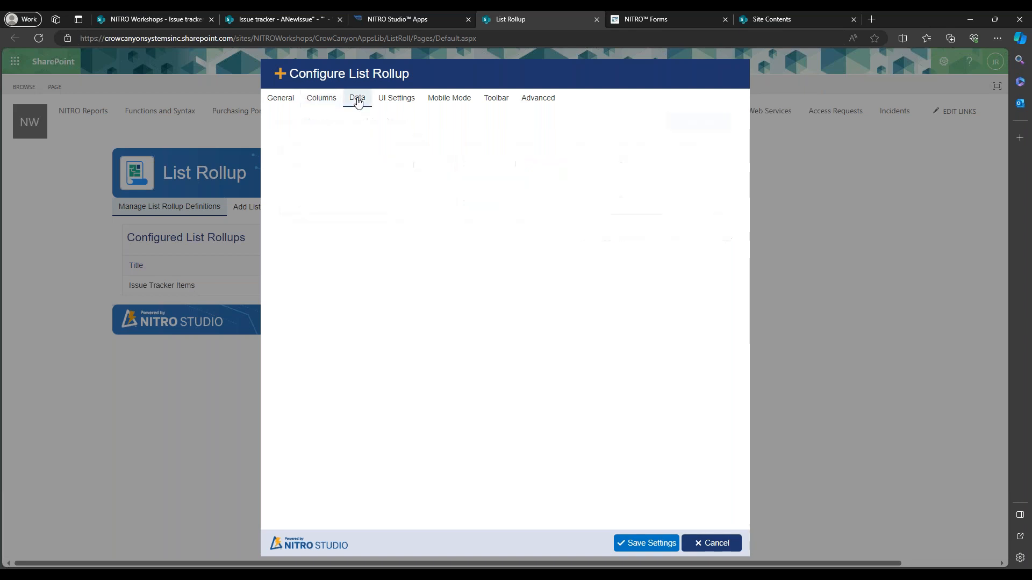
left_click(357, 98)
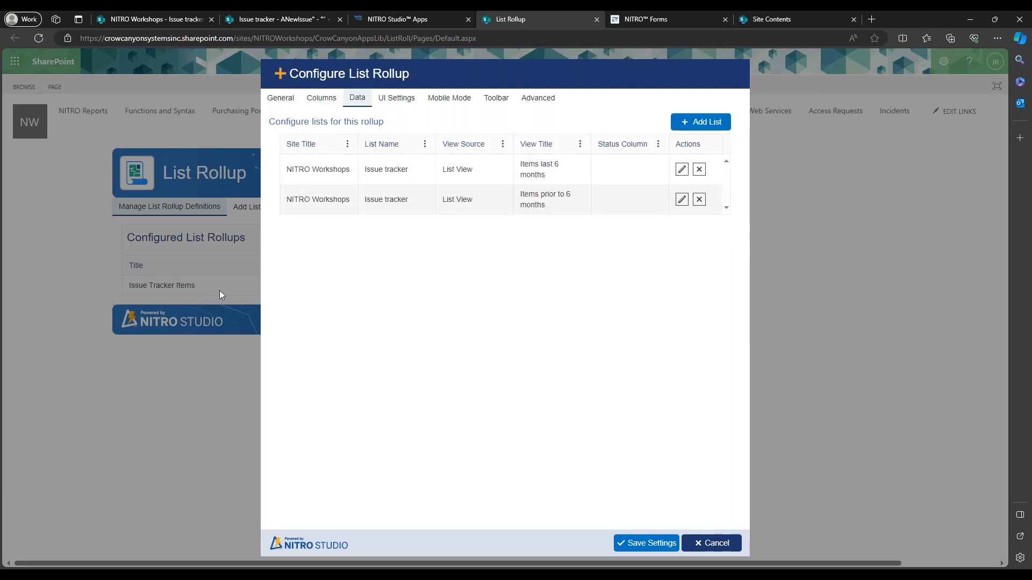
left_click(396, 97)
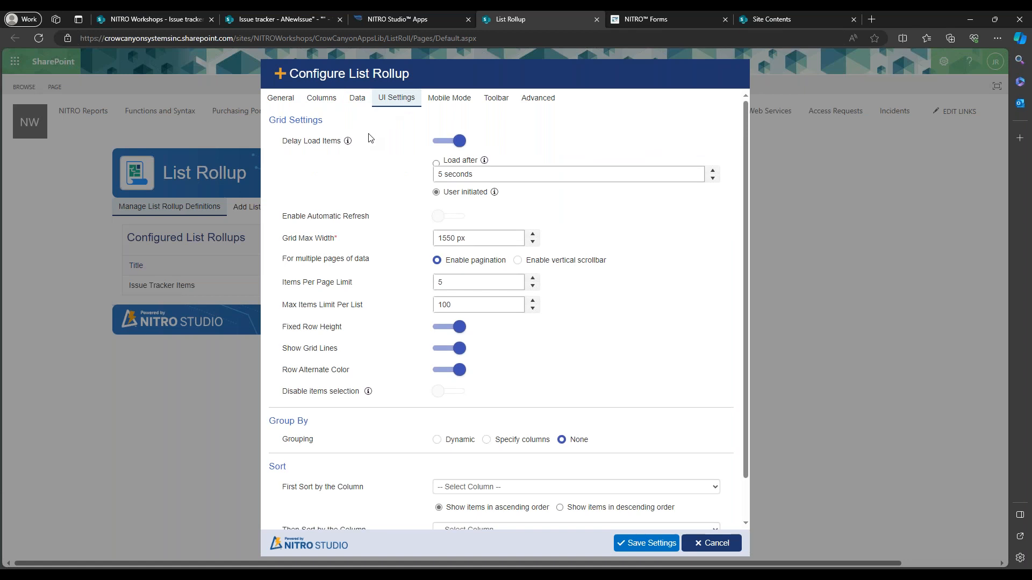
mouse_move(427, 141)
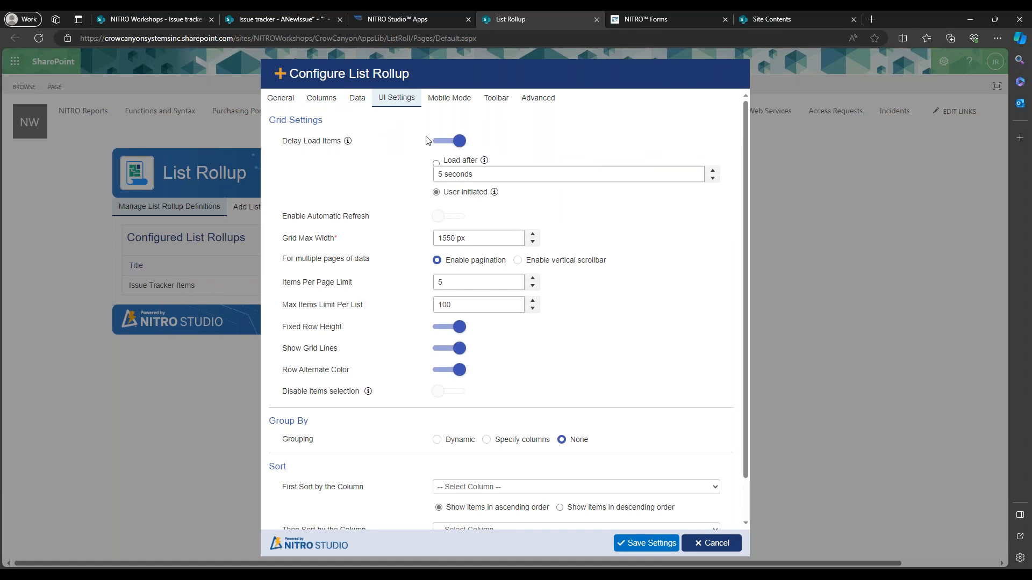
Enable Mobile Mode, then review the toolbar, advanced JSON and custom JavaScript settings.
left_click(448, 97)
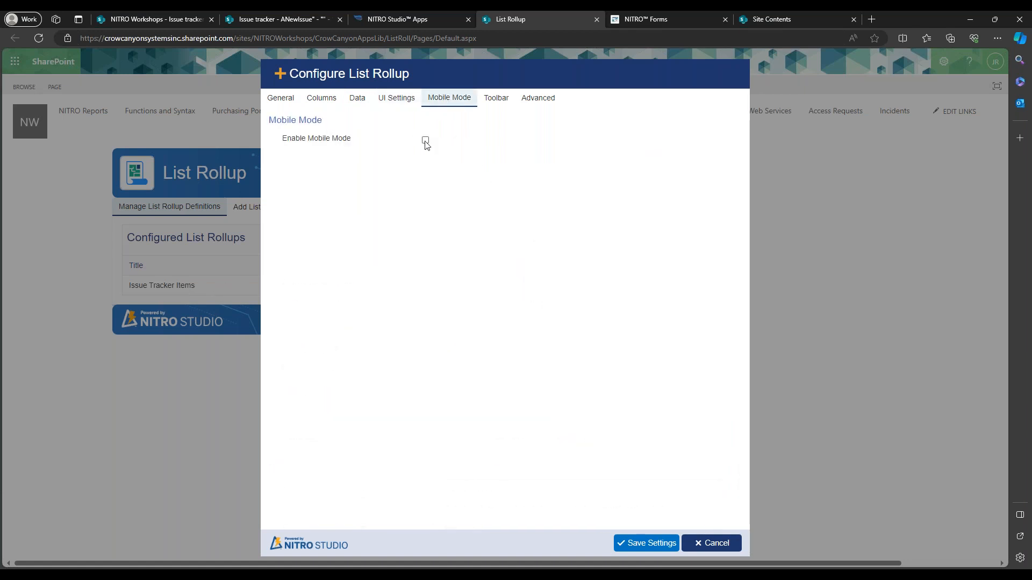
left_click(425, 140)
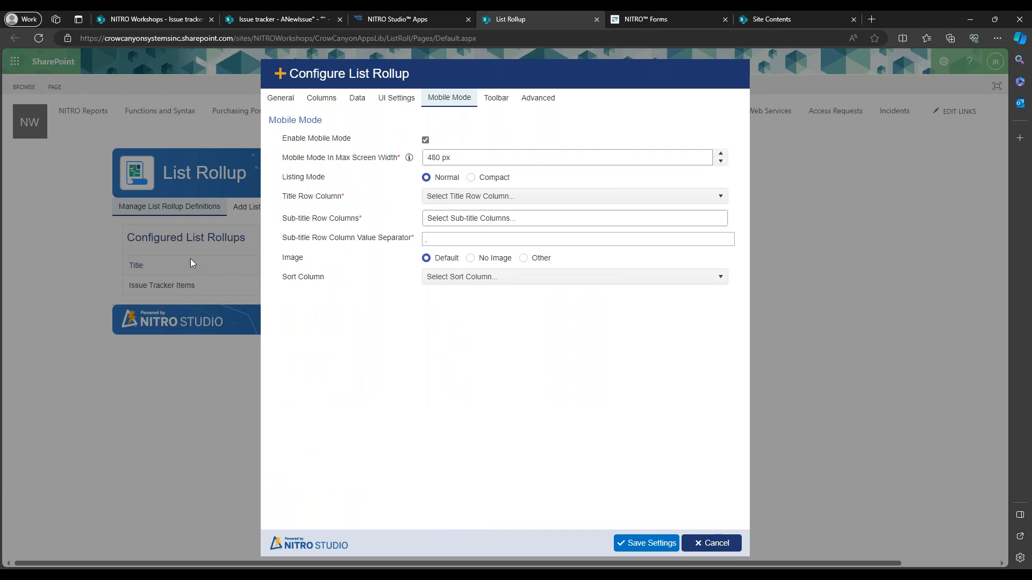
left_click(496, 97)
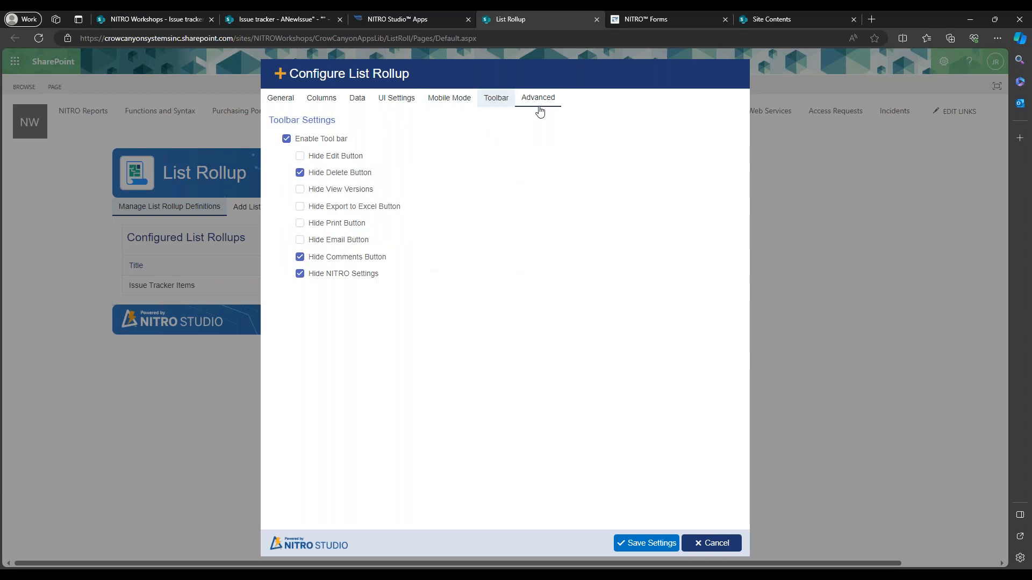
left_click(537, 98)
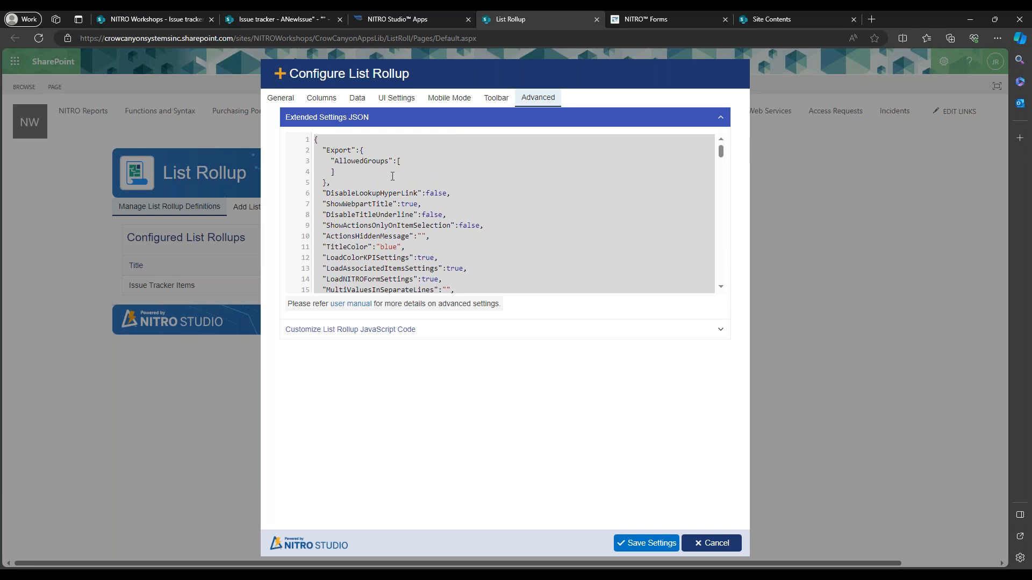
mouse_move(570, 332)
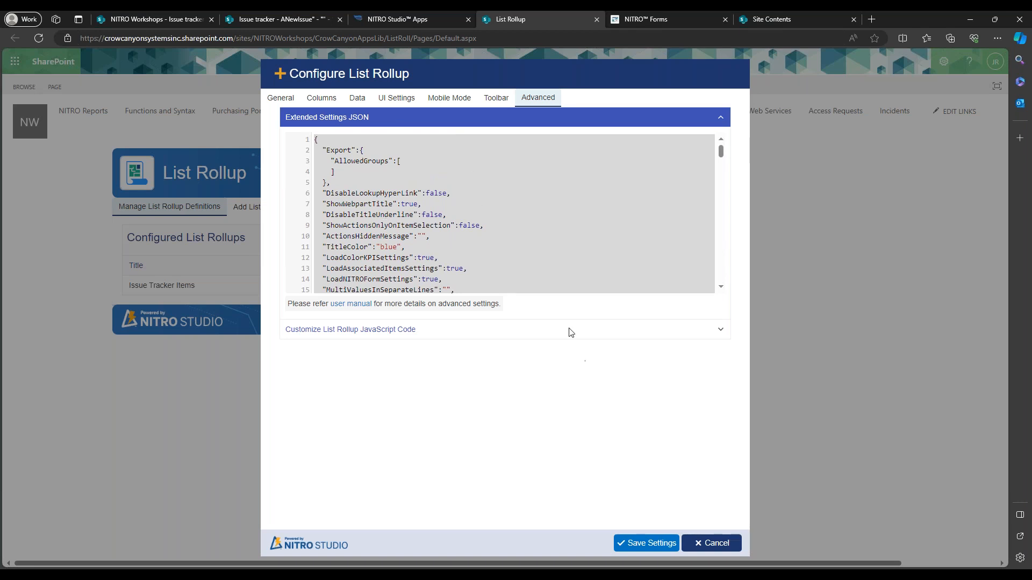
left_click(279, 97)
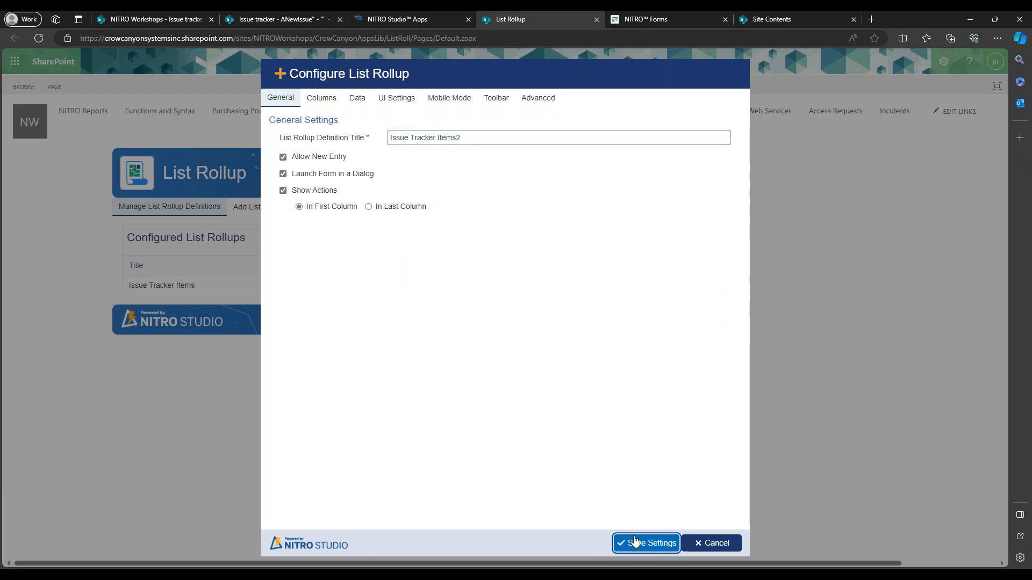
Save the copy as Issue Tracker Items2 after clearing the title-row error by disabling Mobile Mode.
left_click(645, 543)
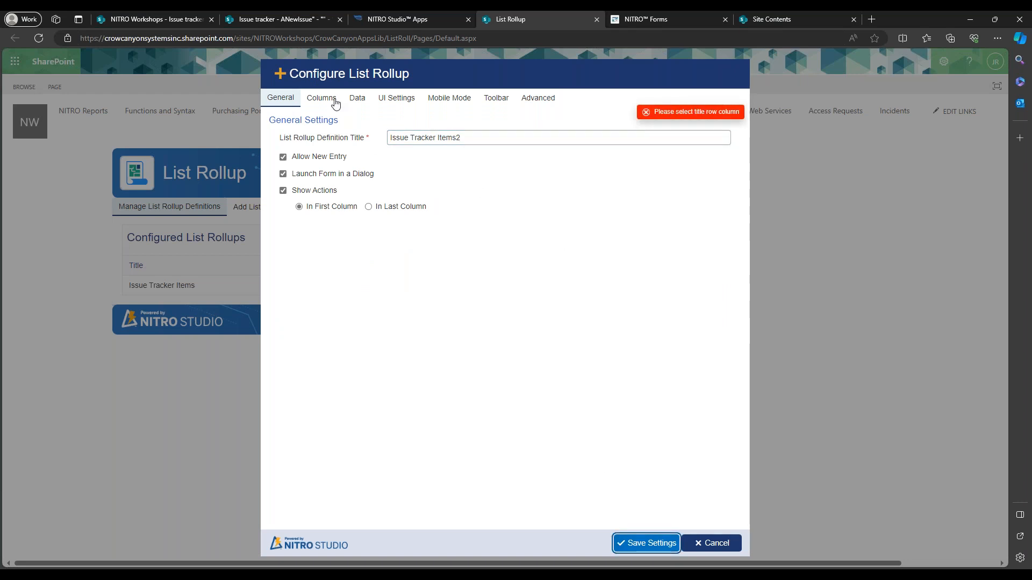
left_click(357, 97)
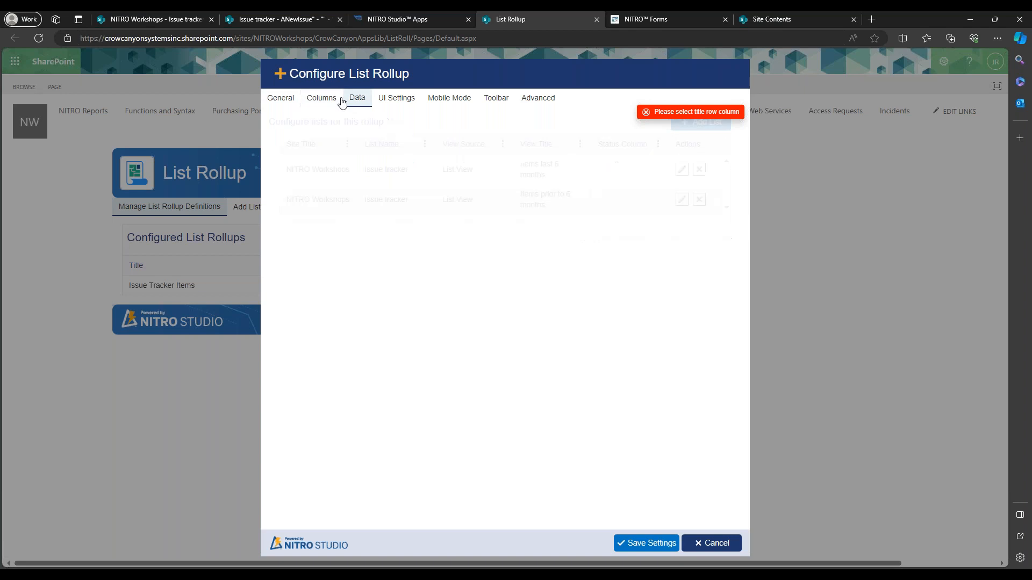
left_click(449, 97)
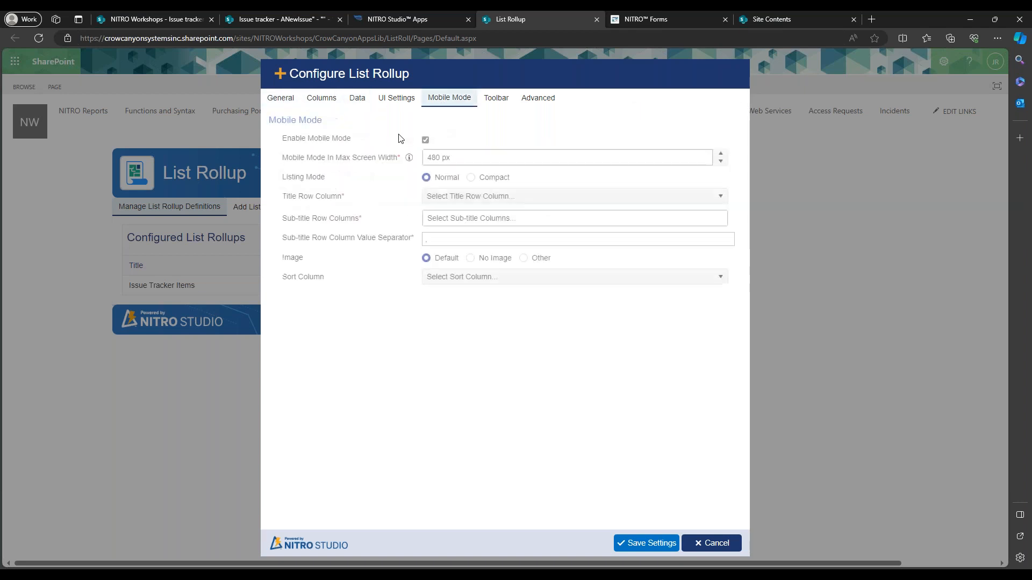
left_click(425, 140)
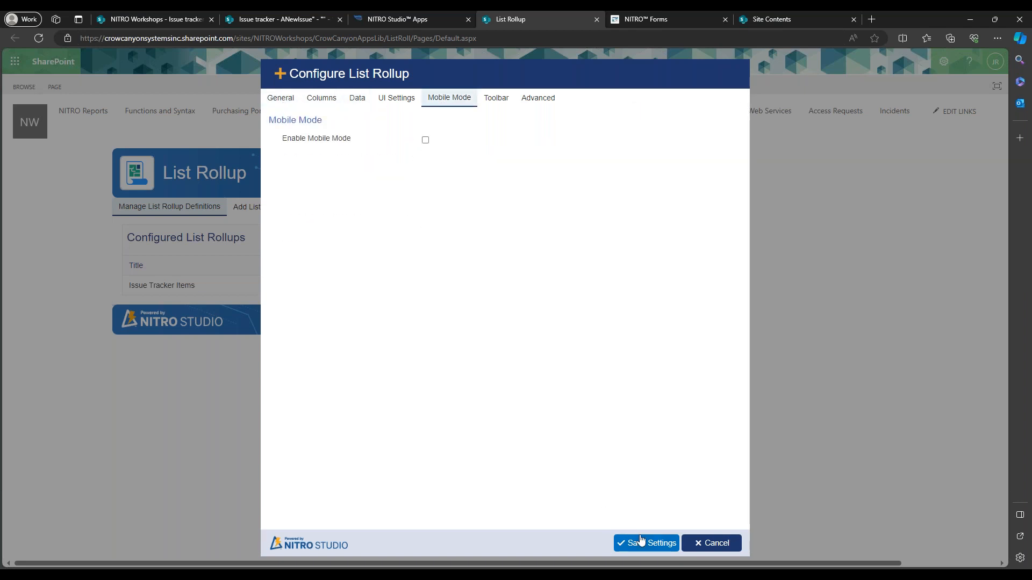
left_click(645, 542)
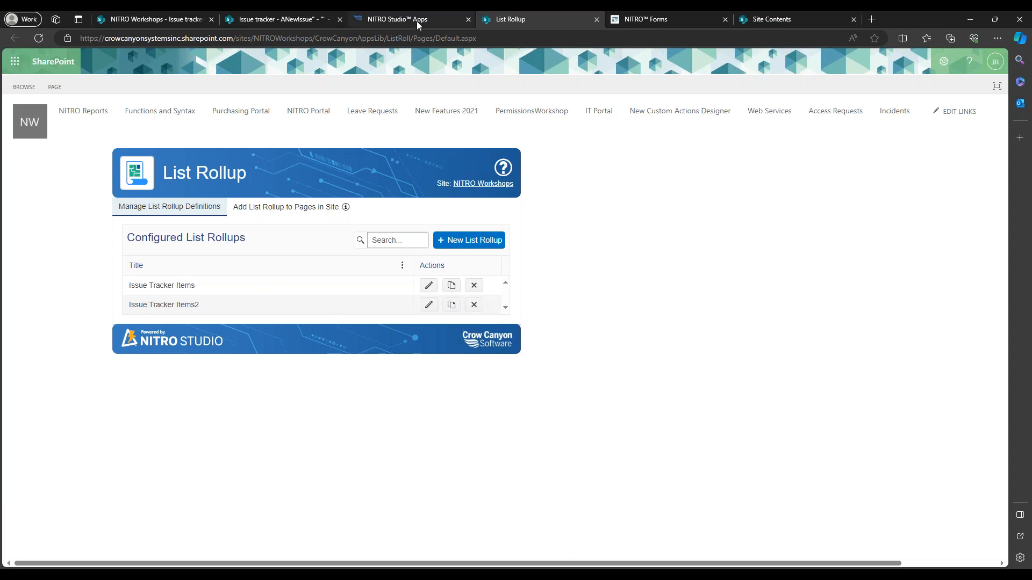
Return to the NITRO Studio Apps page for the NITRO Workshops site.
left_click(395, 19)
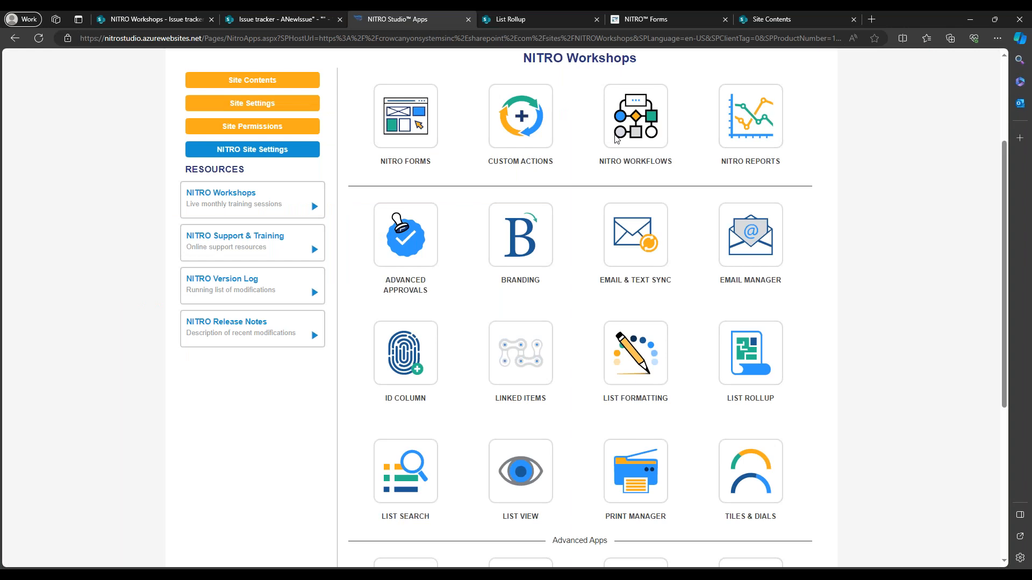
mouse_move(692, 183)
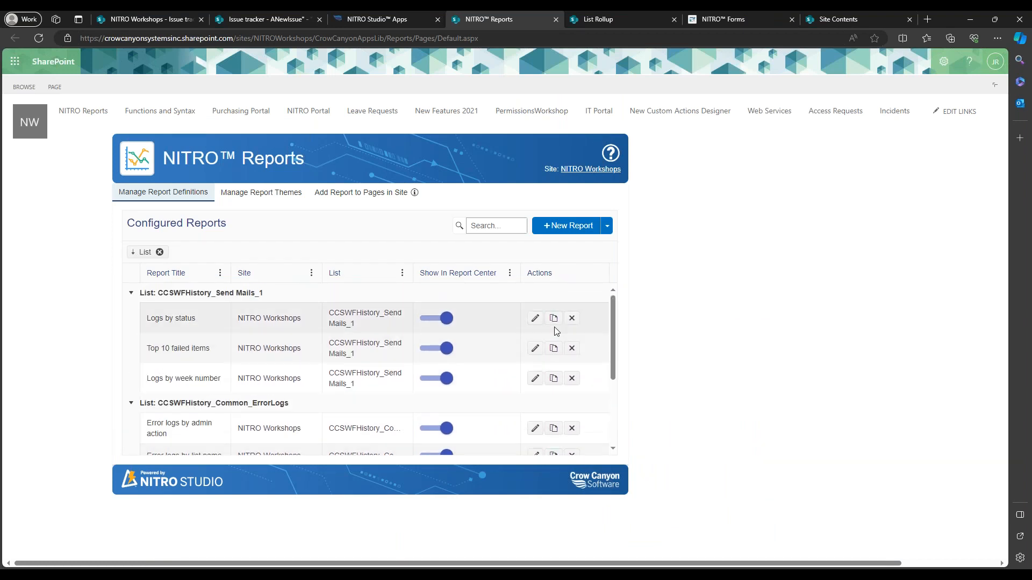
left_click(553, 317)
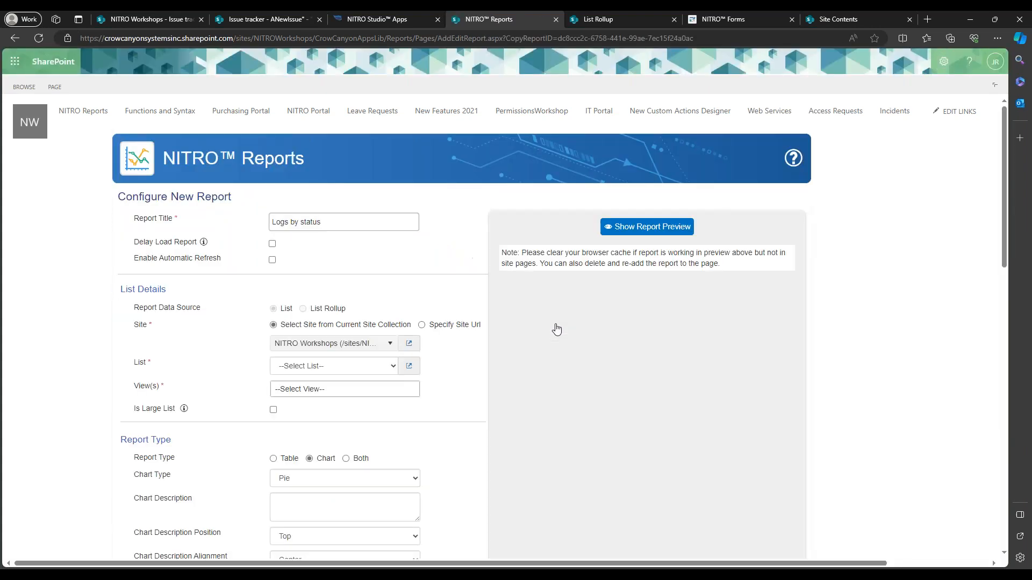
mouse_move(183, 279)
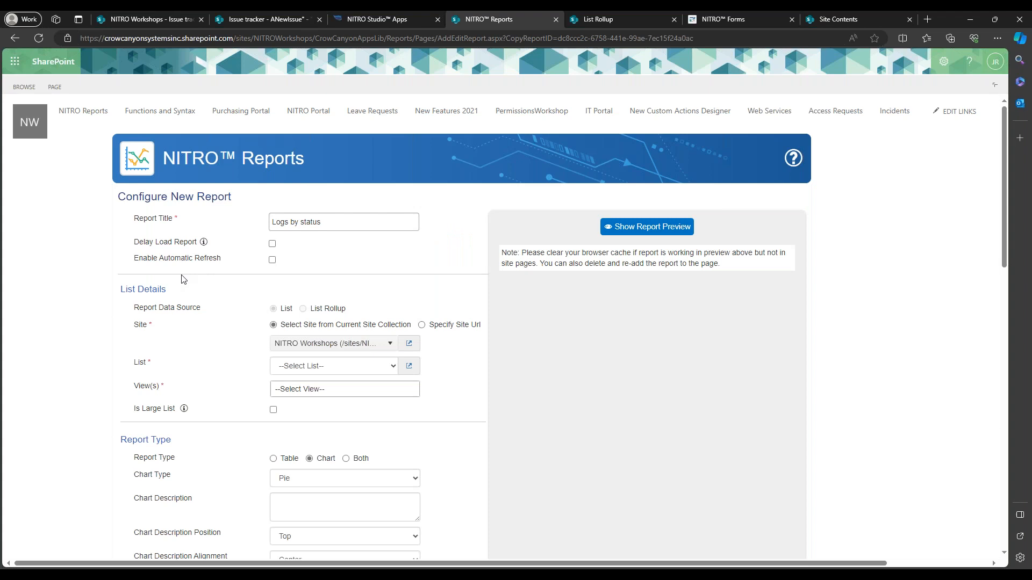
mouse_move(167, 289)
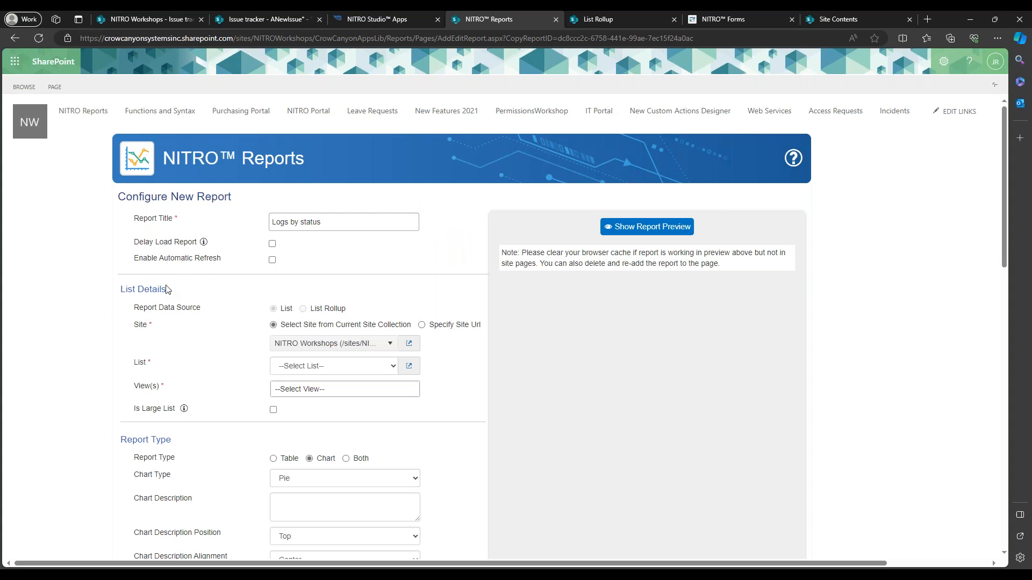
scroll("down", 3)
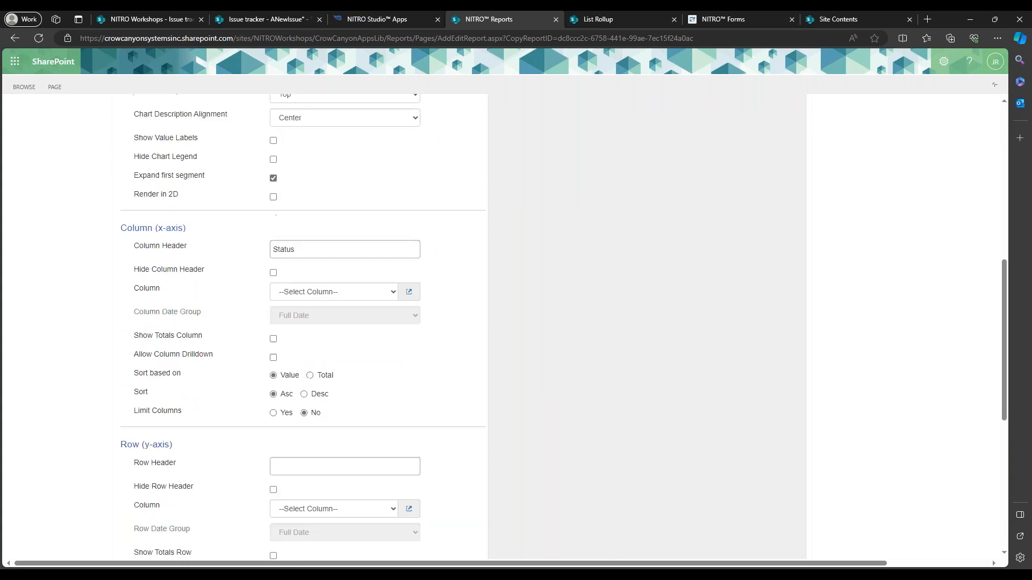
scroll("down", 3)
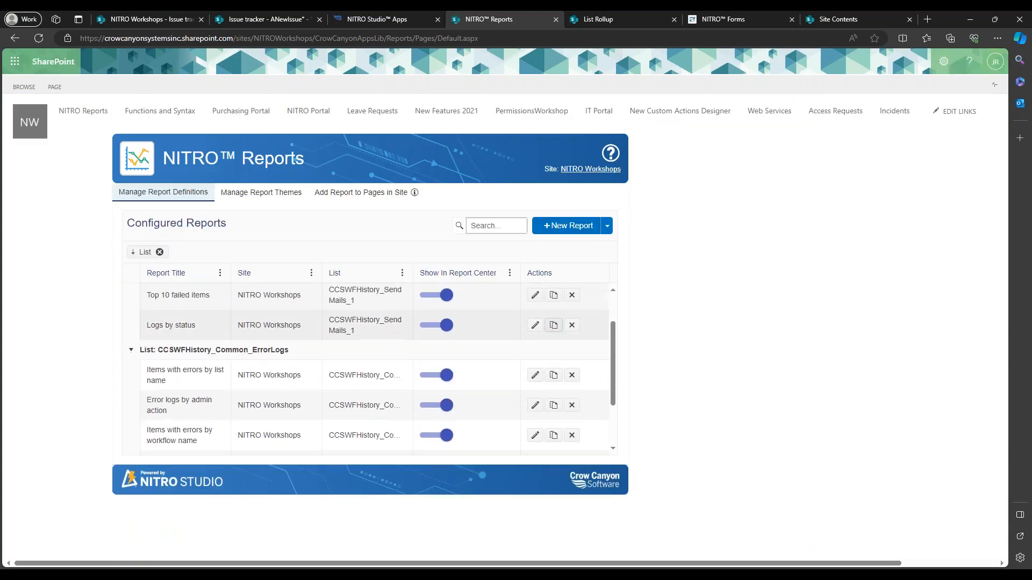
Copy the 'Items with errors by list name' report and look over its prefilled configuration.
left_click(554, 350)
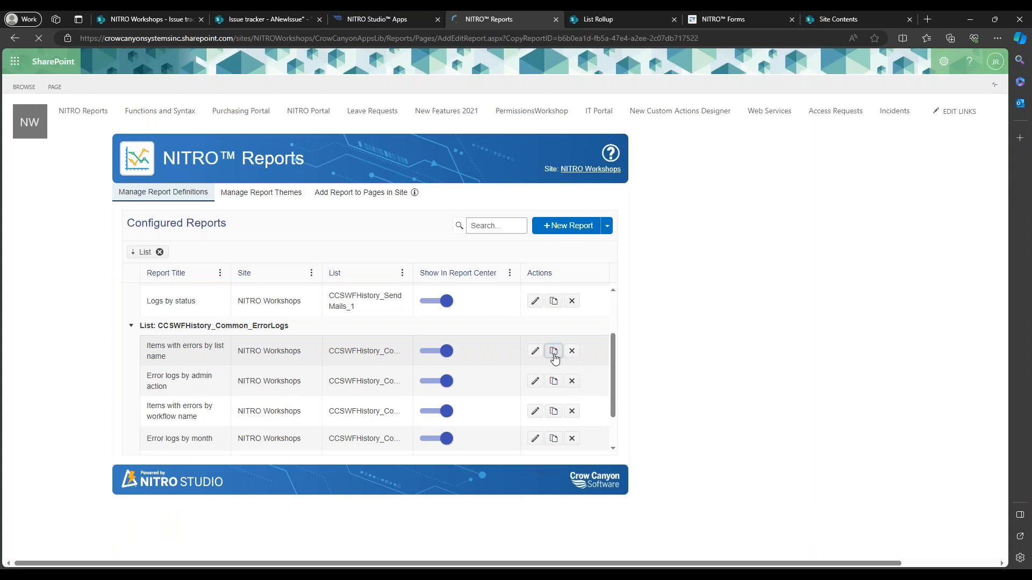
left_click(553, 351)
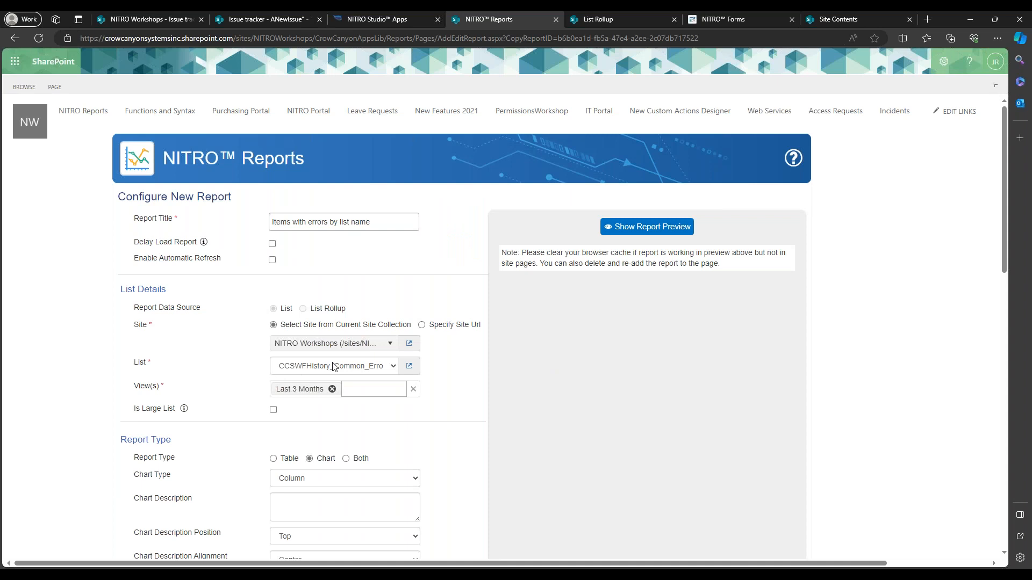
scroll("down", 3)
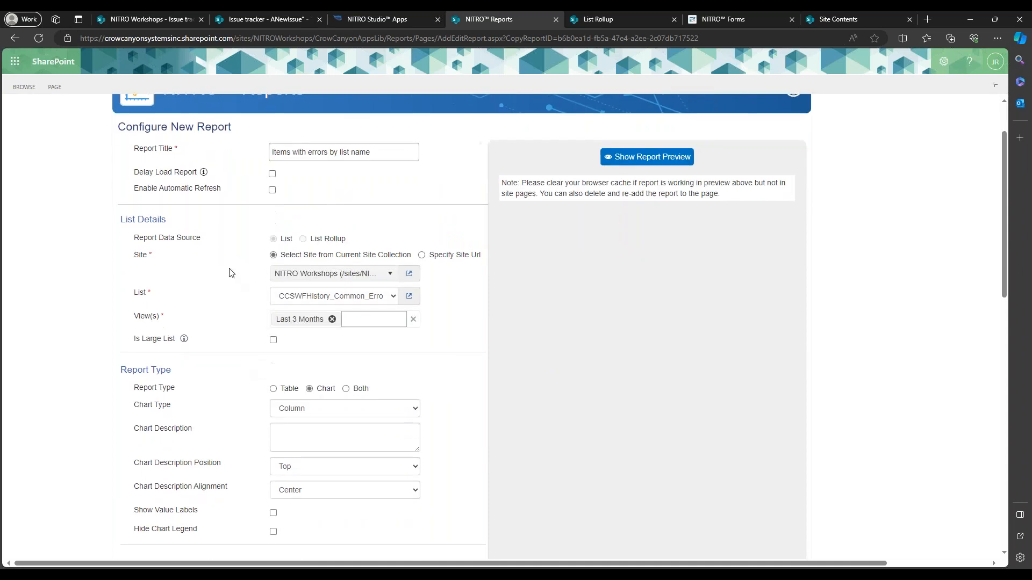
scroll("down", 3)
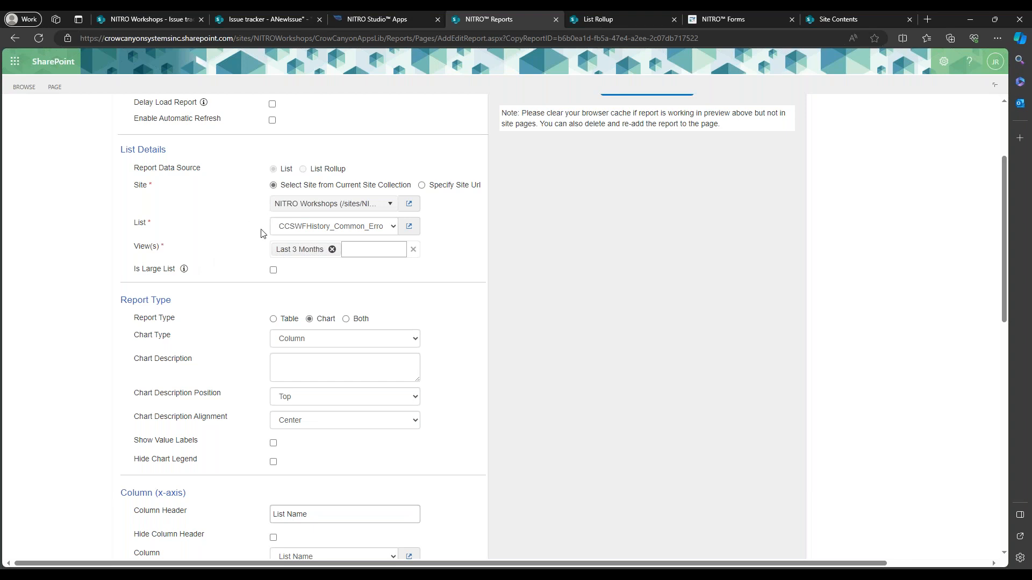
mouse_move(276, 236)
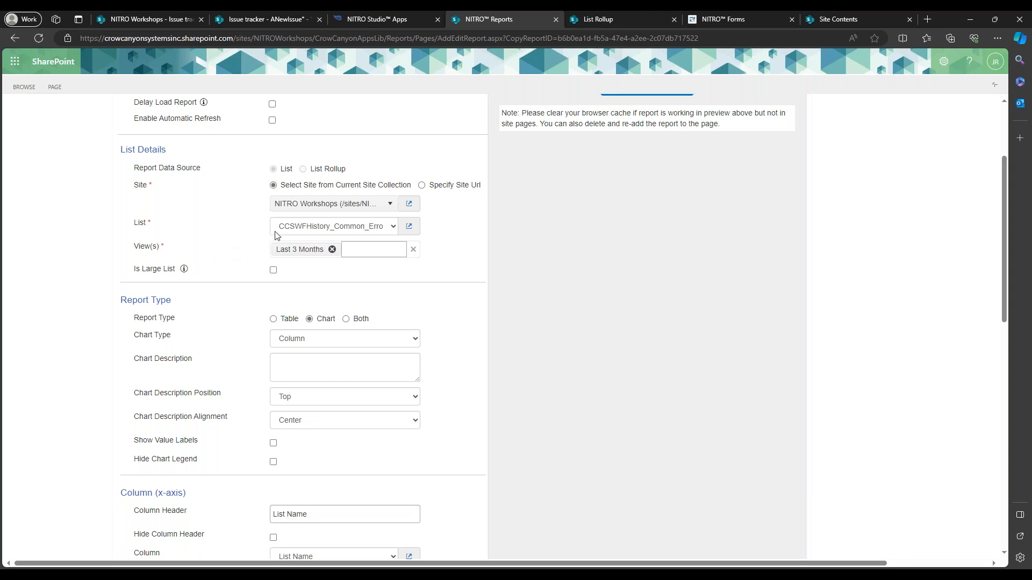
scroll("down", 3)
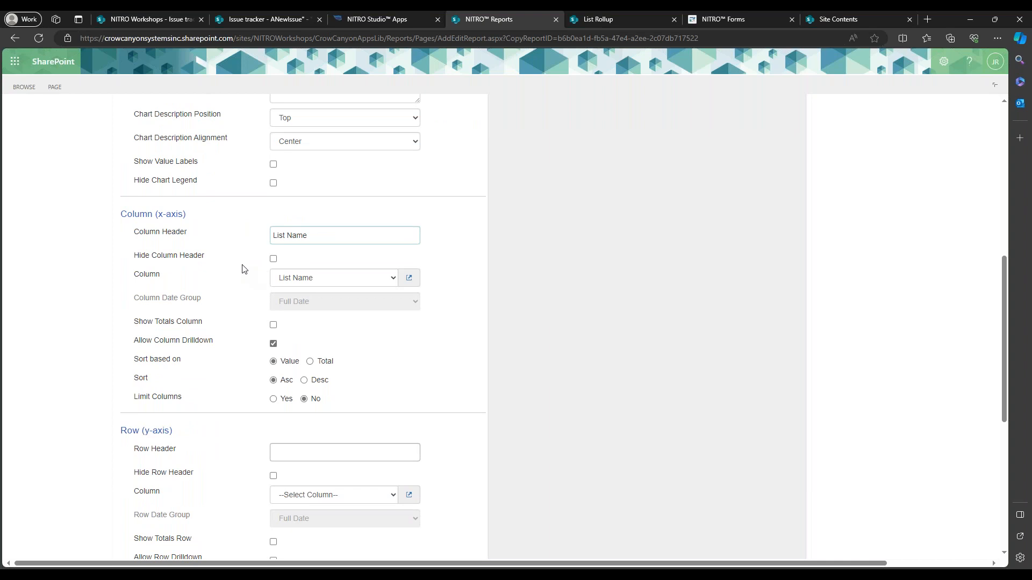
scroll("down", 3)
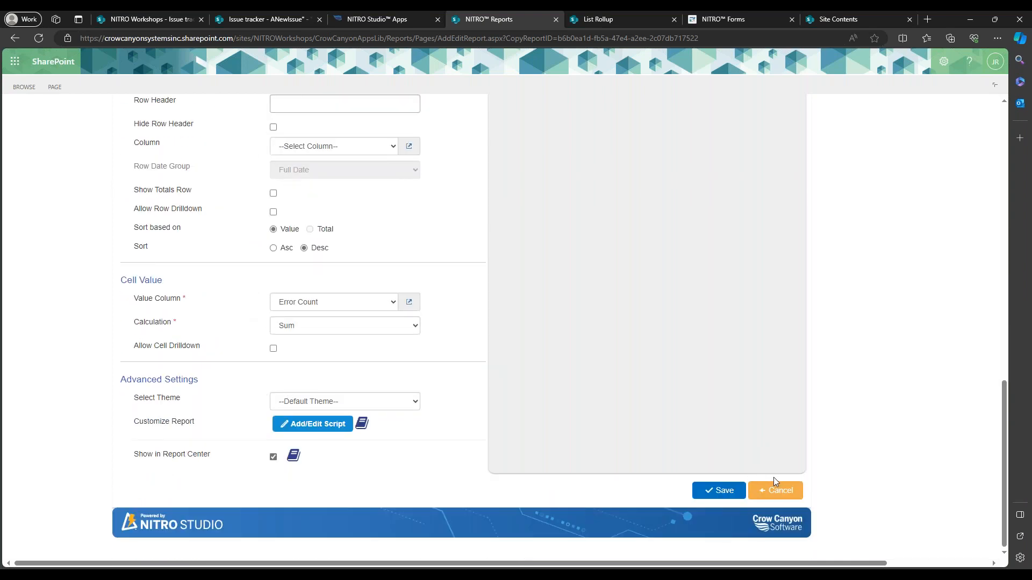
Cancel the copied report without saving and return to the NITRO Studio Apps page.
left_click(774, 490)
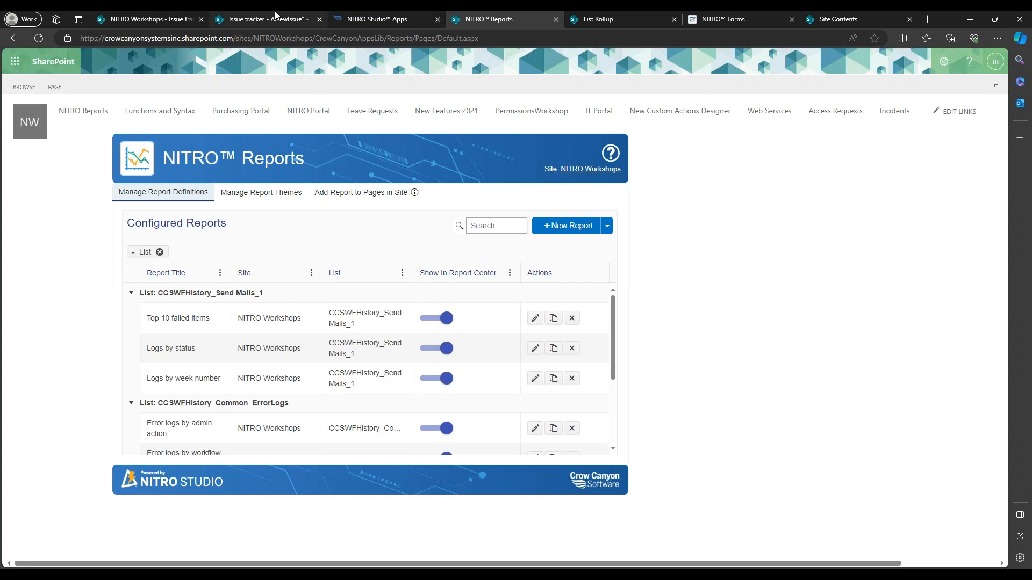
left_click(375, 20)
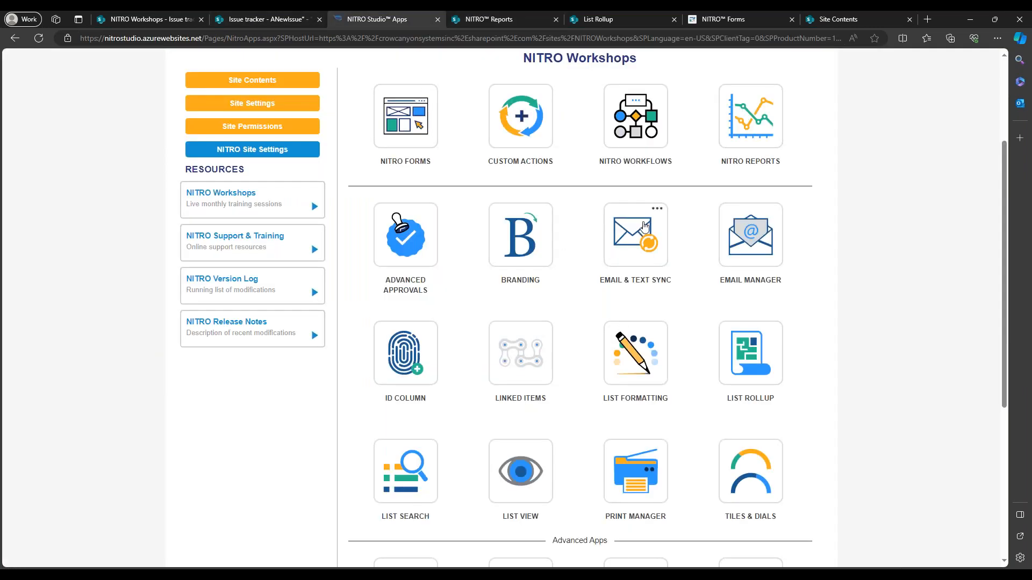
mouse_move(712, 267)
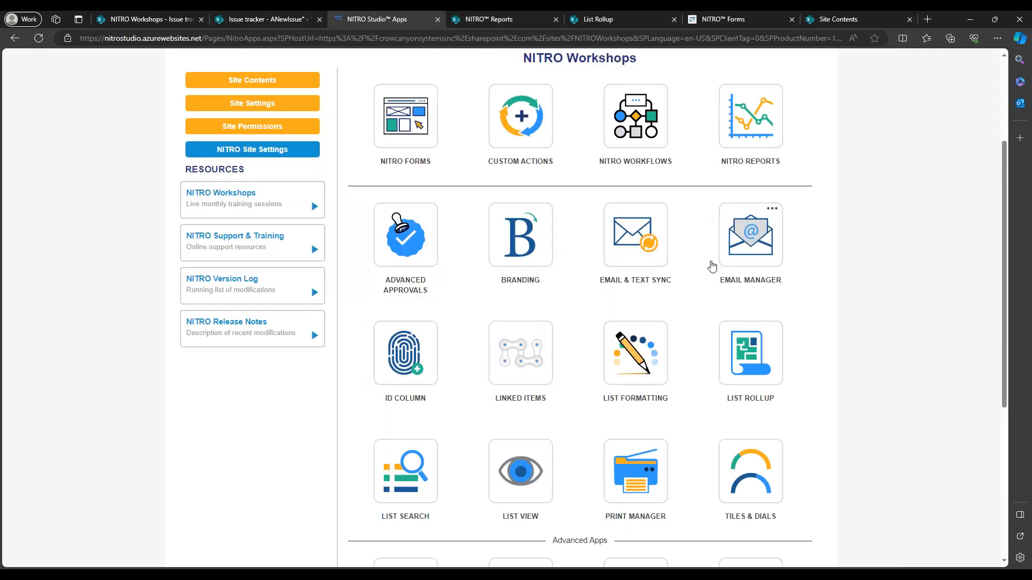